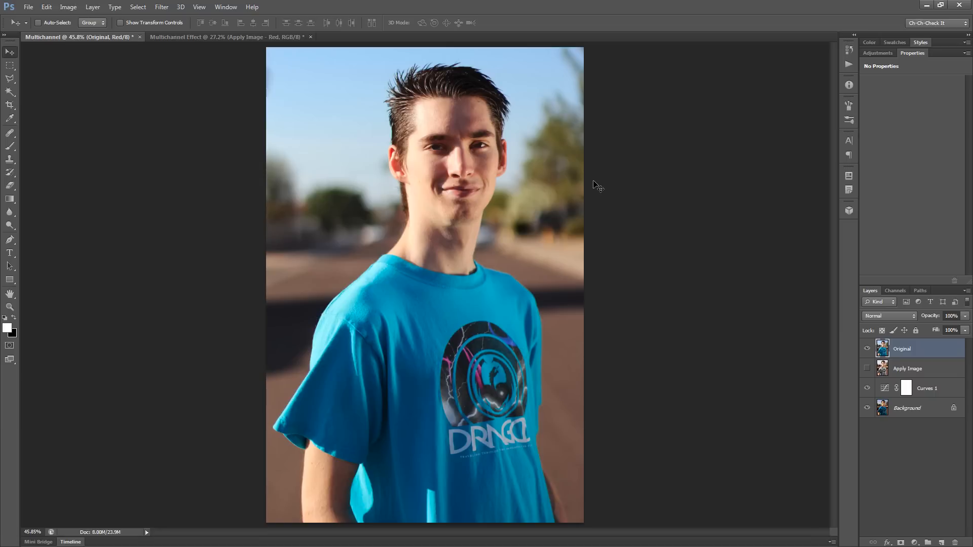
{"action": "mouse_move", "coordinate": [506, 176]}
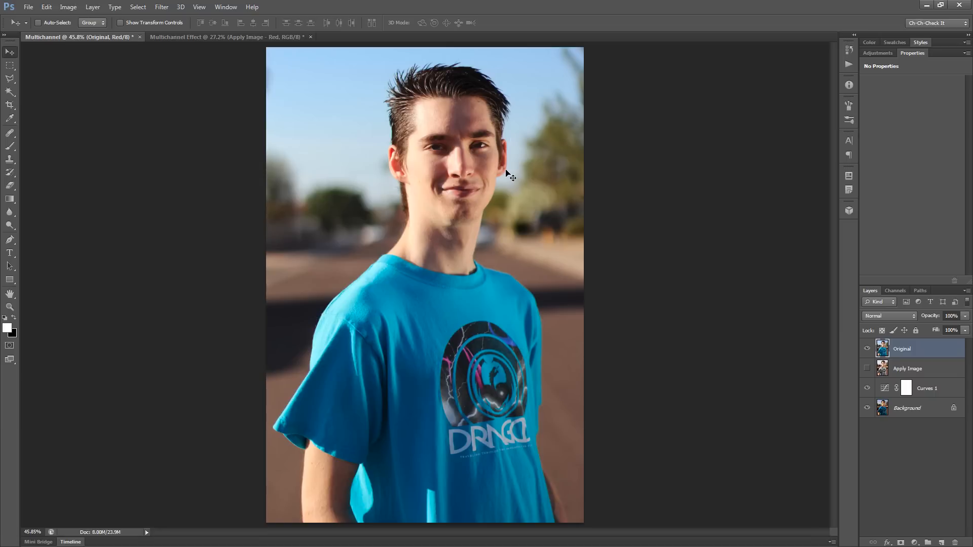
{"action": "mouse_move", "coordinate": [524, 219]}
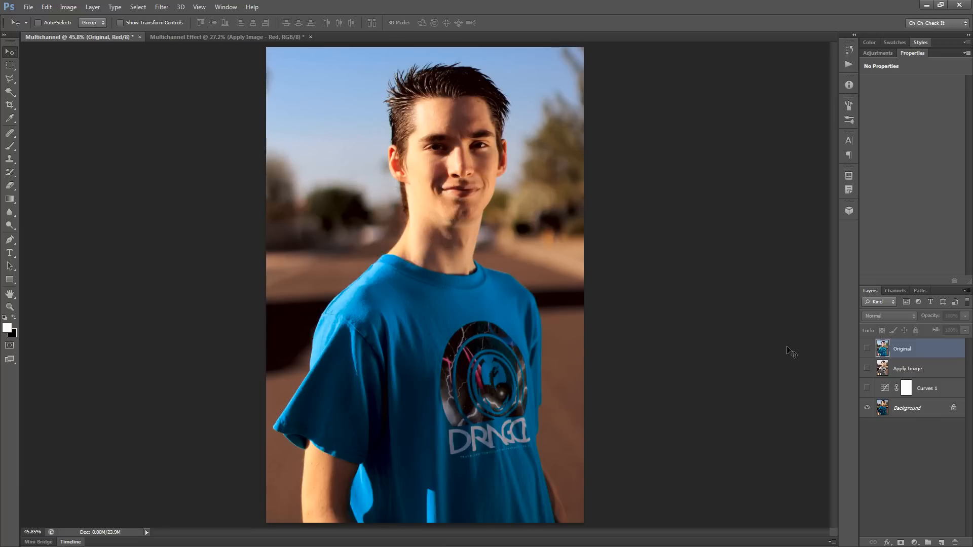
{"action": "mouse_move", "coordinate": [571, 205]}
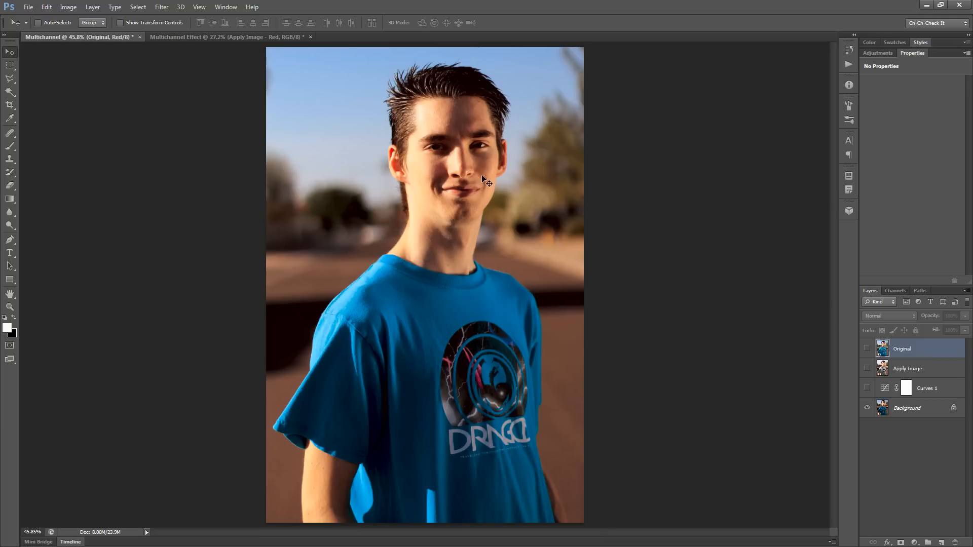
{"action": "mouse_move", "coordinate": [420, 115]}
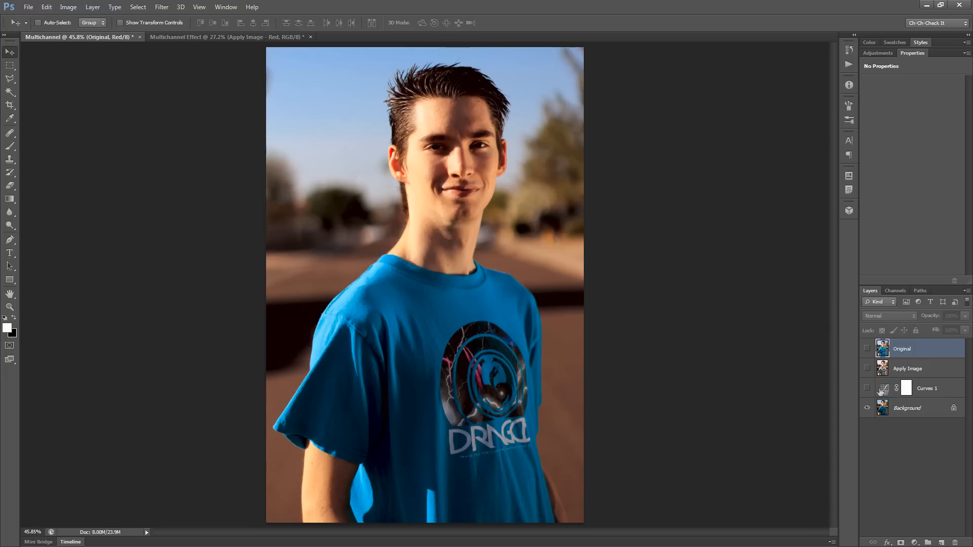
Turn Curves 1 back on and hide the Original layer to compare versions
{"action": "left_click", "coordinate": [868, 391]}
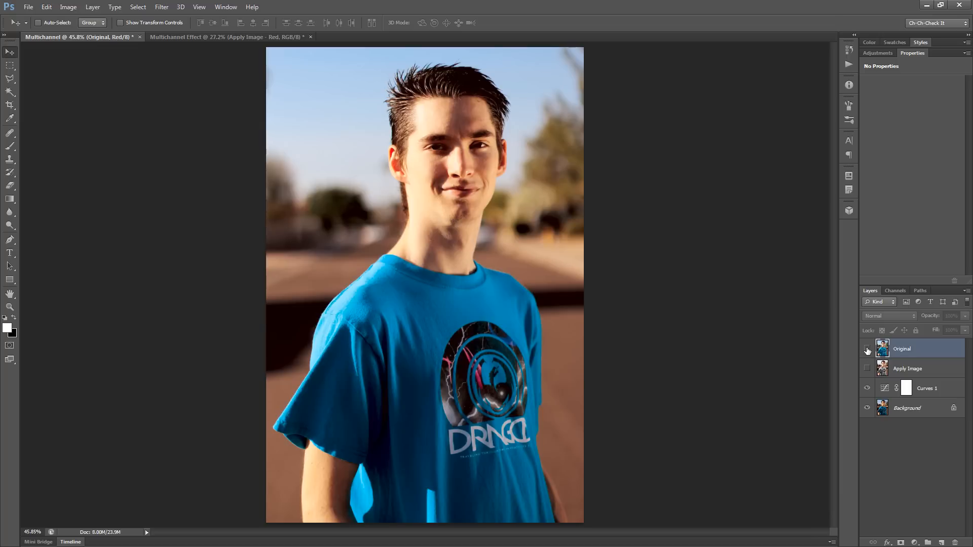
{"action": "left_click", "coordinate": [867, 348]}
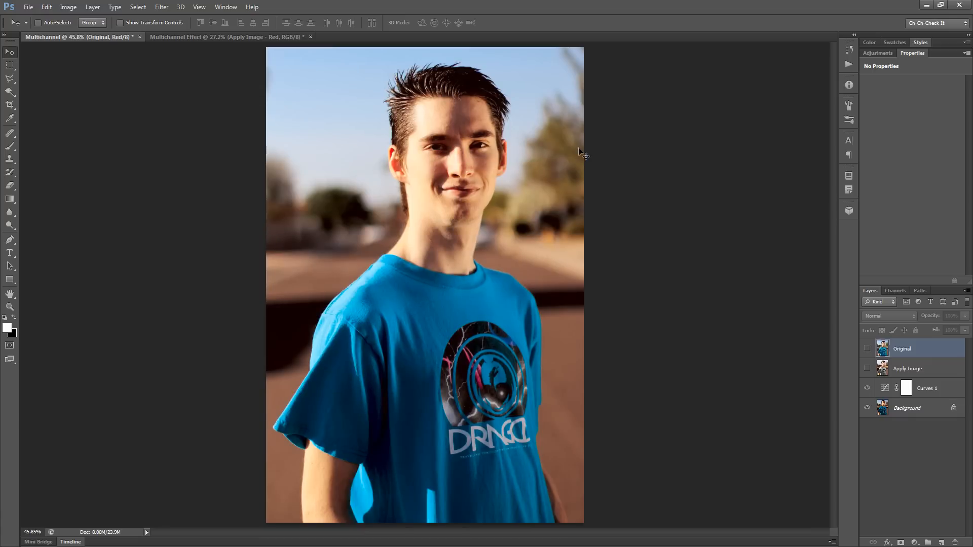
{"action": "mouse_move", "coordinate": [551, 204]}
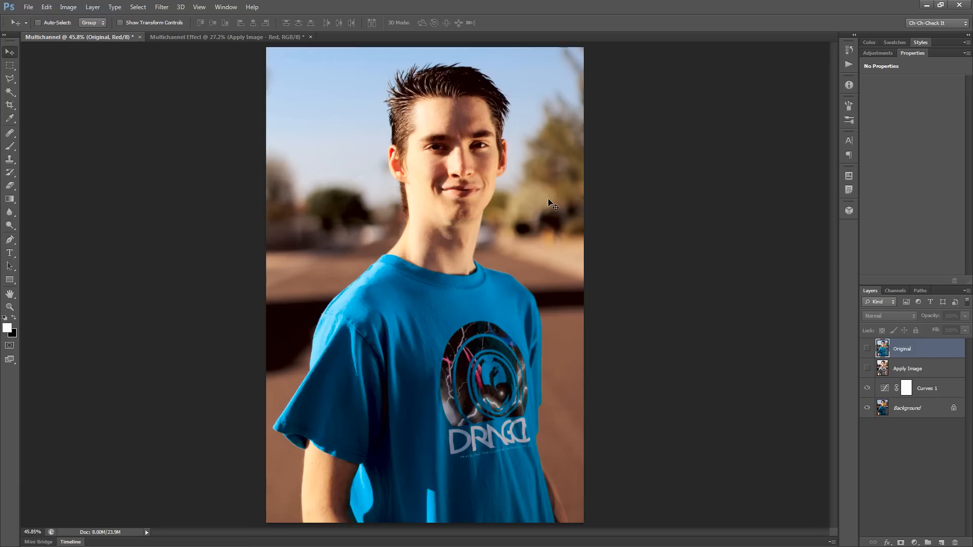
{"action": "mouse_move", "coordinate": [563, 196]}
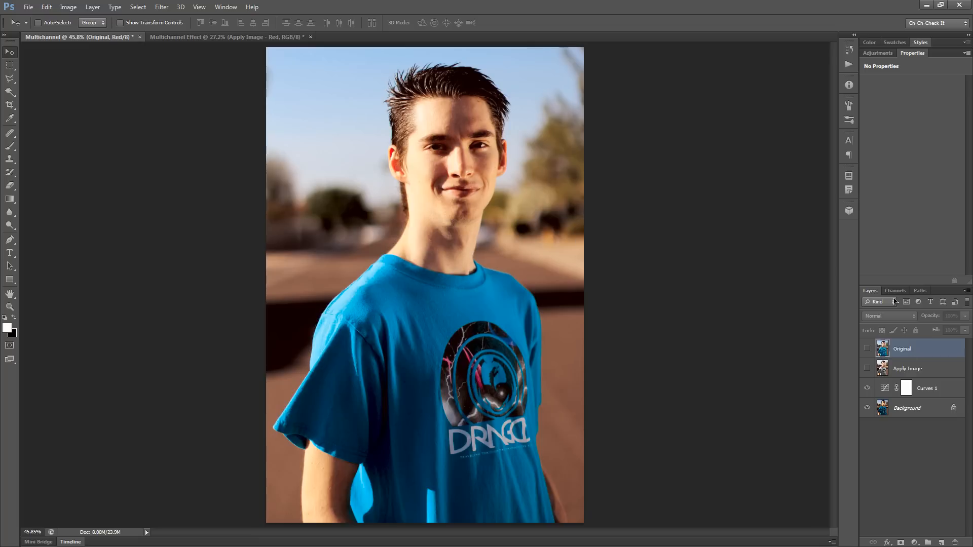
In the Channels panel, view the RGB composite, then Red, Blue, and Red alone again
{"action": "left_click", "coordinate": [894, 291]}
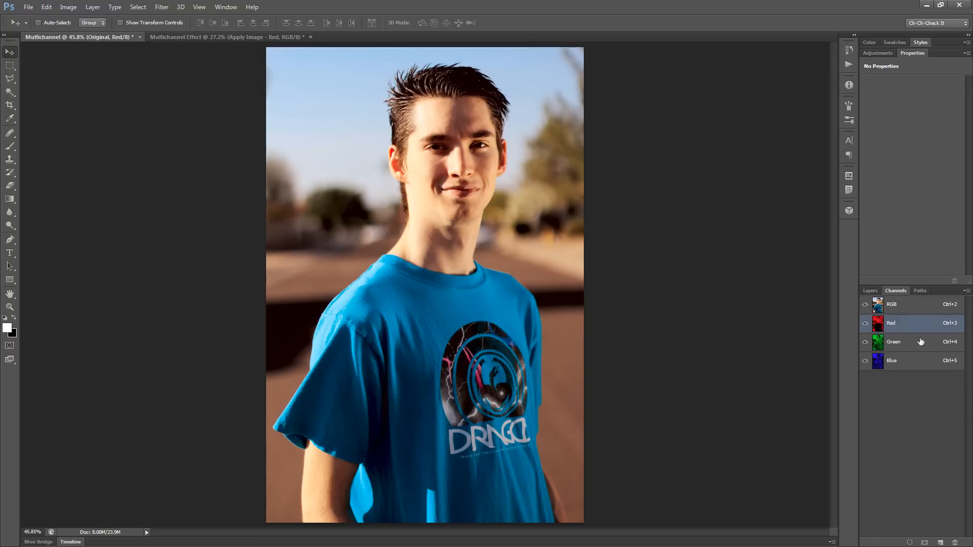
{"action": "mouse_move", "coordinate": [917, 328]}
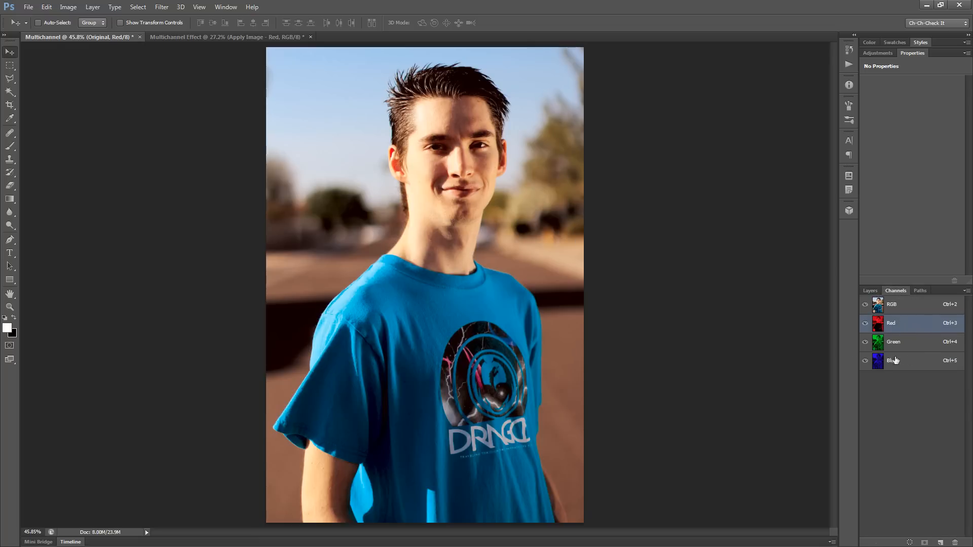
{"action": "left_click", "coordinate": [892, 304]}
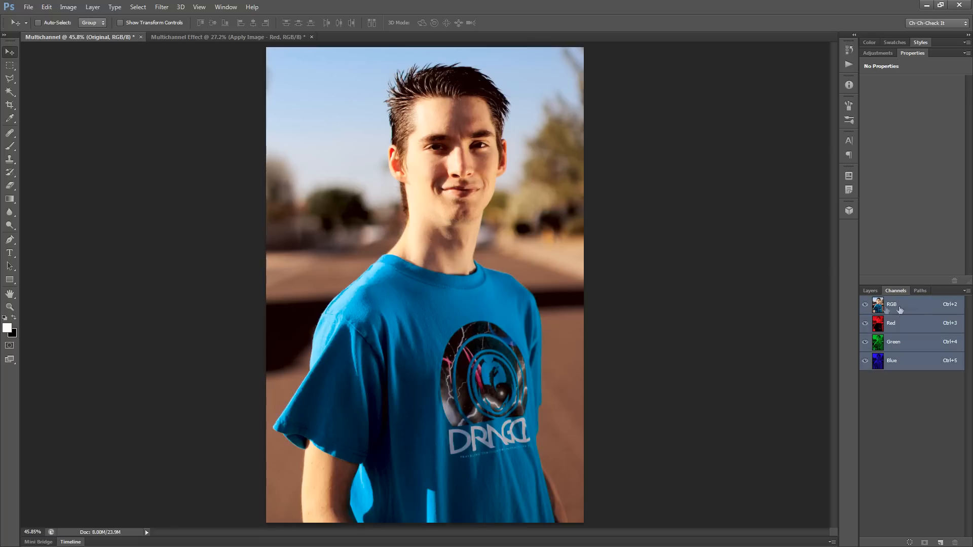
{"action": "mouse_move", "coordinate": [920, 310]}
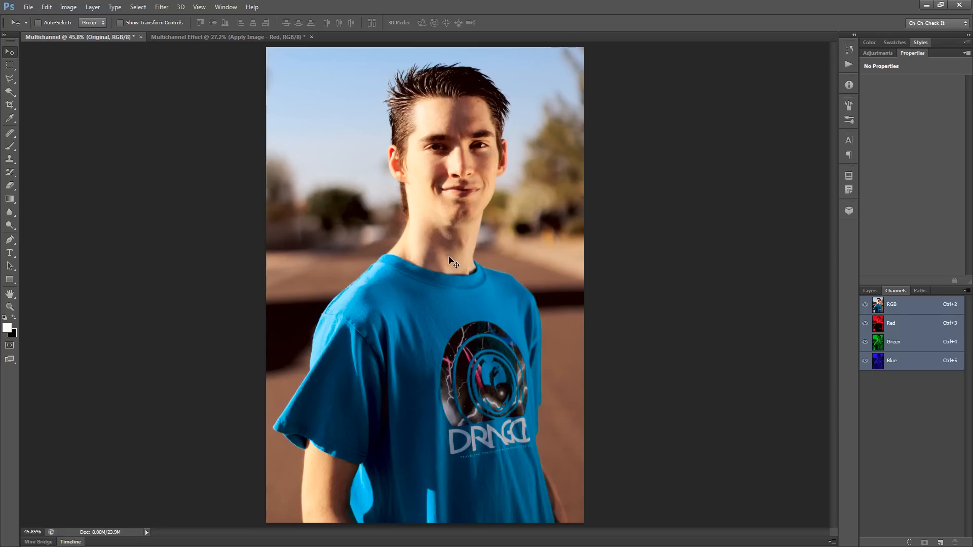
{"action": "mouse_move", "coordinate": [483, 271]}
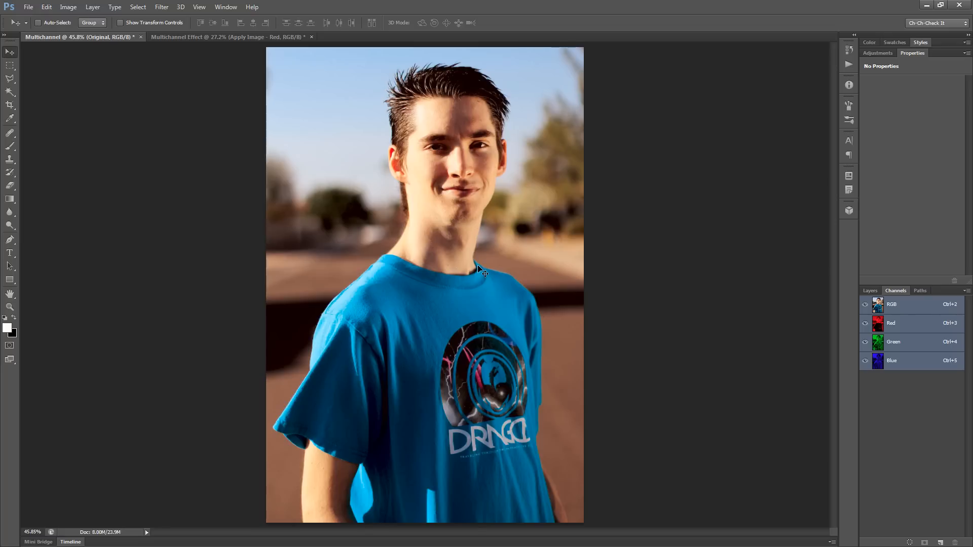
{"action": "mouse_move", "coordinate": [527, 278]}
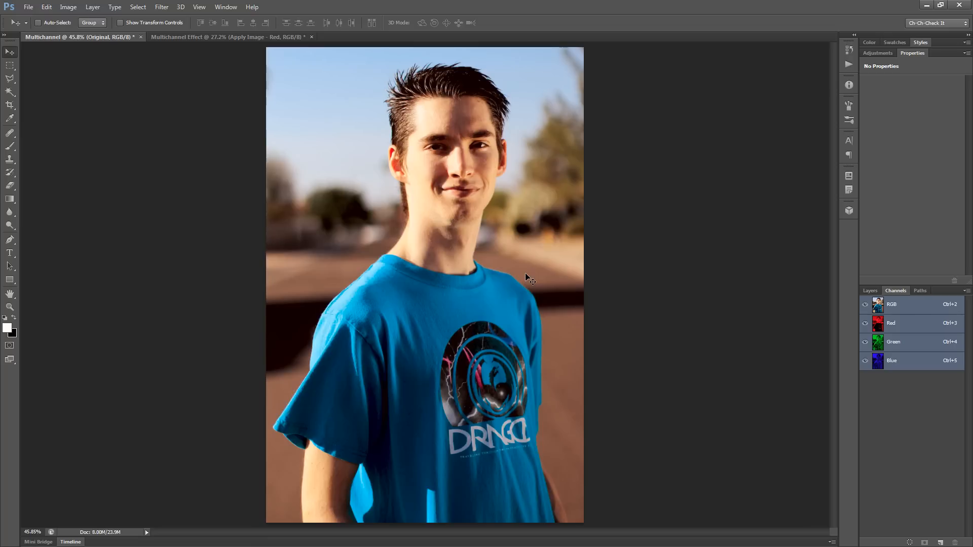
{"action": "mouse_move", "coordinate": [566, 244]}
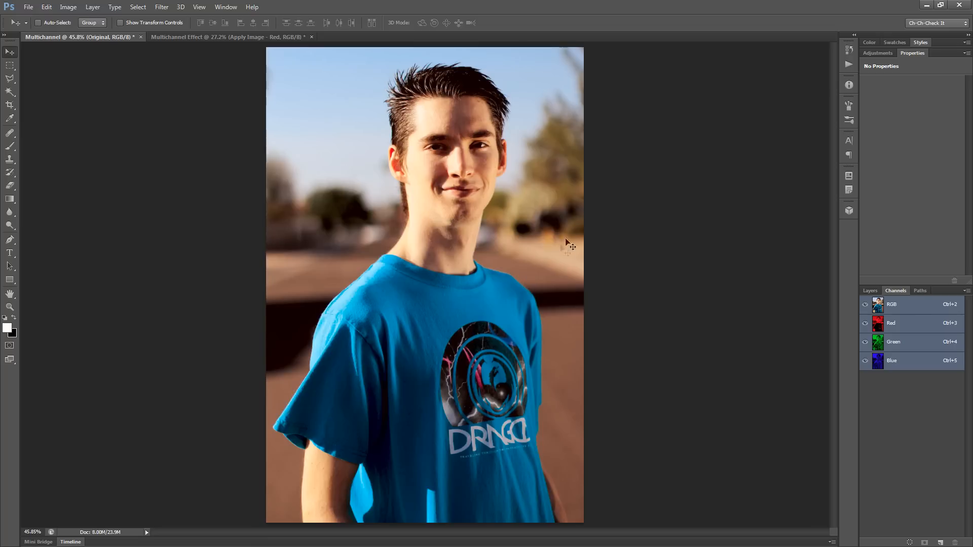
{"action": "mouse_move", "coordinate": [587, 242]}
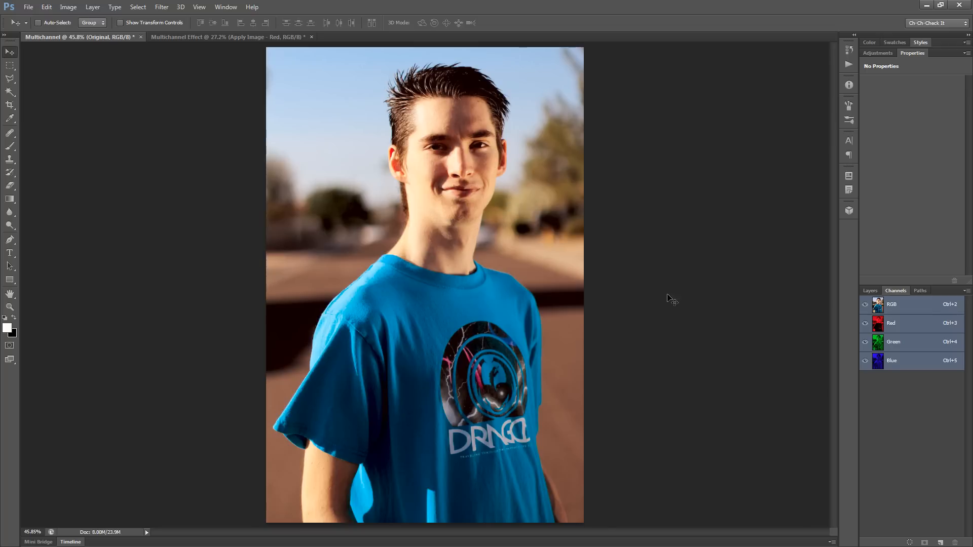
{"action": "left_click", "coordinate": [892, 322]}
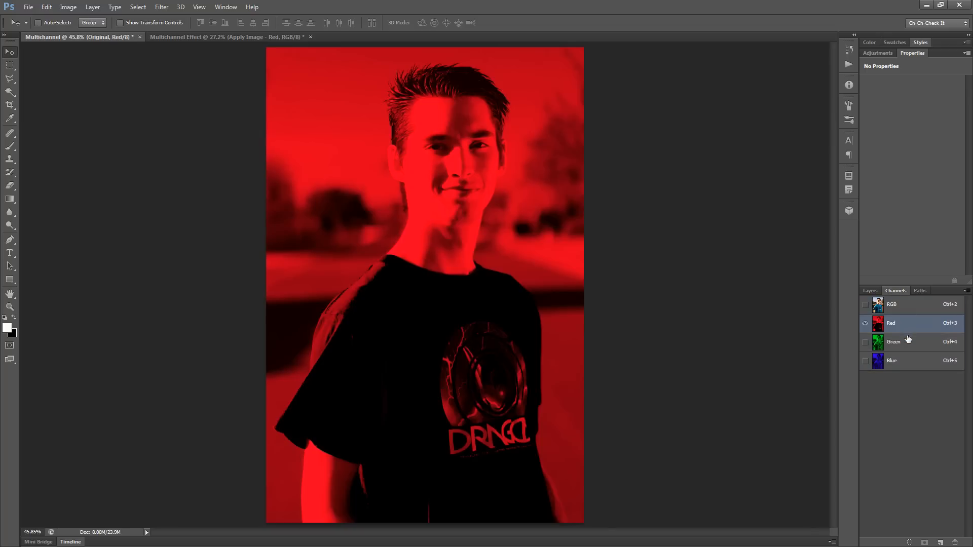
{"action": "left_click", "coordinate": [892, 361]}
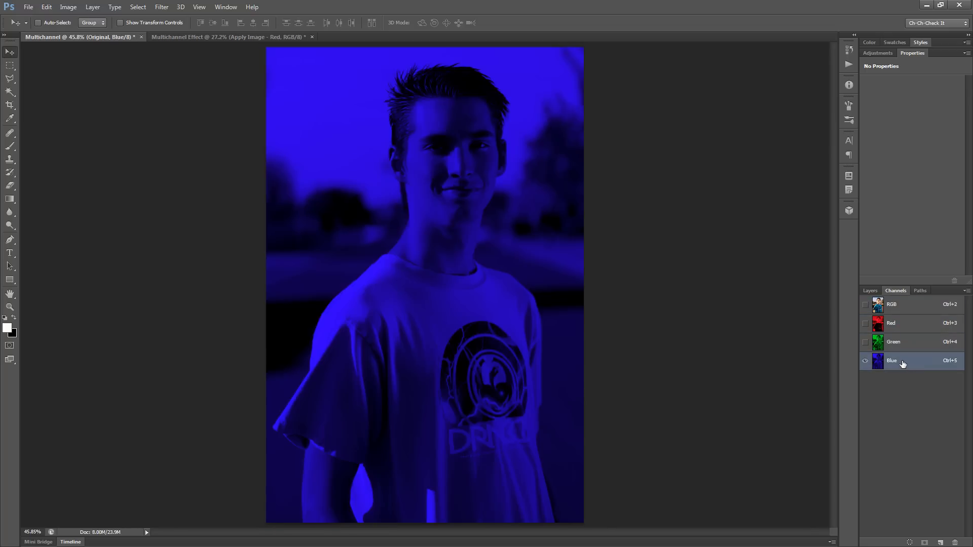
{"action": "mouse_move", "coordinate": [904, 346]}
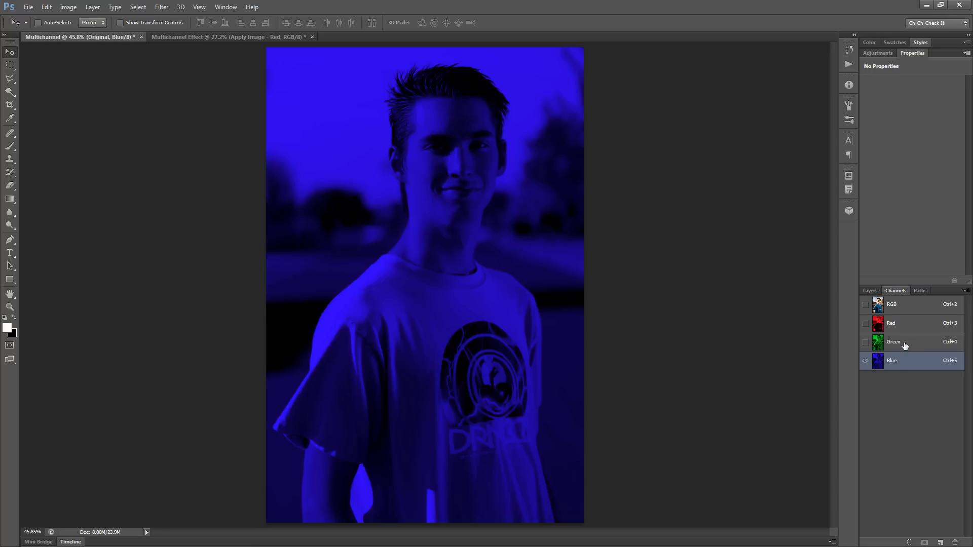
{"action": "left_click", "coordinate": [891, 322]}
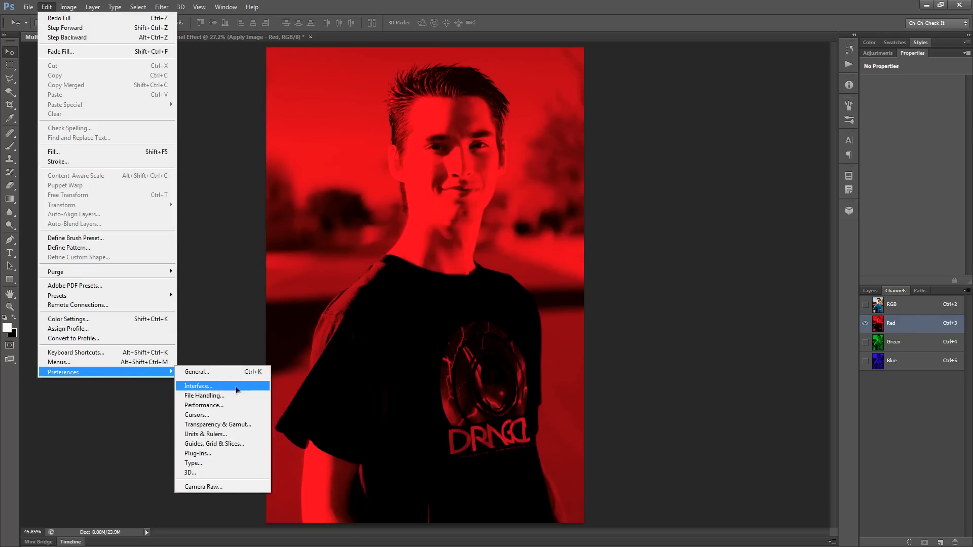
{"action": "left_click", "coordinate": [198, 385]}
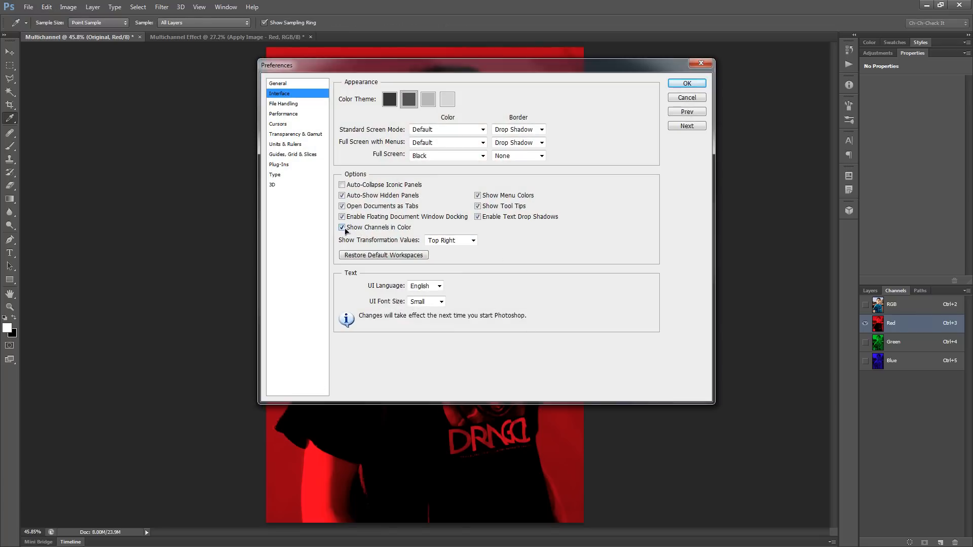
{"action": "mouse_move", "coordinate": [396, 230]}
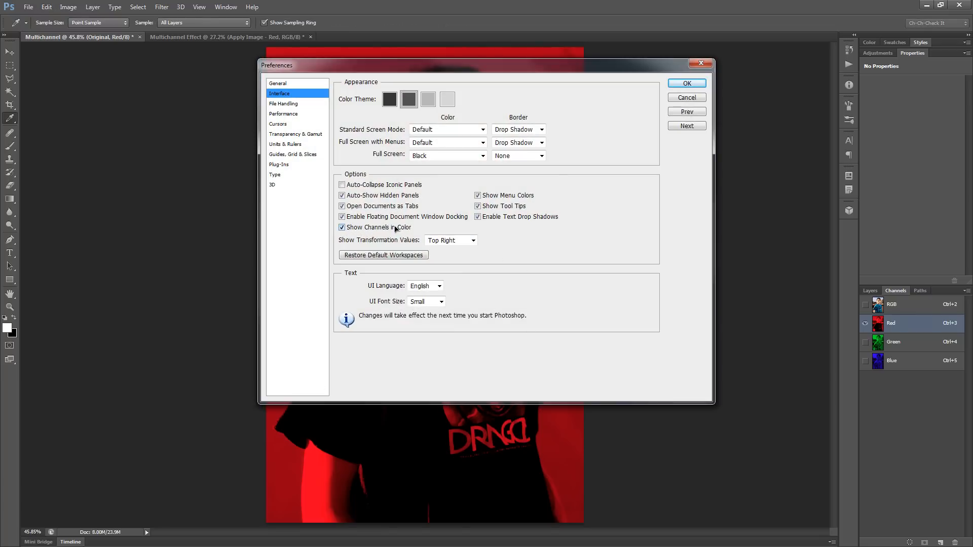
{"action": "mouse_move", "coordinate": [394, 227]}
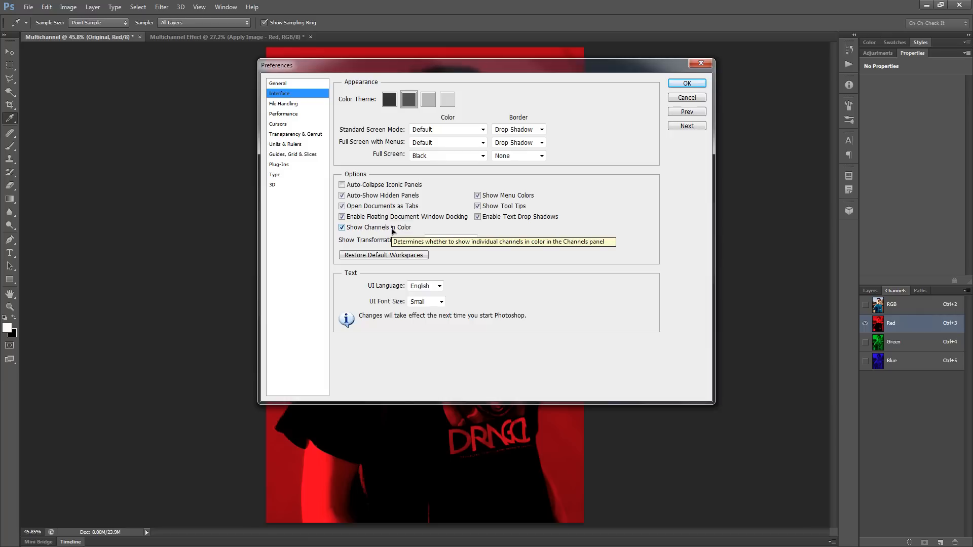
{"action": "left_click", "coordinate": [686, 83]}
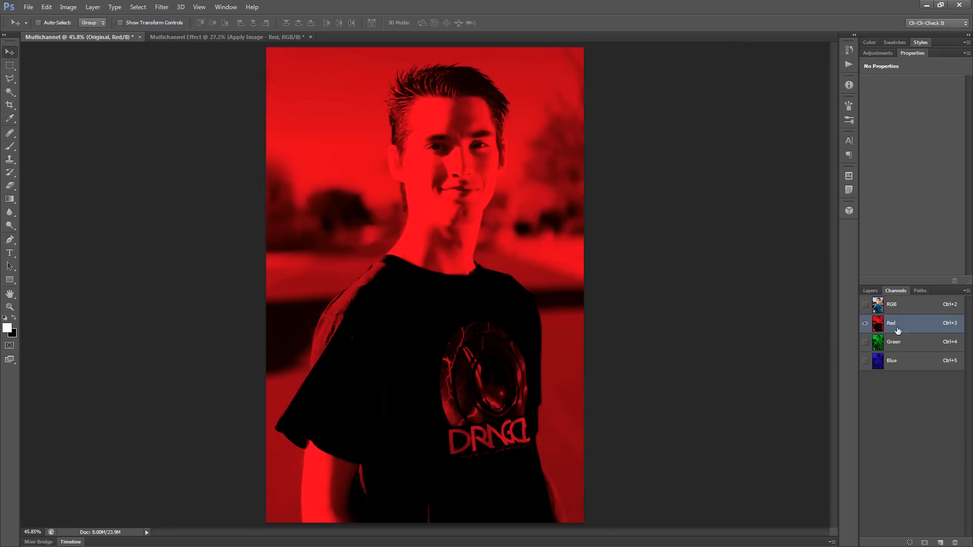
{"action": "mouse_move", "coordinate": [634, 310]}
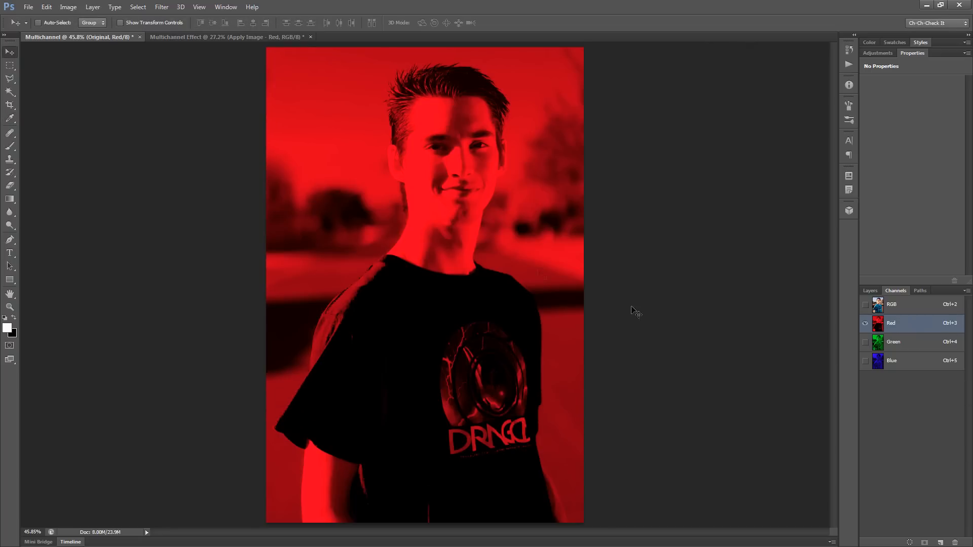
{"action": "mouse_move", "coordinate": [546, 257]}
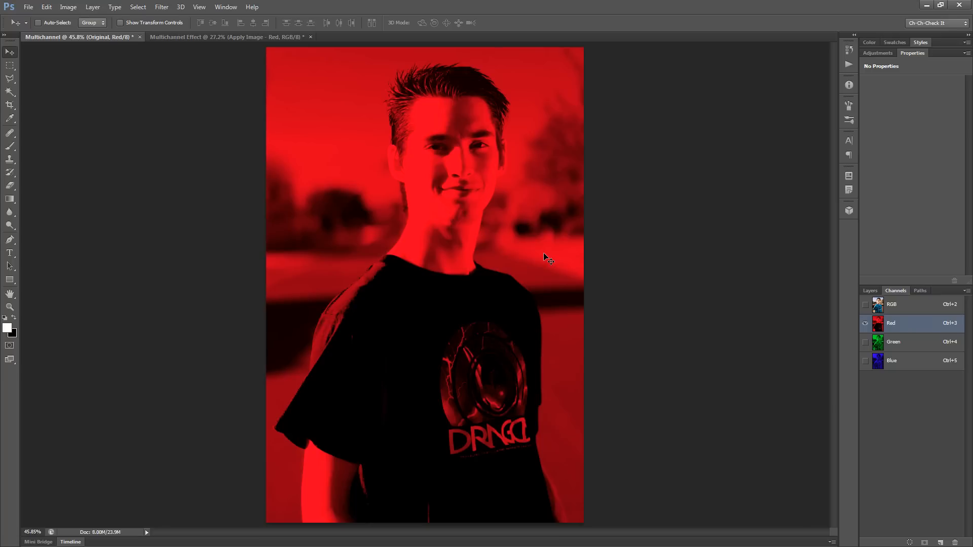
View Green and Blue singly, combine Red with Blue, then restore the full RGB composite
{"action": "left_click", "coordinate": [893, 341]}
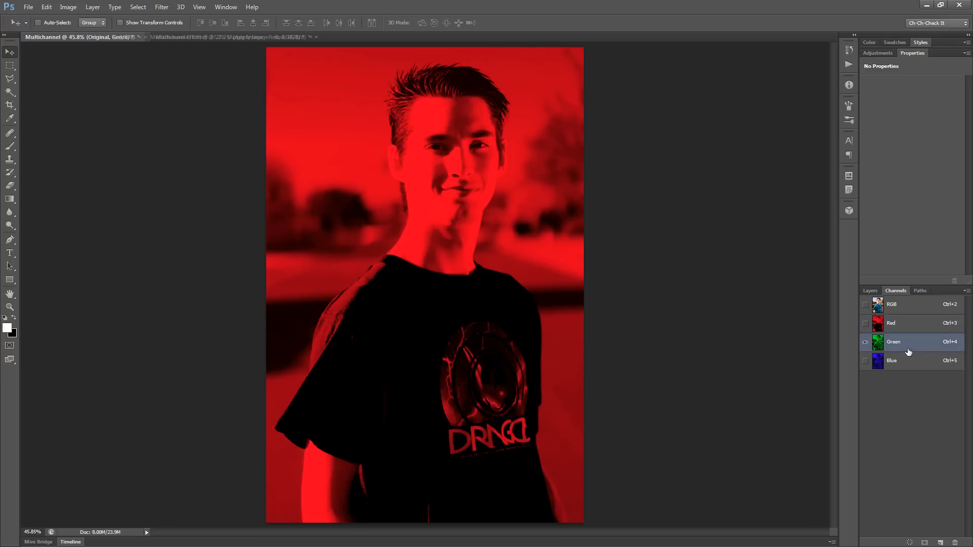
{"action": "left_click", "coordinate": [892, 361]}
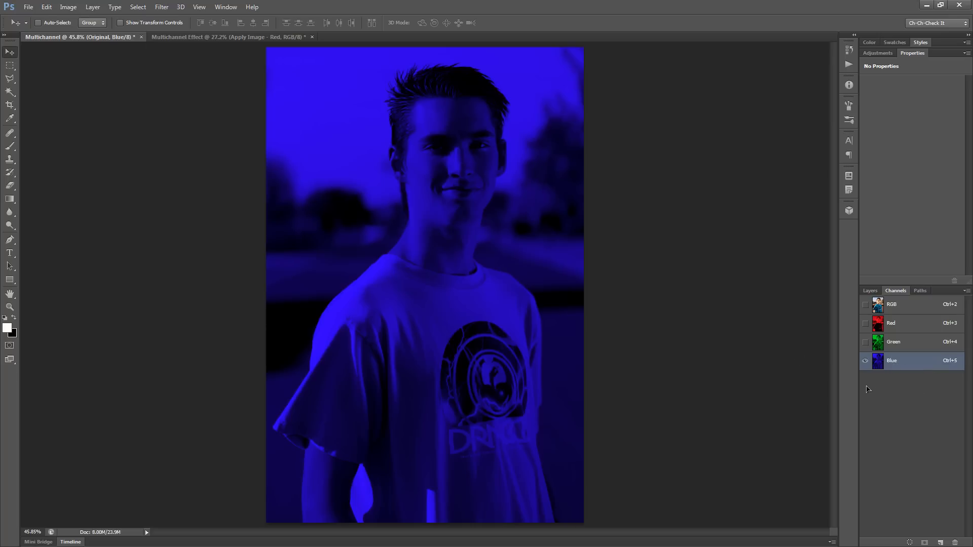
{"action": "left_click", "coordinate": [866, 345]}
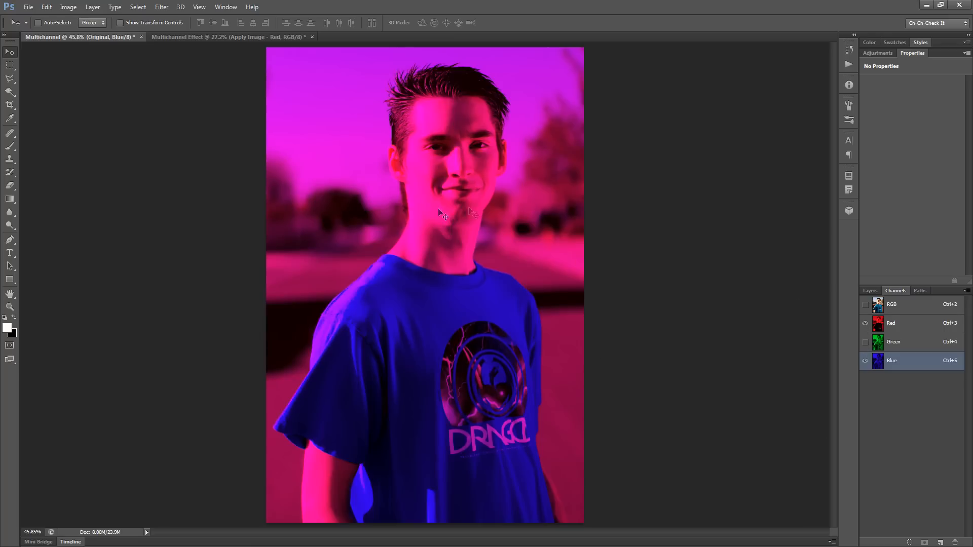
{"action": "mouse_move", "coordinate": [553, 160]}
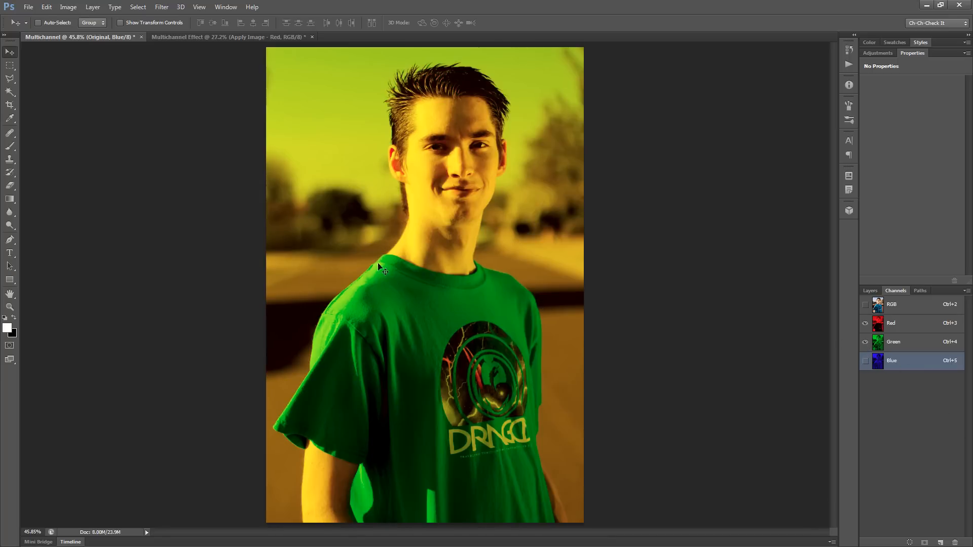
{"action": "left_click", "coordinate": [864, 361]}
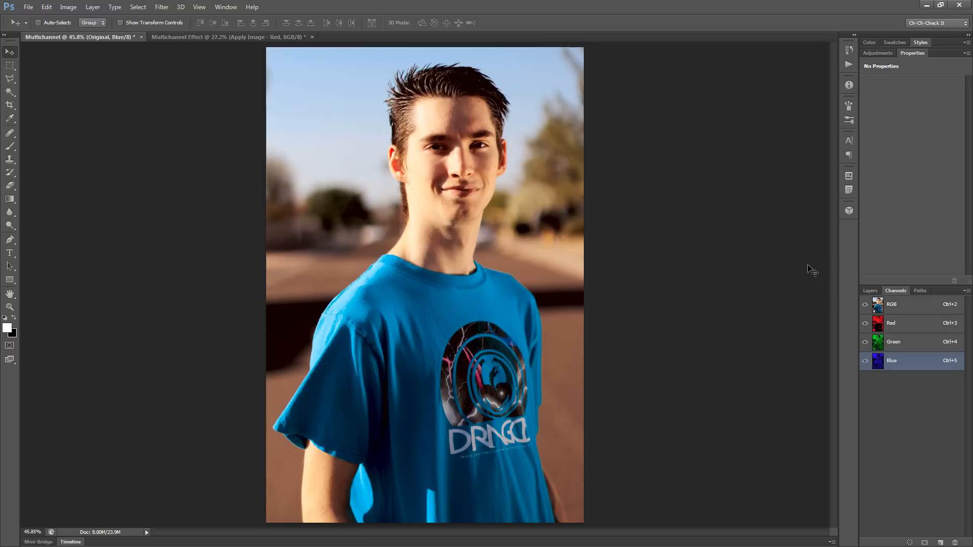
{"action": "left_click", "coordinate": [892, 304]}
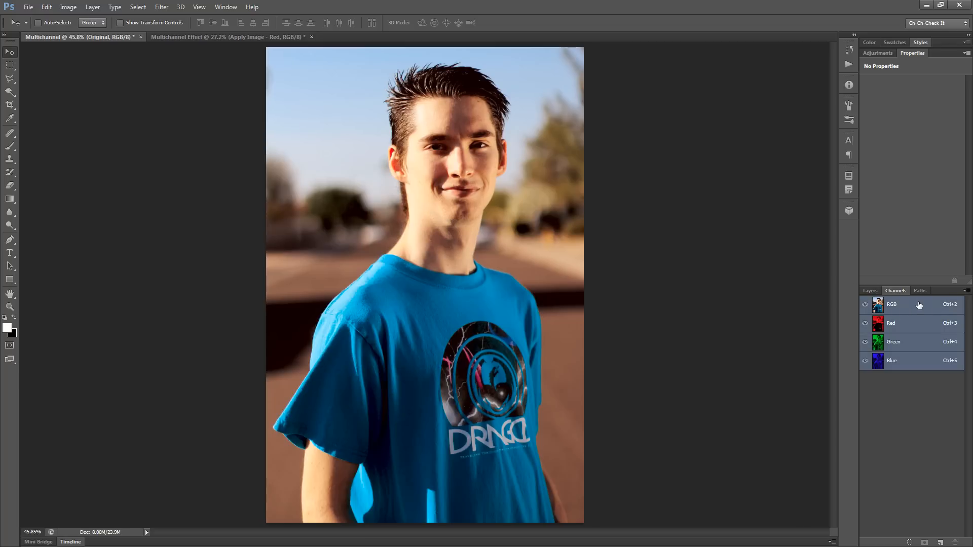
Drag Just Standing There.jpg from the Portraits folder into Photoshop as a new document
{"action": "left_click", "coordinate": [870, 291]}
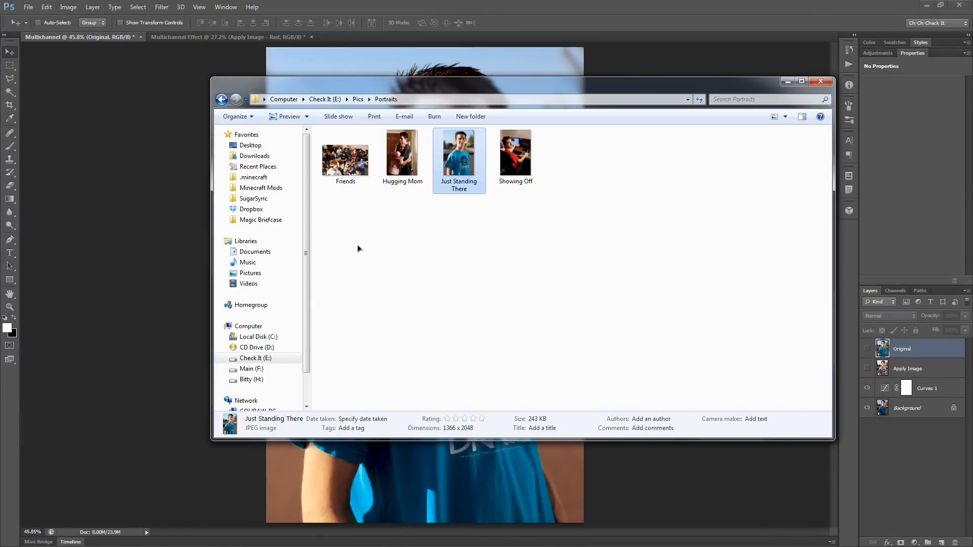
{"action": "left_click", "coordinate": [801, 81]}
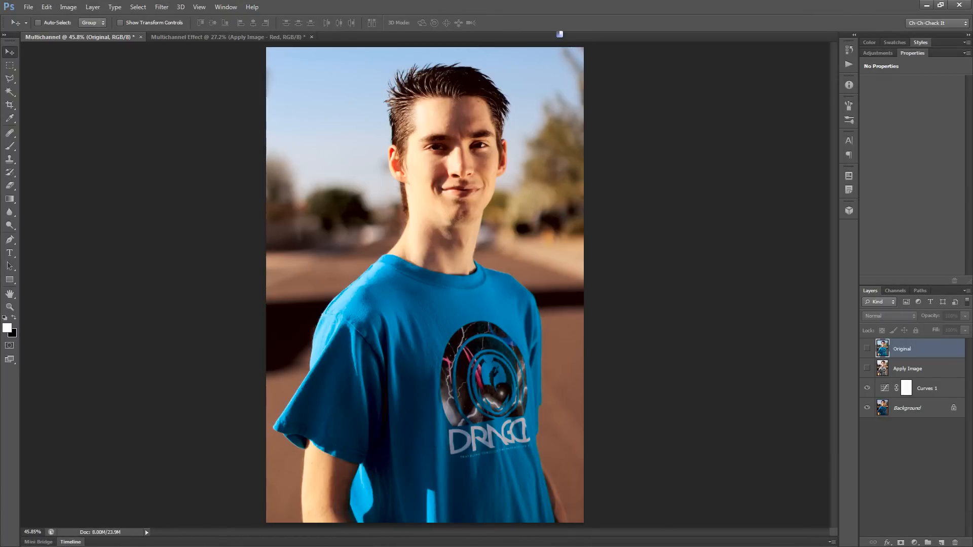
{"action": "left_click", "coordinate": [378, 36]}
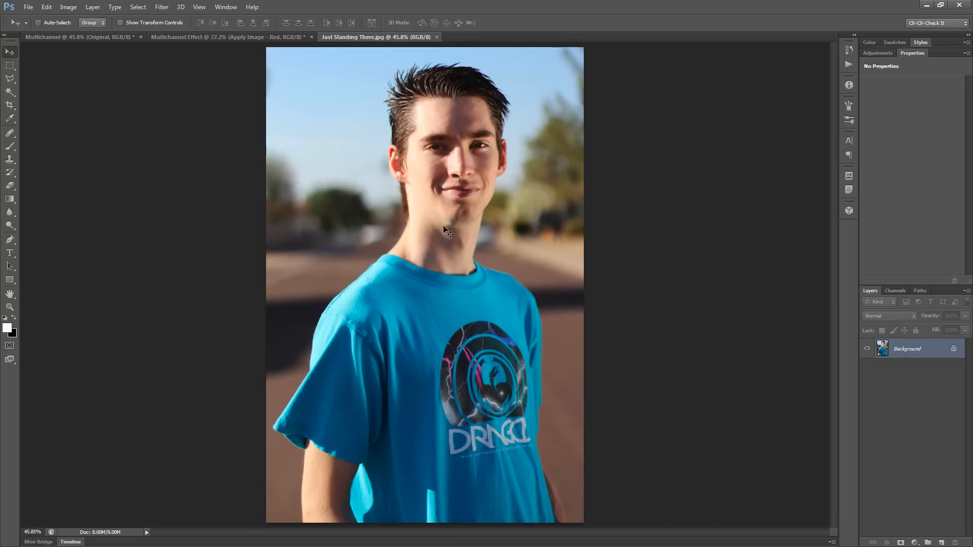
{"action": "mouse_move", "coordinate": [501, 178]}
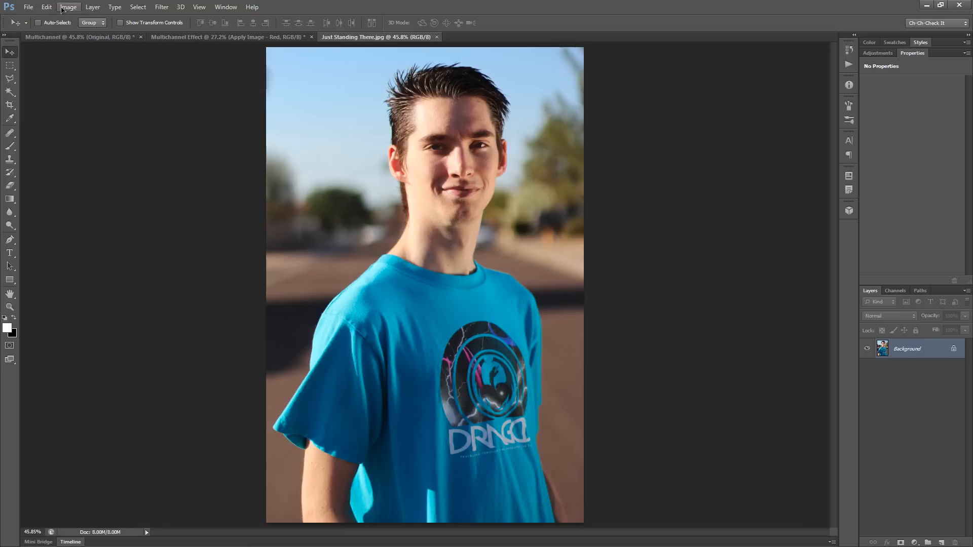
Duplicate the image via Image > Duplicate as a new document named Duplicate
{"action": "left_click", "coordinate": [68, 7]}
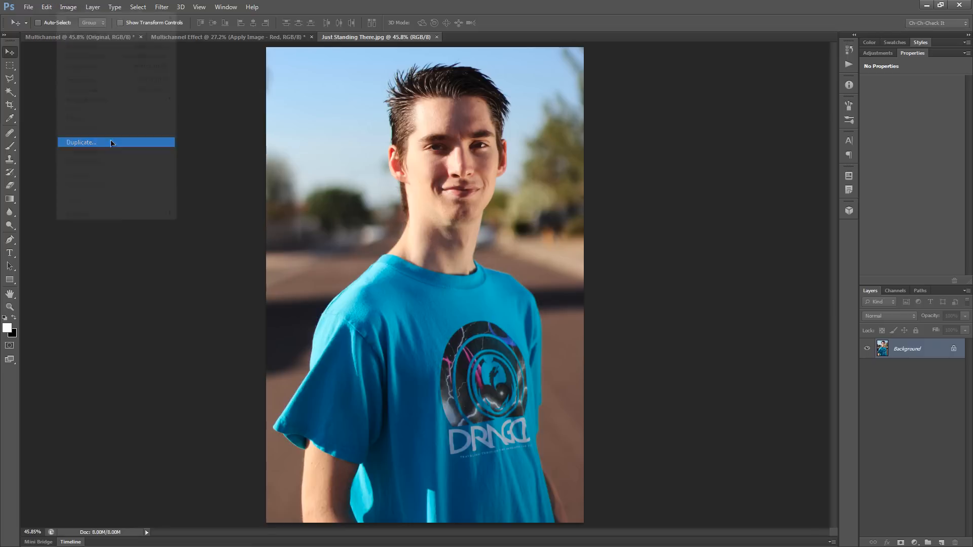
{"action": "left_click", "coordinate": [80, 142]}
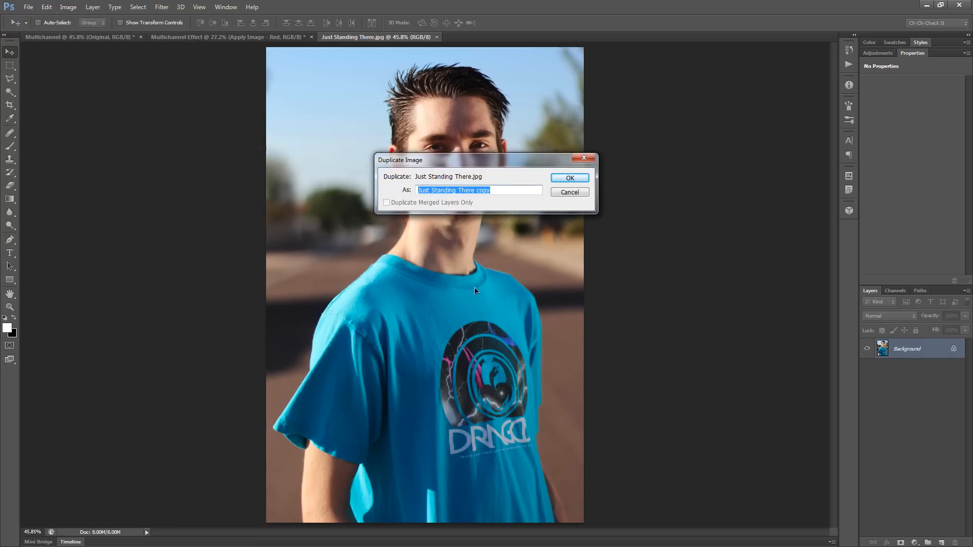
{"action": "type", "text": "Duplicate"}
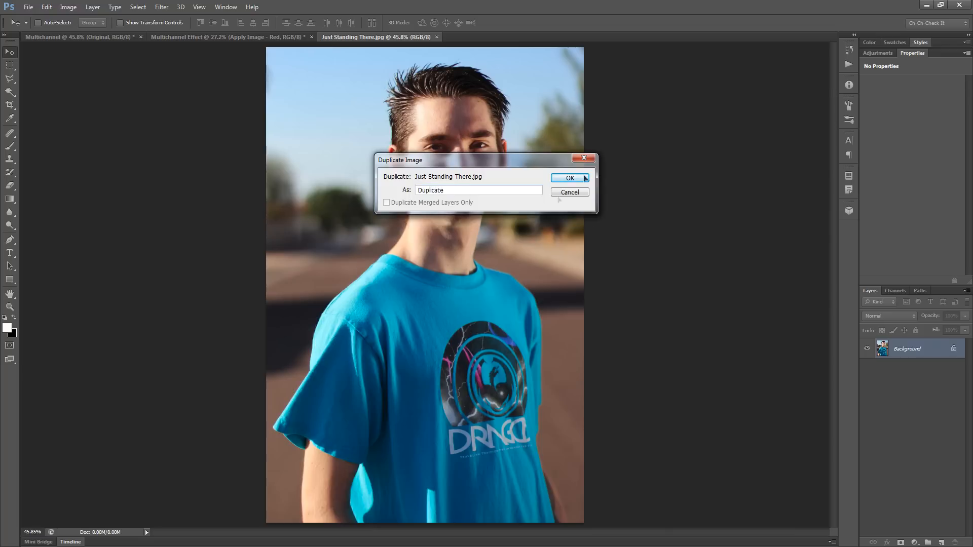
{"action": "left_click", "coordinate": [569, 179]}
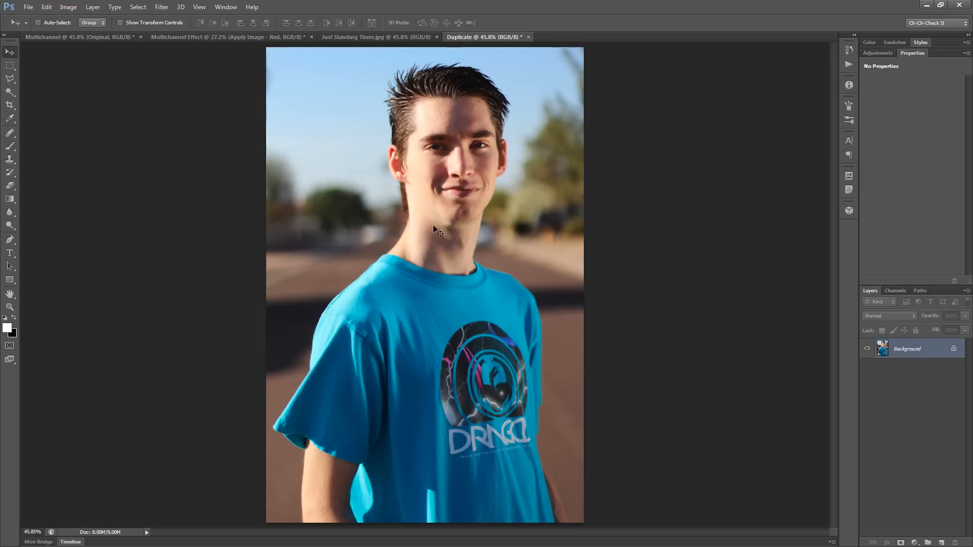
{"action": "mouse_move", "coordinate": [438, 252]}
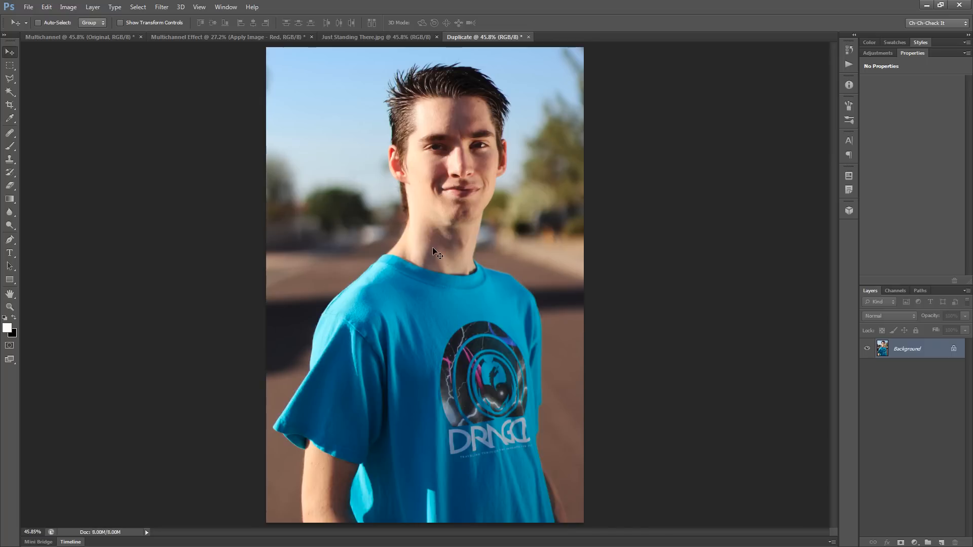
{"action": "mouse_move", "coordinate": [84, 58]}
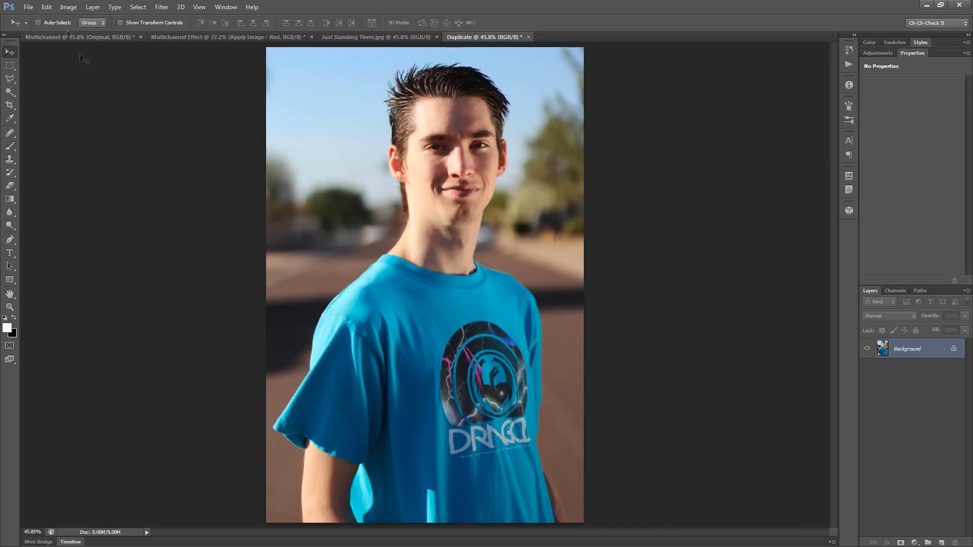
Convert the Duplicate document to Multichannel mode via Image > Mode
{"action": "left_click", "coordinate": [68, 8]}
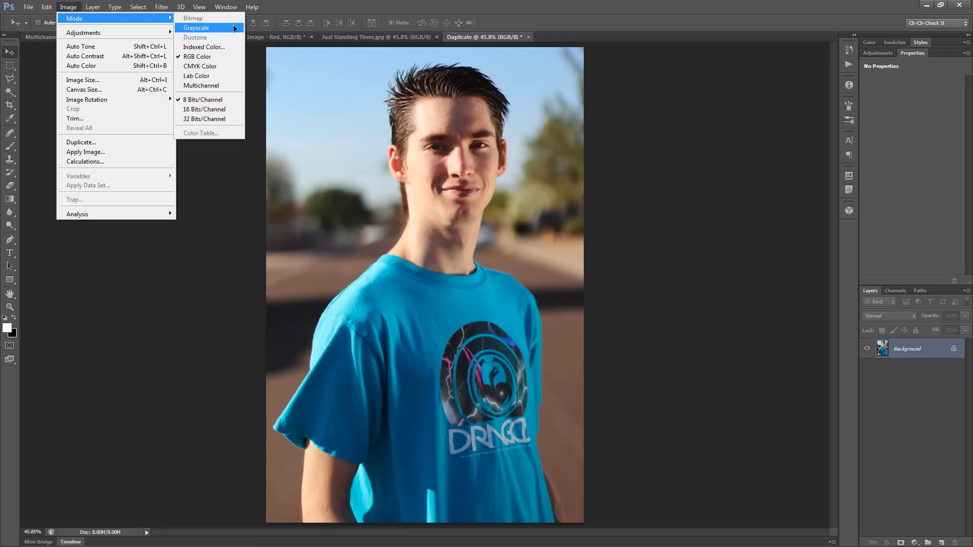
{"action": "mouse_move", "coordinate": [201, 86]}
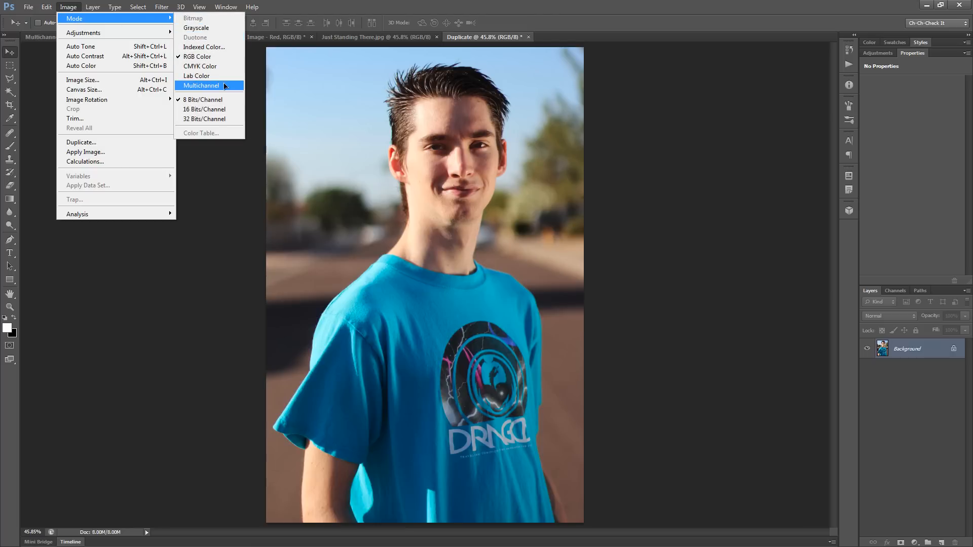
{"action": "left_click", "coordinate": [200, 85]}
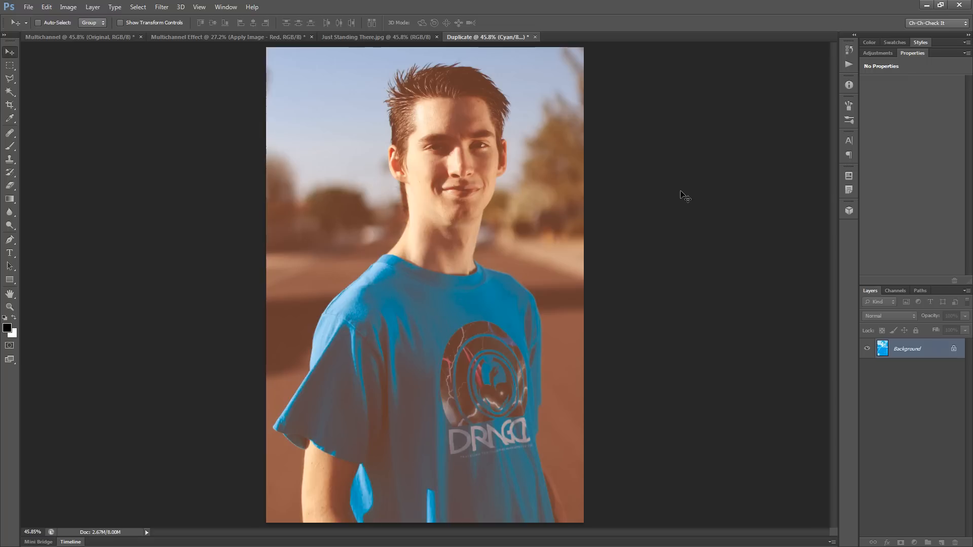
{"action": "mouse_move", "coordinate": [595, 250]}
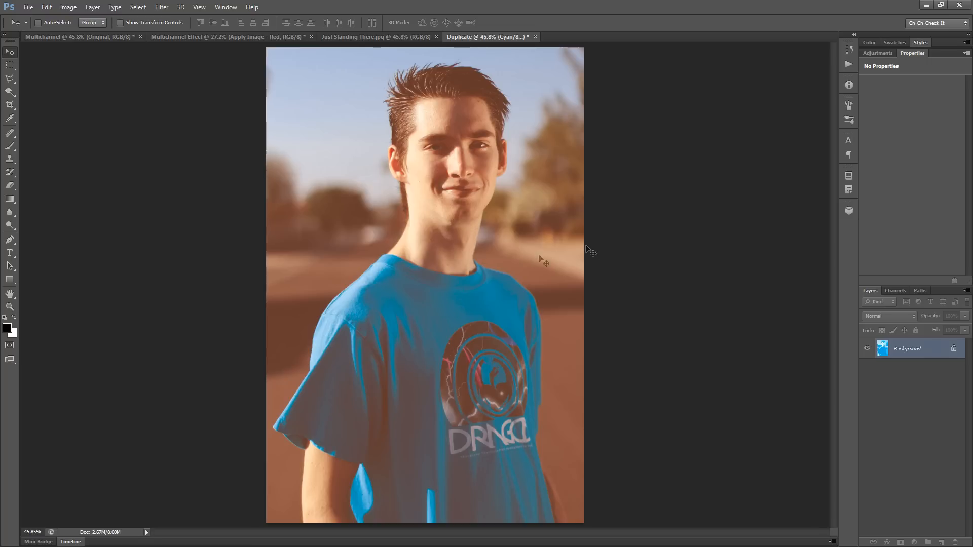
{"action": "mouse_move", "coordinate": [326, 341]}
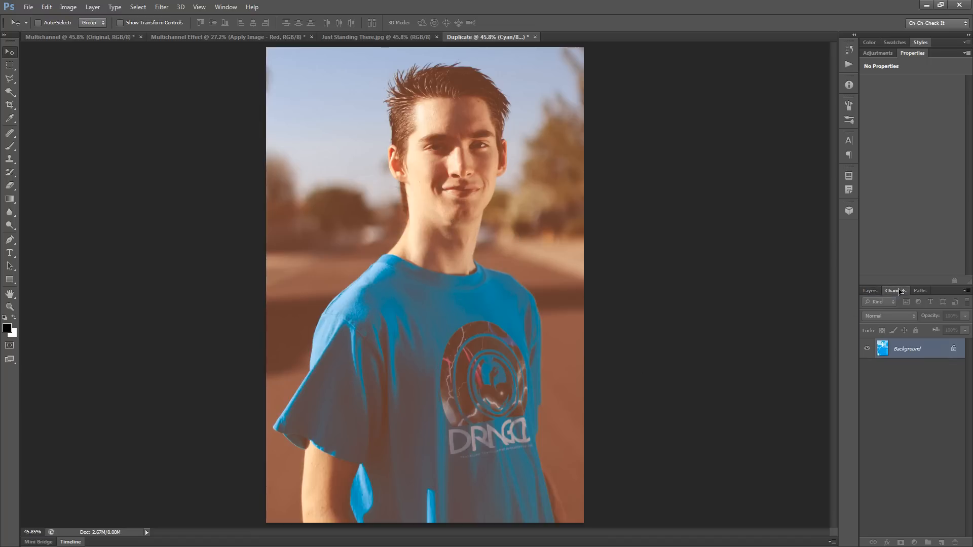
Show the Cyan, Magenta, Yellow channel list and display the Cyan channel alone
{"action": "left_click", "coordinate": [895, 291]}
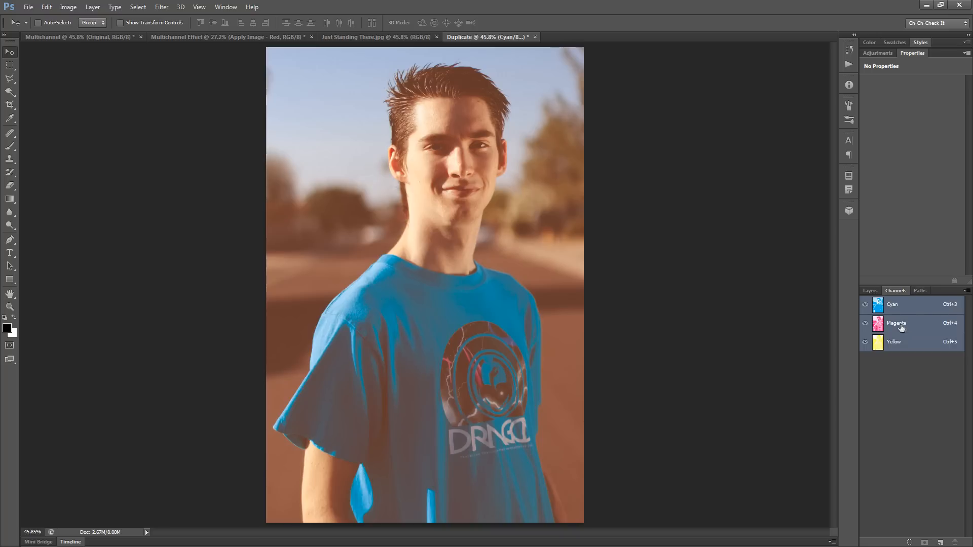
{"action": "mouse_move", "coordinate": [901, 349]}
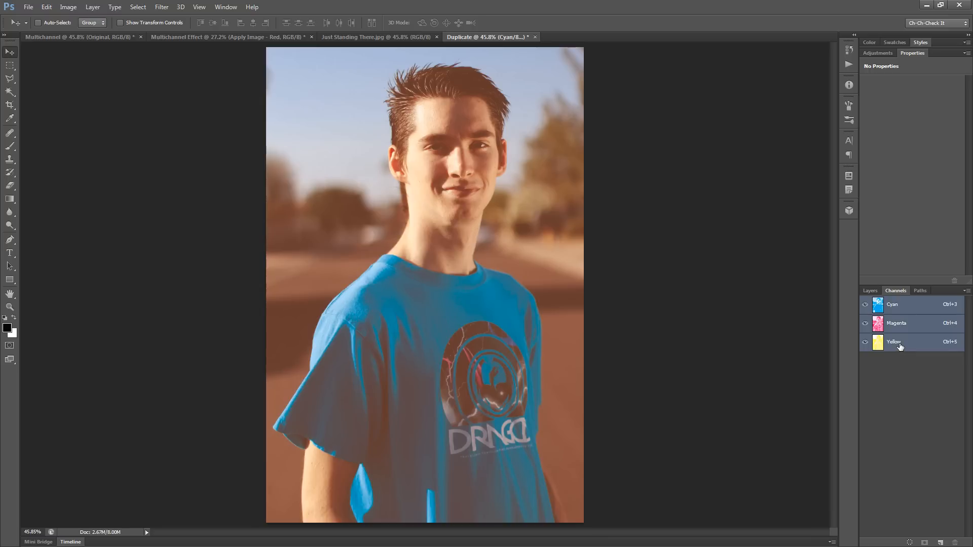
{"action": "mouse_move", "coordinate": [906, 349]}
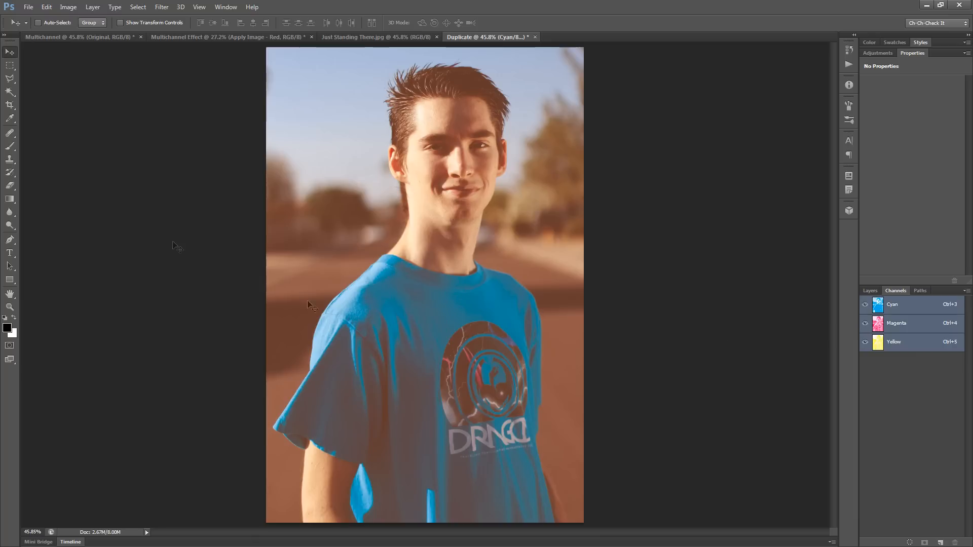
{"action": "left_click", "coordinate": [68, 7]}
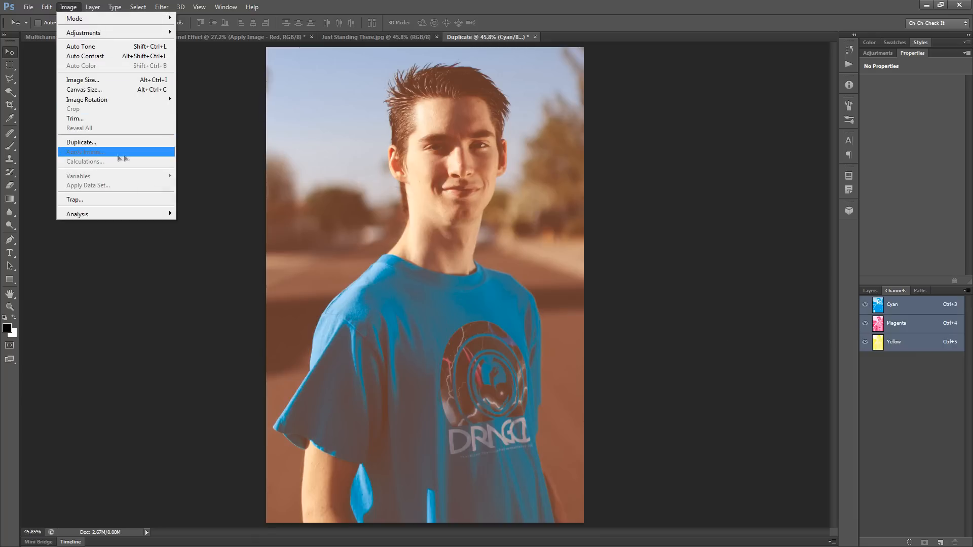
{"action": "mouse_move", "coordinate": [149, 161]}
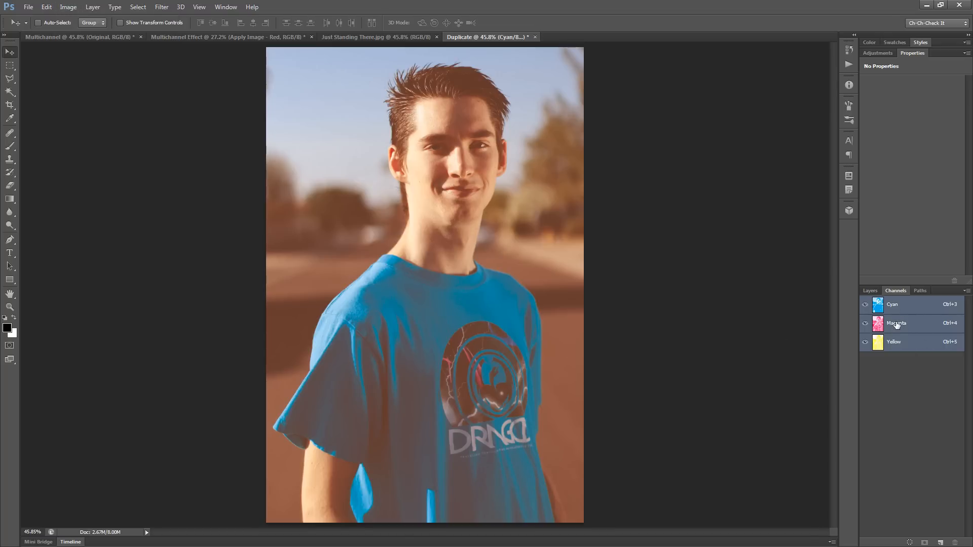
{"action": "left_click", "coordinate": [891, 304]}
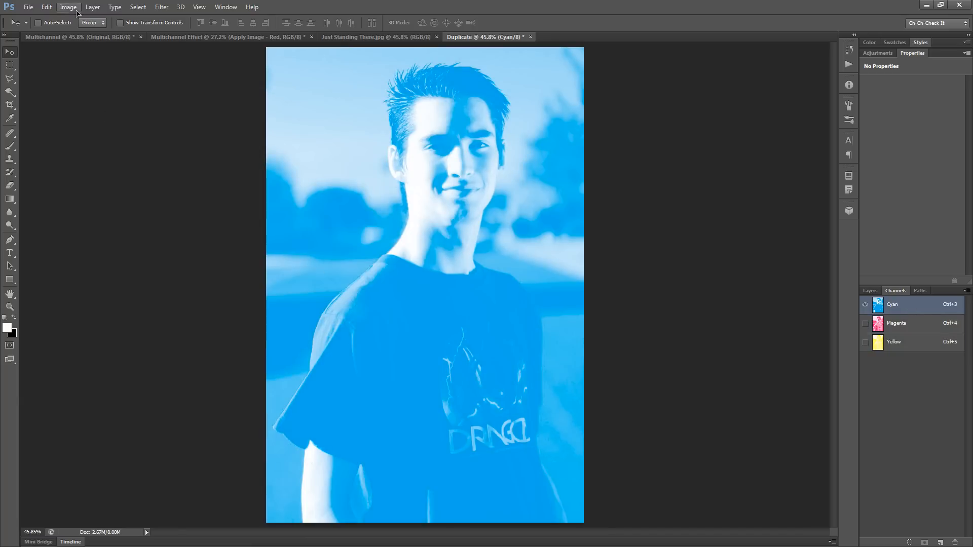
Use Image > Calculations to screen-blend Cyan with Yellow into a new Spot Color 1 channel
{"action": "left_click", "coordinate": [68, 7]}
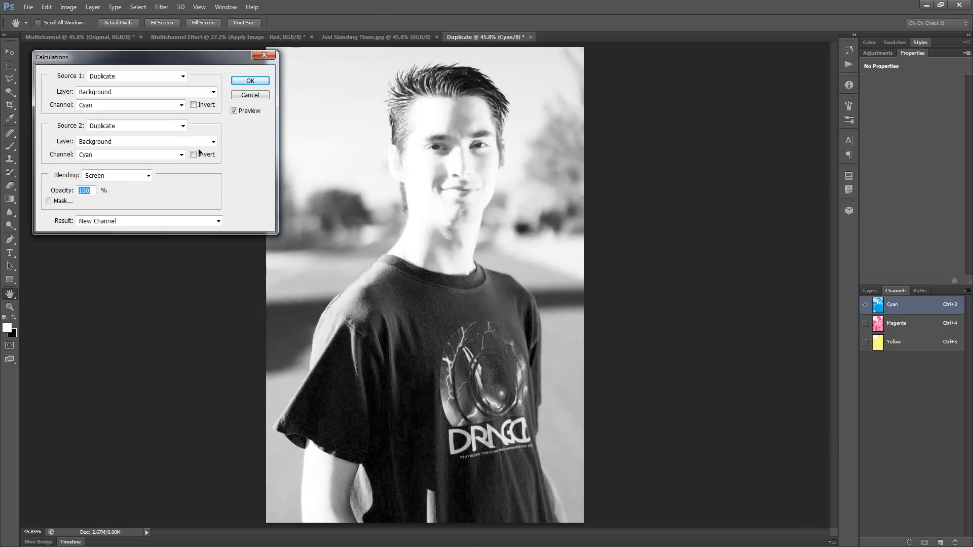
{"action": "mouse_move", "coordinate": [436, 219]}
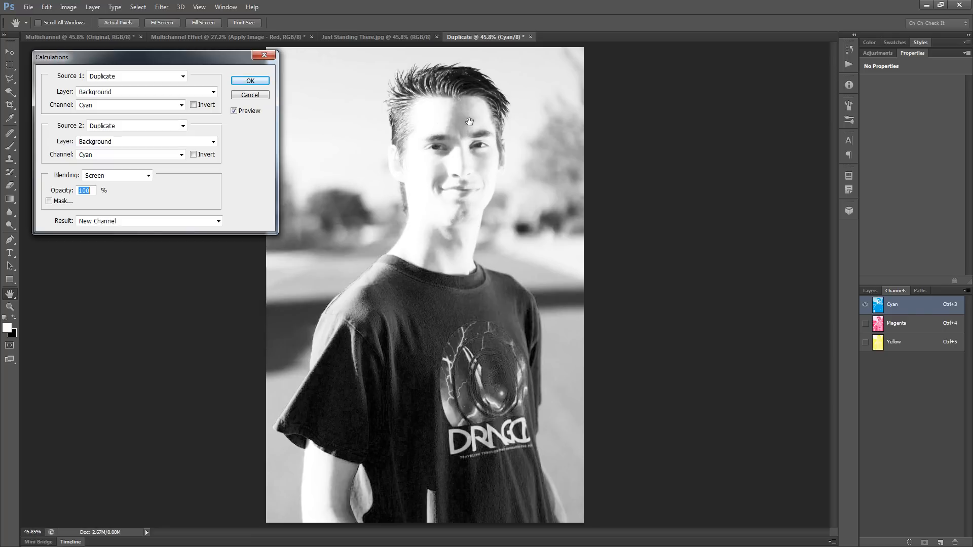
{"action": "mouse_move", "coordinate": [515, 391]}
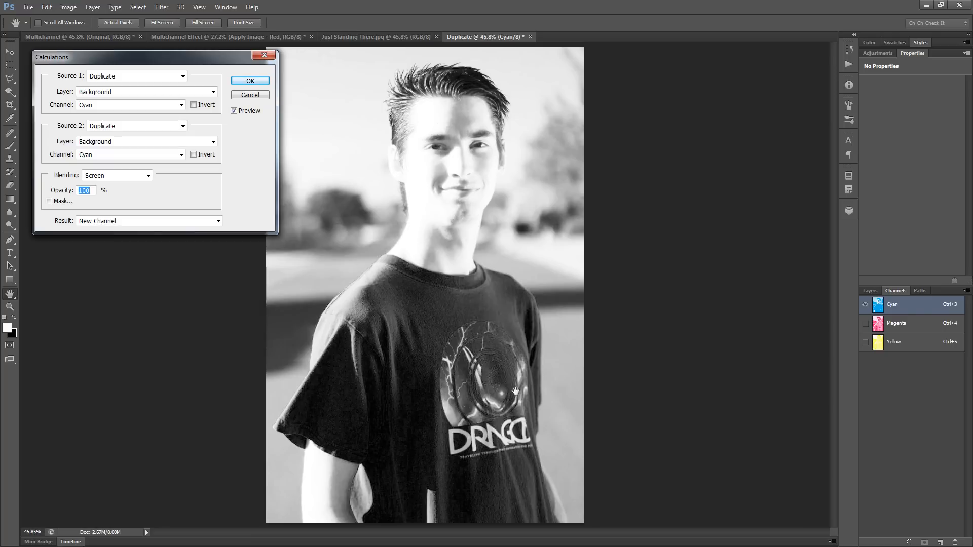
{"action": "mouse_move", "coordinate": [452, 233]}
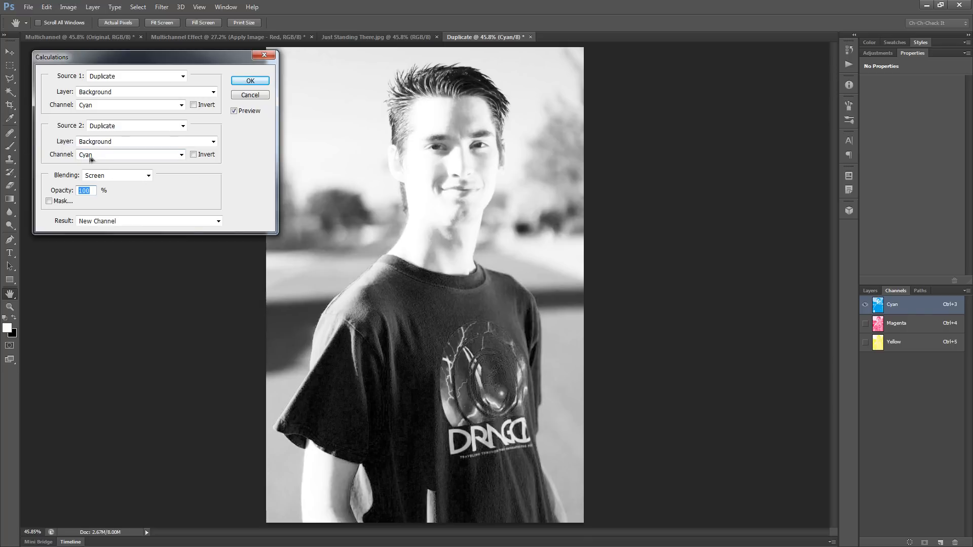
{"action": "left_click", "coordinate": [130, 154]}
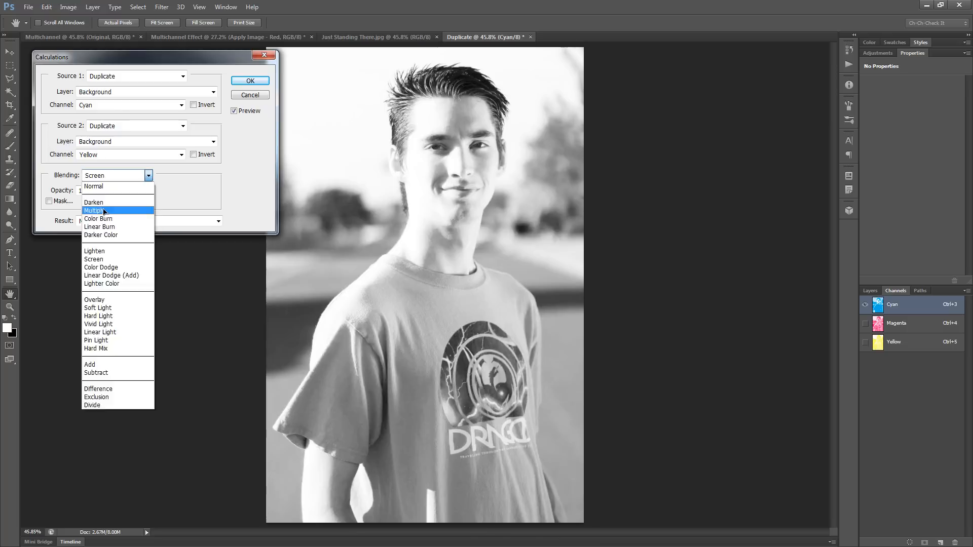
{"action": "left_click", "coordinate": [93, 211]}
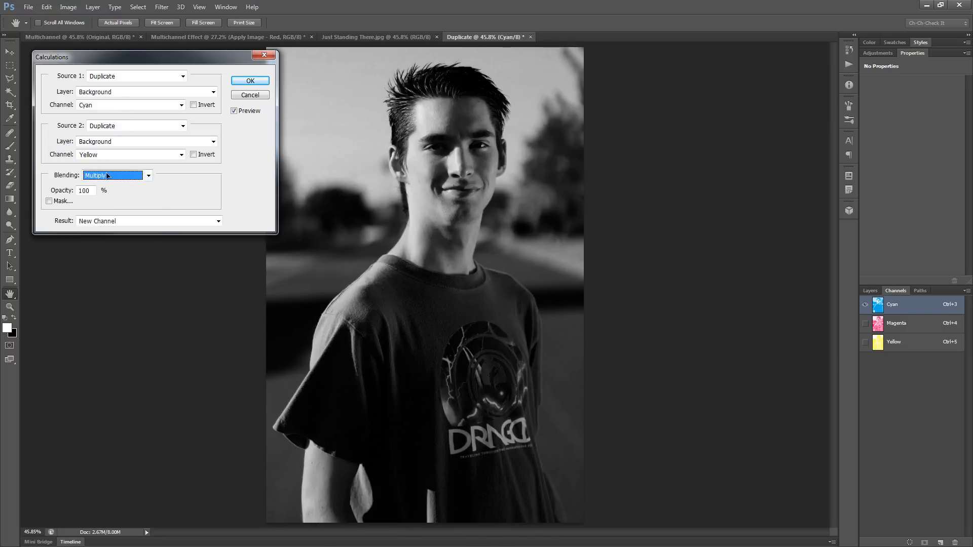
{"action": "left_click", "coordinate": [114, 176]}
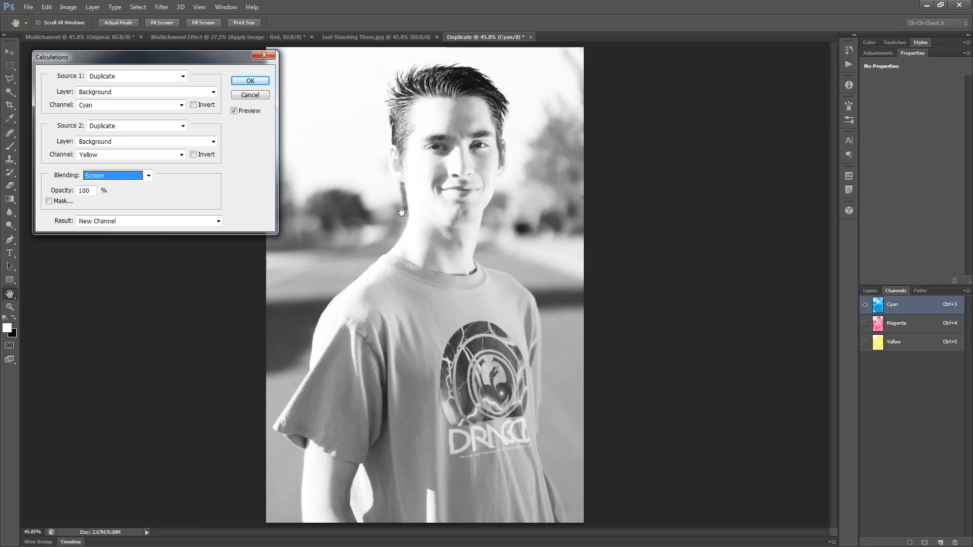
{"action": "mouse_move", "coordinate": [295, 120]}
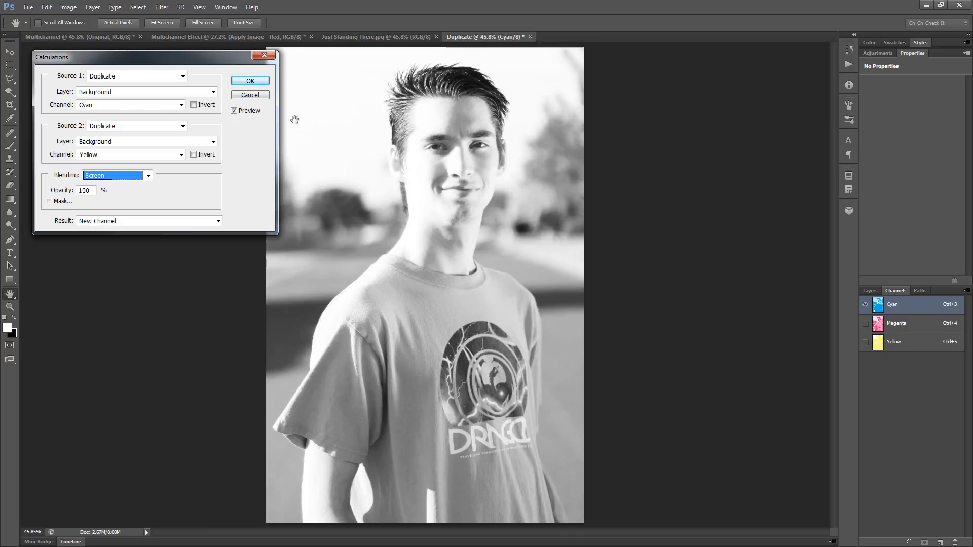
{"action": "left_click", "coordinate": [250, 81]}
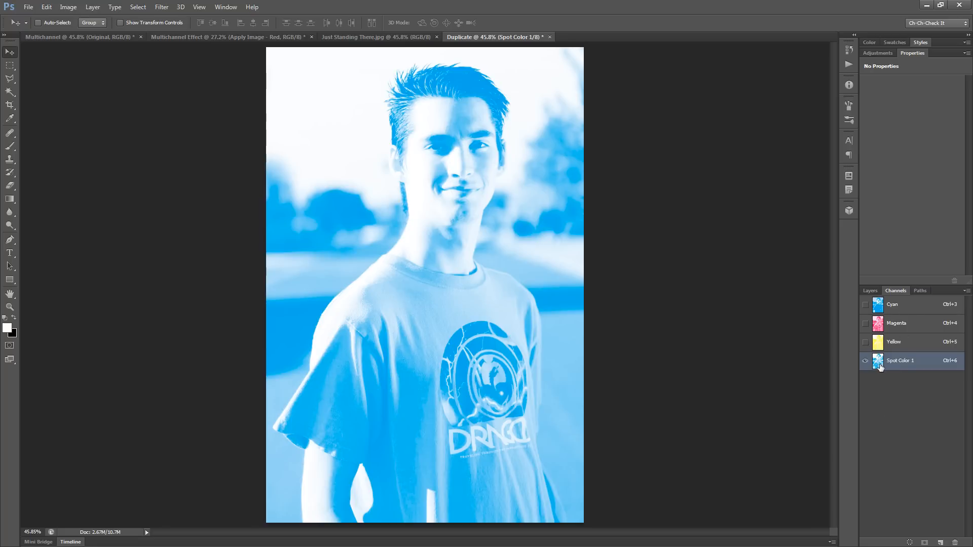
Rename Spot Color 1 to Black and set its ink colour to near-black #231f20
{"action": "double_click", "coordinate": [878, 360]}
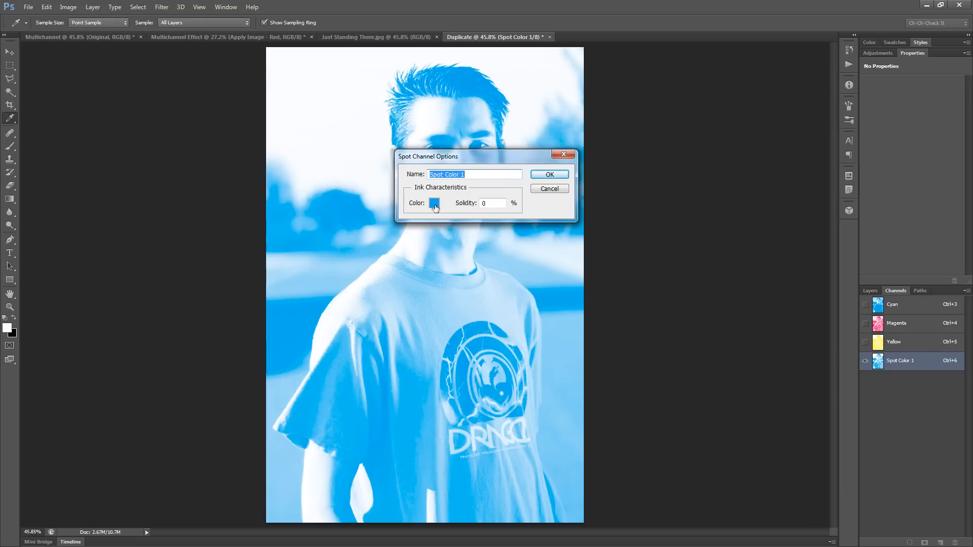
{"action": "left_click", "coordinate": [434, 202]}
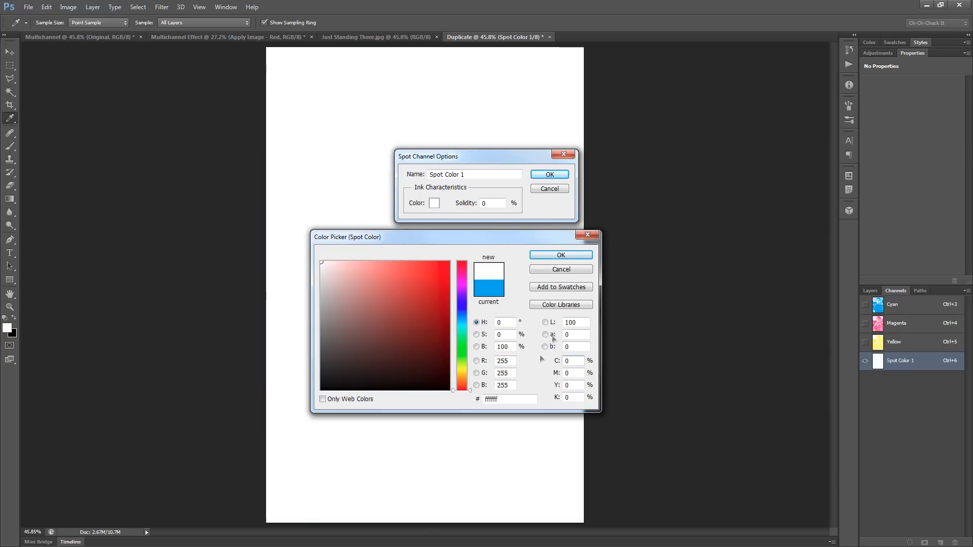
{"action": "left_click", "coordinate": [572, 397]}
{"action": "type", "text": "100"}
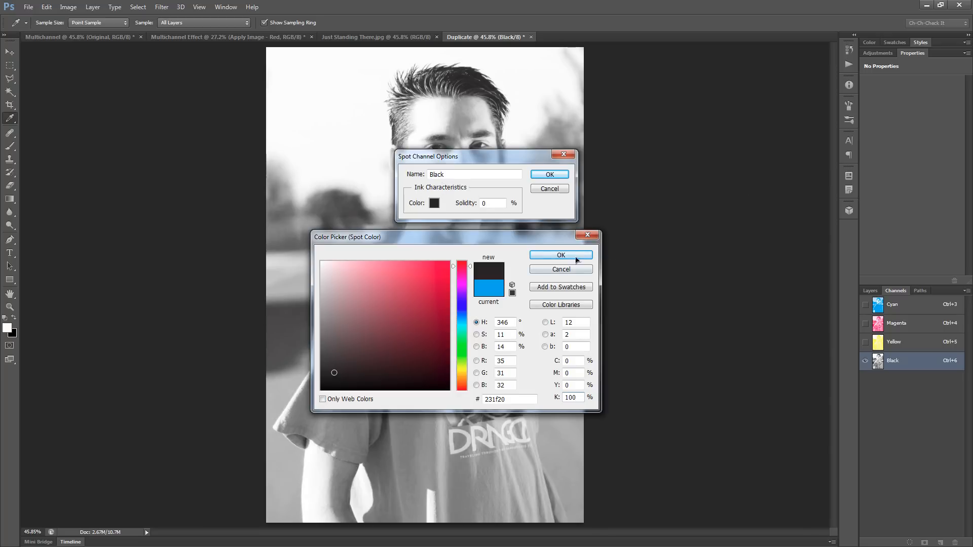
{"action": "left_click", "coordinate": [559, 255]}
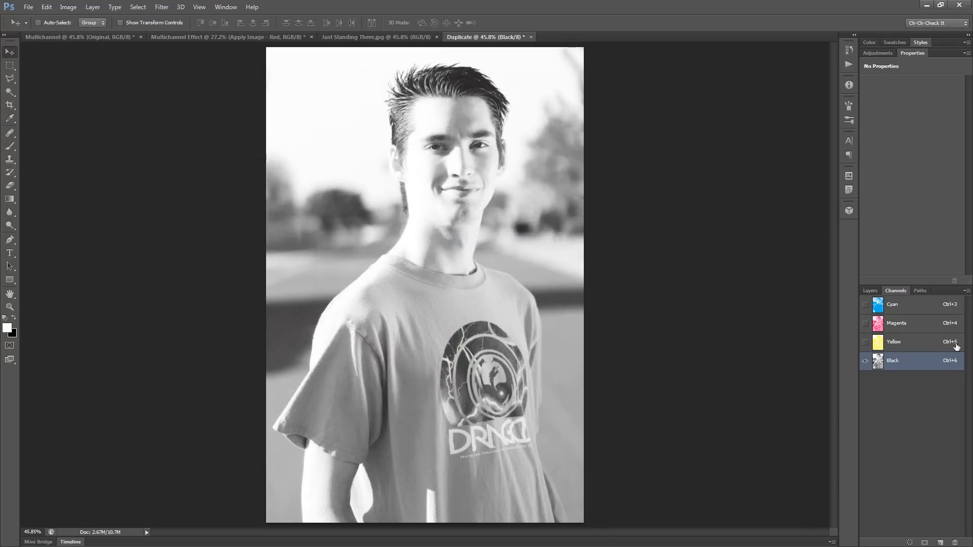
Show Cyan, Magenta and Yellow together with Black for the full-colour portrait
{"action": "left_click", "coordinate": [865, 305]}
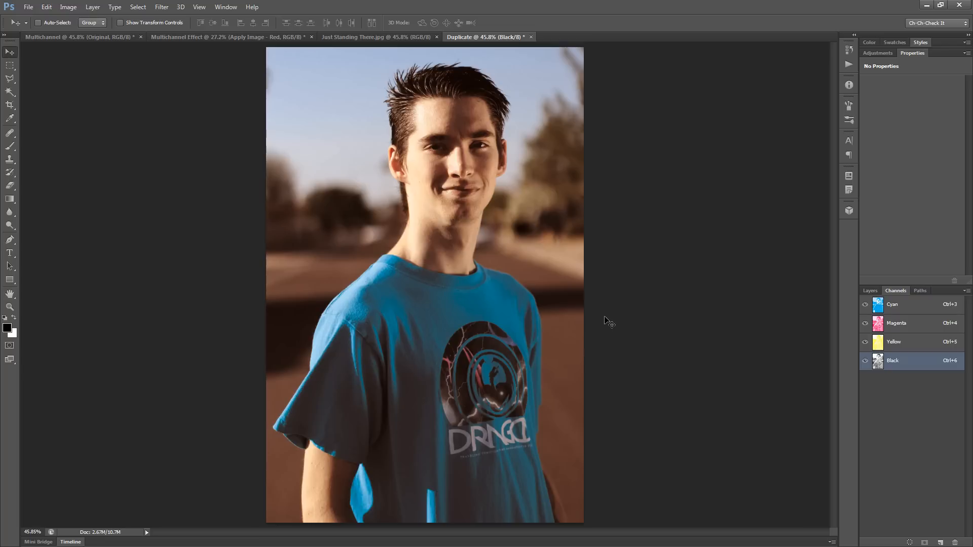
{"action": "mouse_move", "coordinate": [596, 286]}
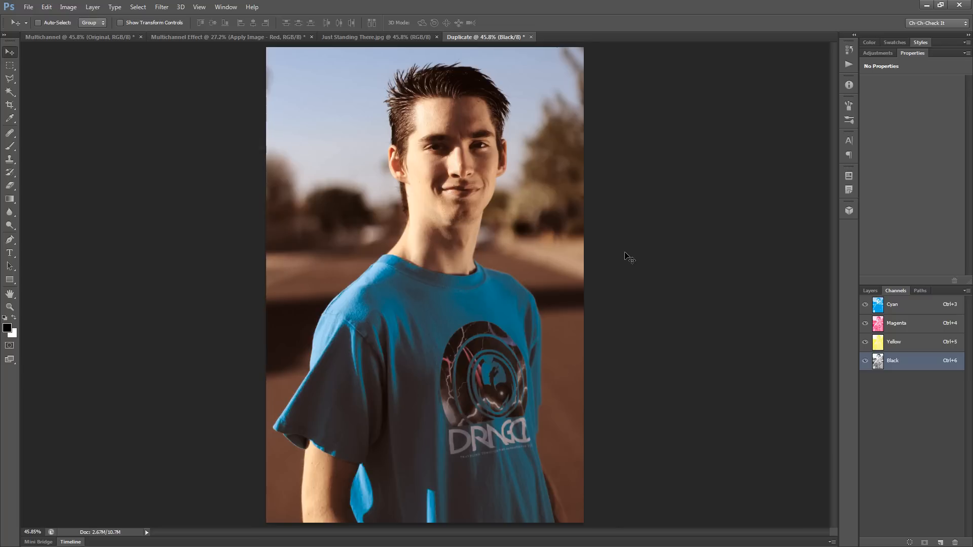
{"action": "mouse_move", "coordinate": [619, 207]}
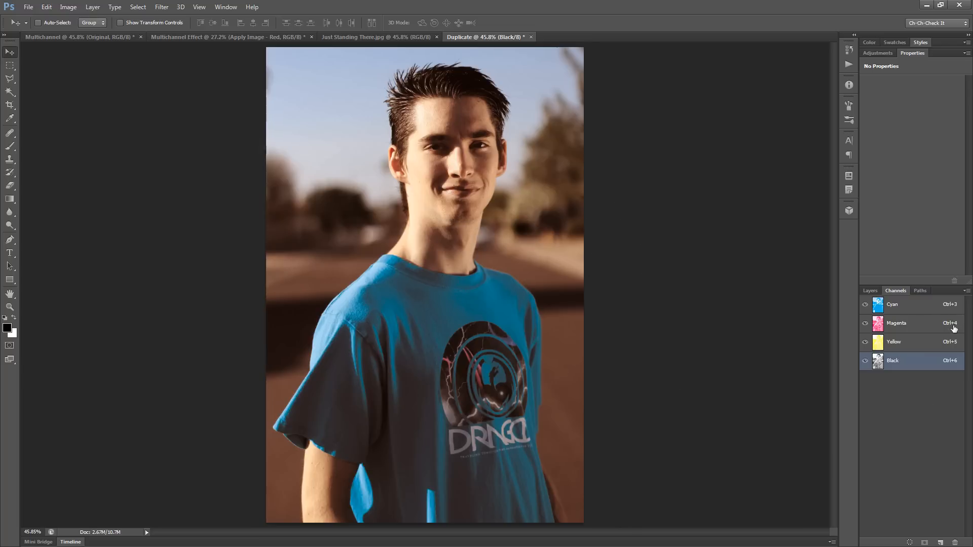
{"action": "left_click", "coordinate": [865, 304]}
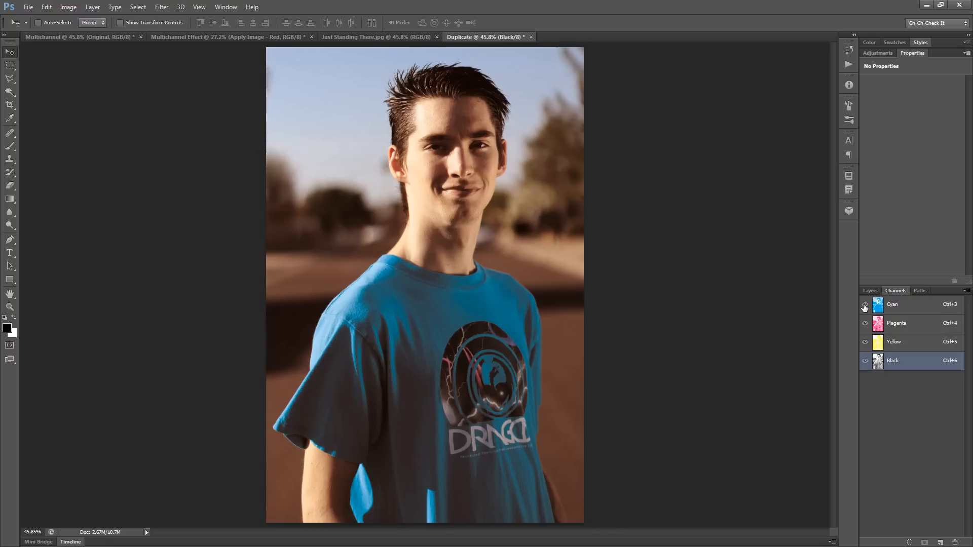
{"action": "left_click", "coordinate": [865, 304]}
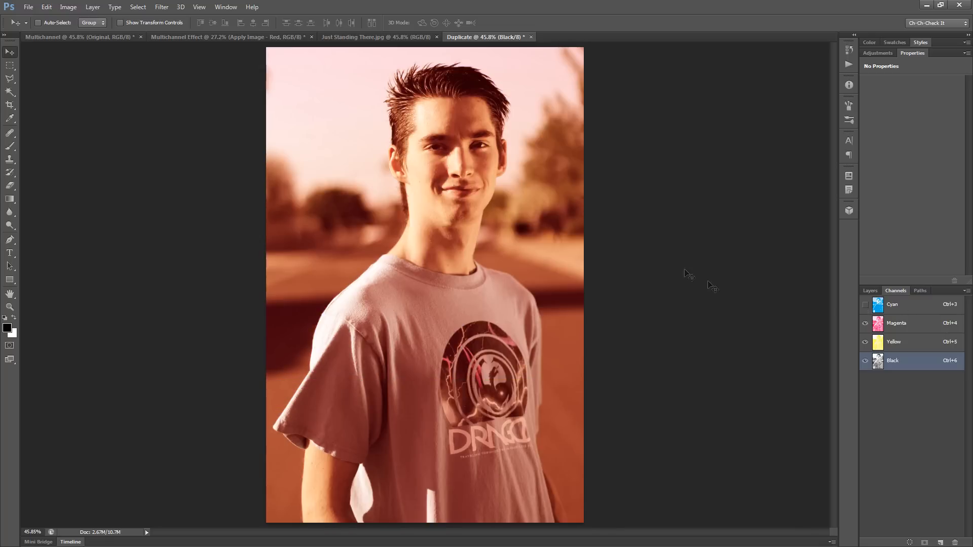
{"action": "mouse_move", "coordinate": [510, 273]}
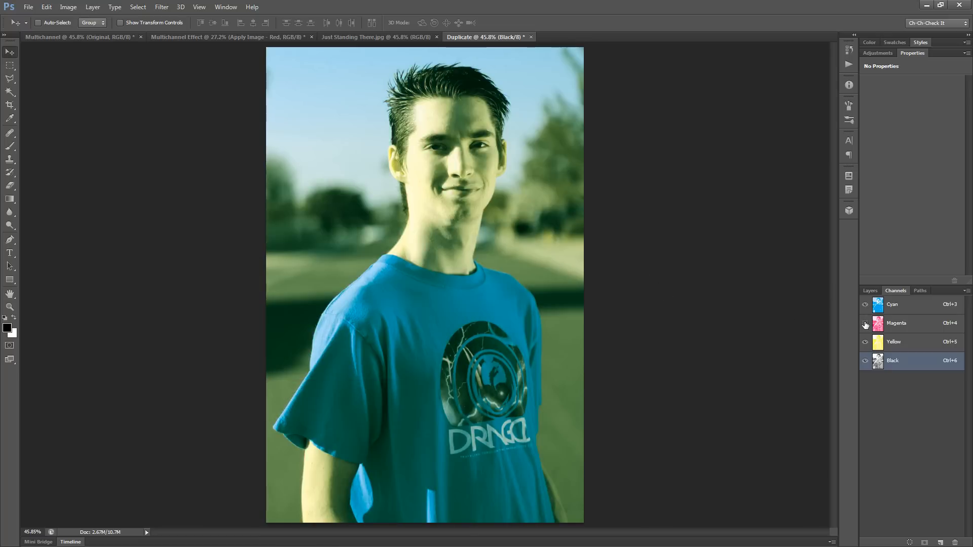
{"action": "left_click", "coordinate": [865, 323]}
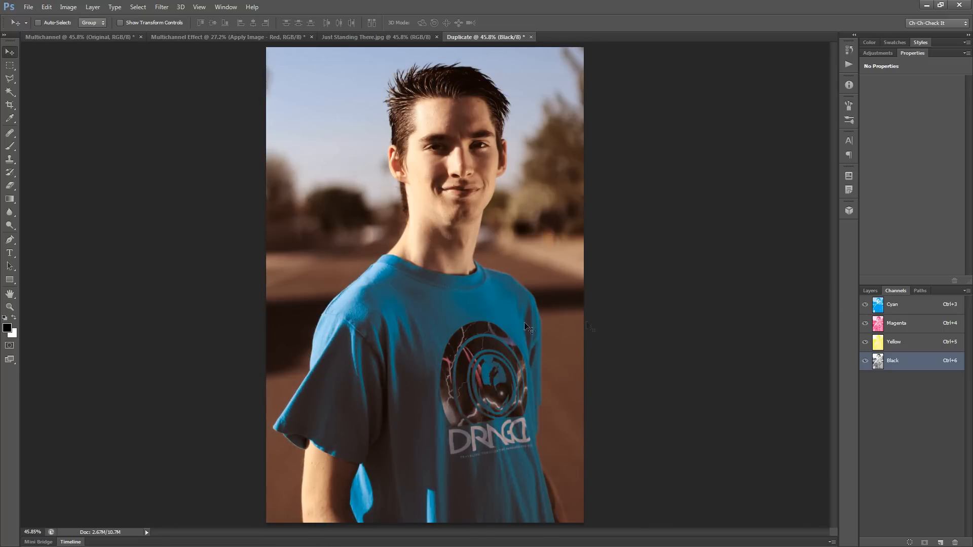
{"action": "mouse_move", "coordinate": [796, 317]}
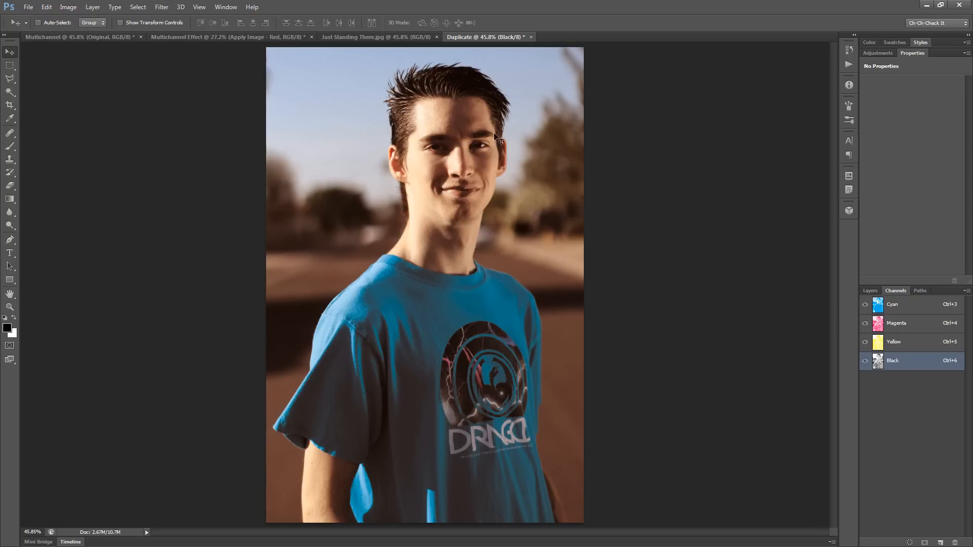
{"action": "mouse_move", "coordinate": [738, 200]}
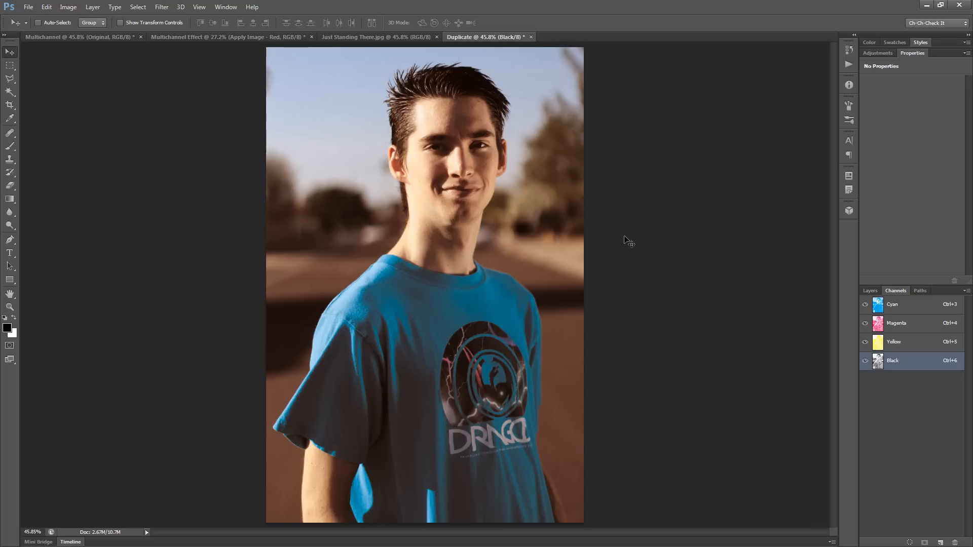
{"action": "mouse_move", "coordinate": [594, 264]}
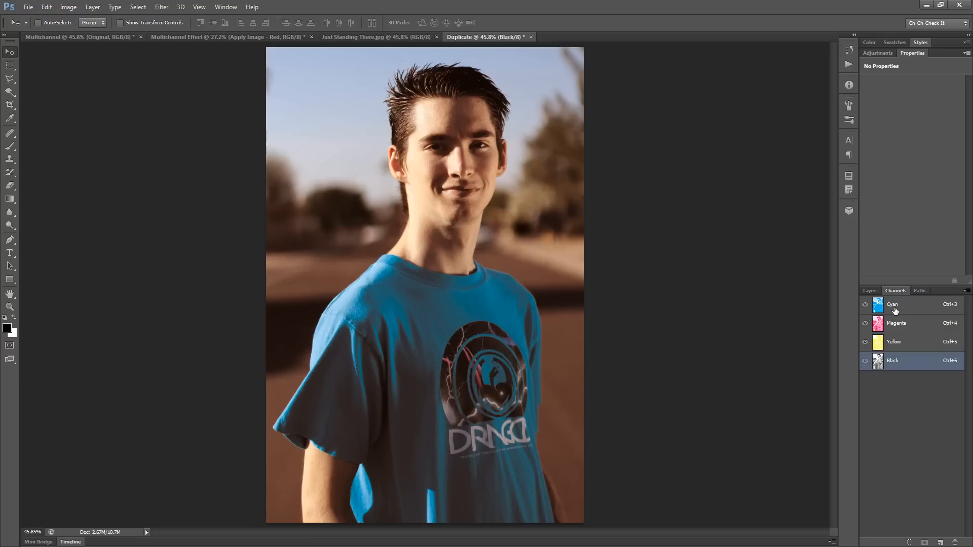
{"action": "mouse_move", "coordinate": [908, 309]}
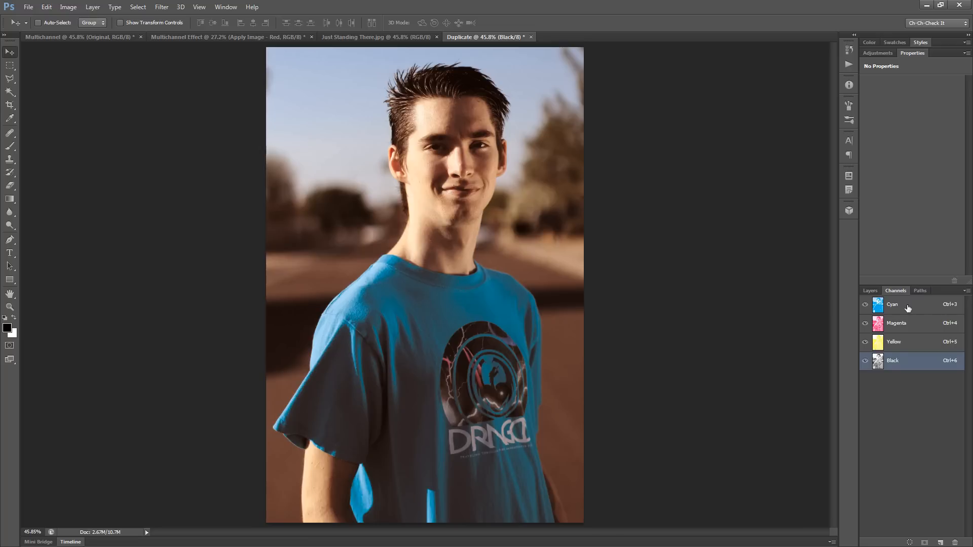
{"action": "left_click", "coordinate": [892, 304]}
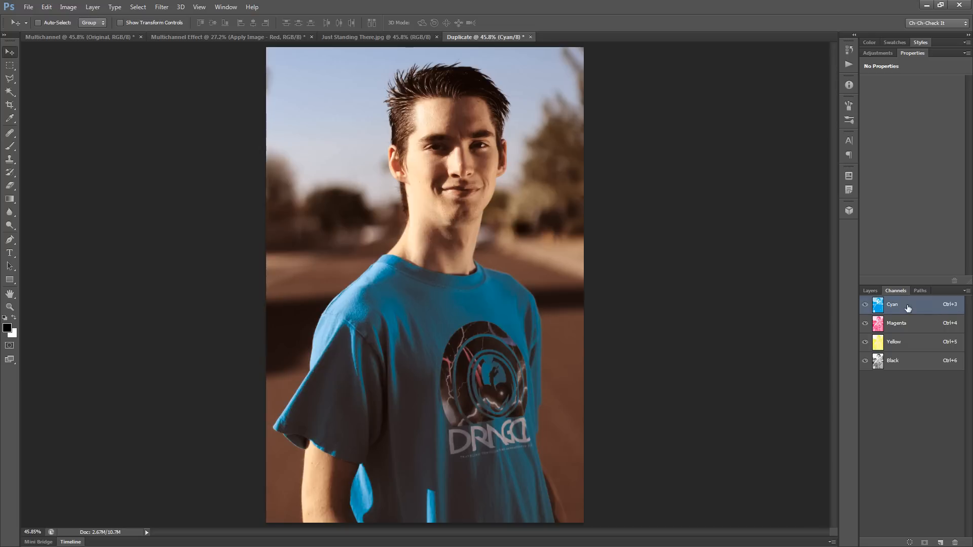
{"action": "mouse_move", "coordinate": [24, 314]}
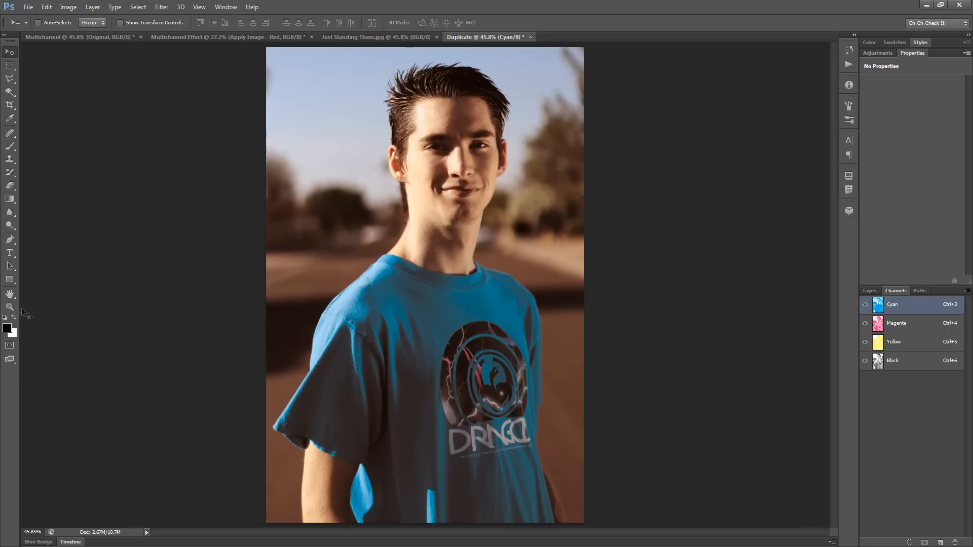
{"action": "mouse_move", "coordinate": [34, 320]}
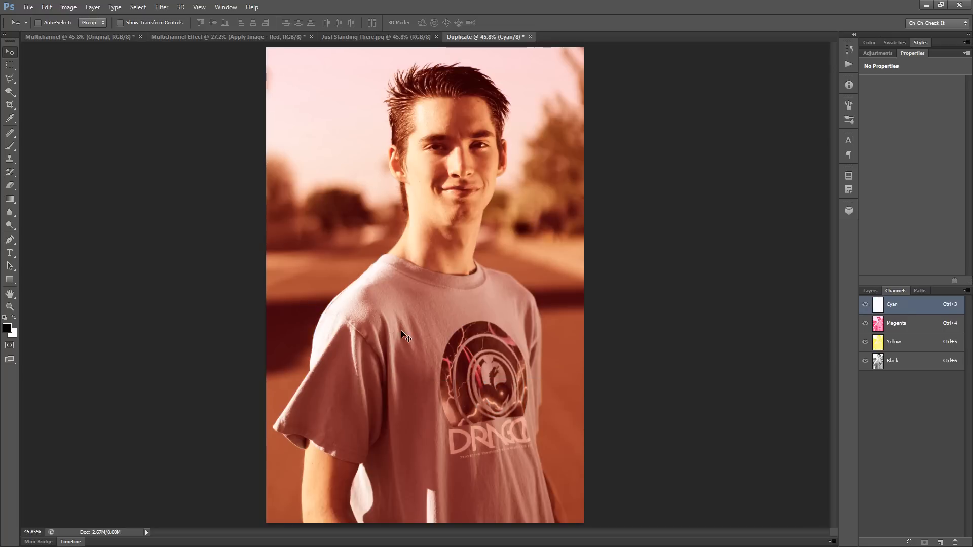
{"action": "mouse_move", "coordinate": [521, 289]}
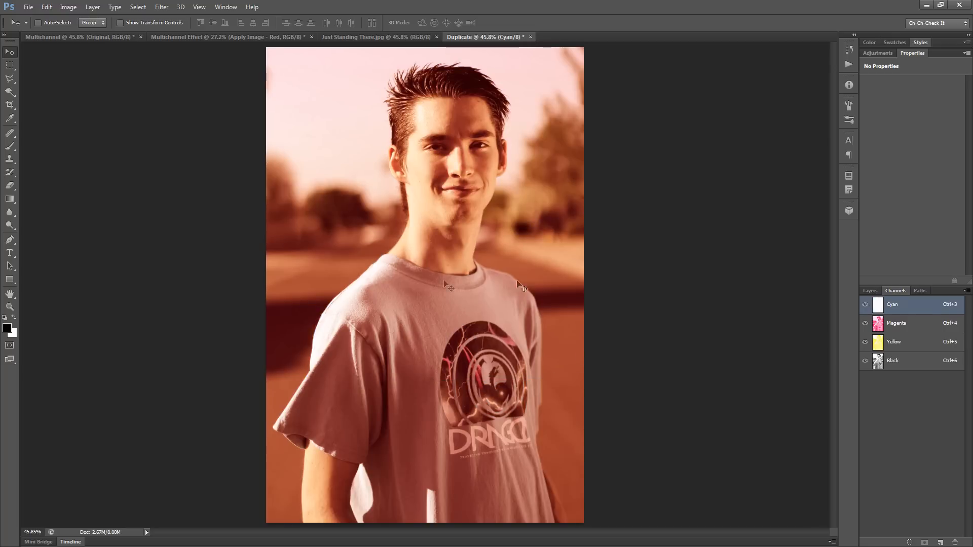
{"action": "mouse_move", "coordinate": [632, 238]}
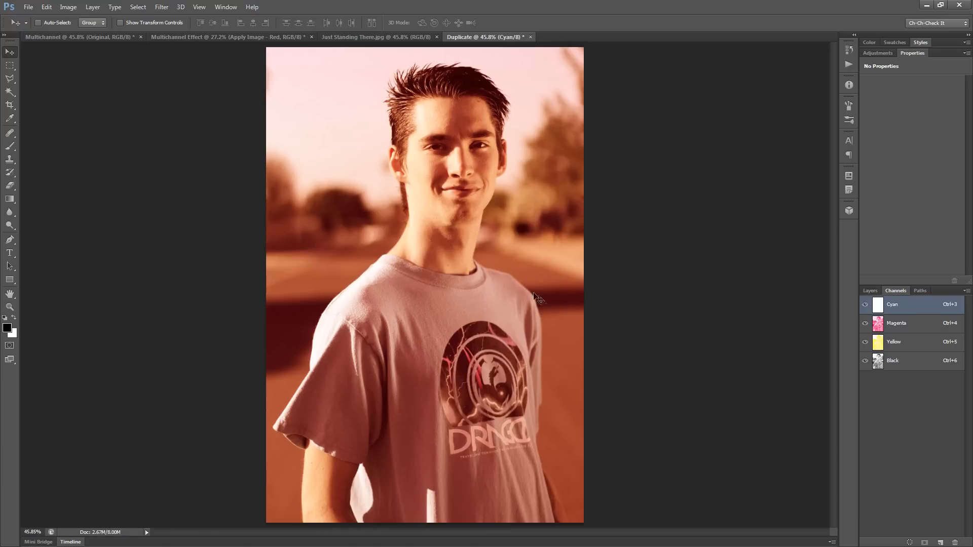
{"action": "left_click", "coordinate": [68, 7]}
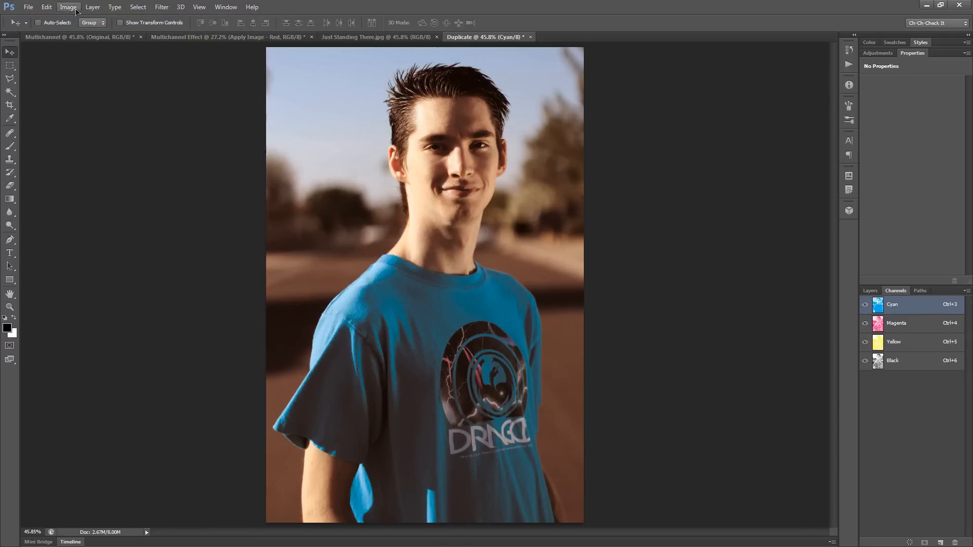
Convert the duplicated portrait to CMYK Color, accepting the conversion prompt
{"action": "left_click", "coordinate": [68, 7]}
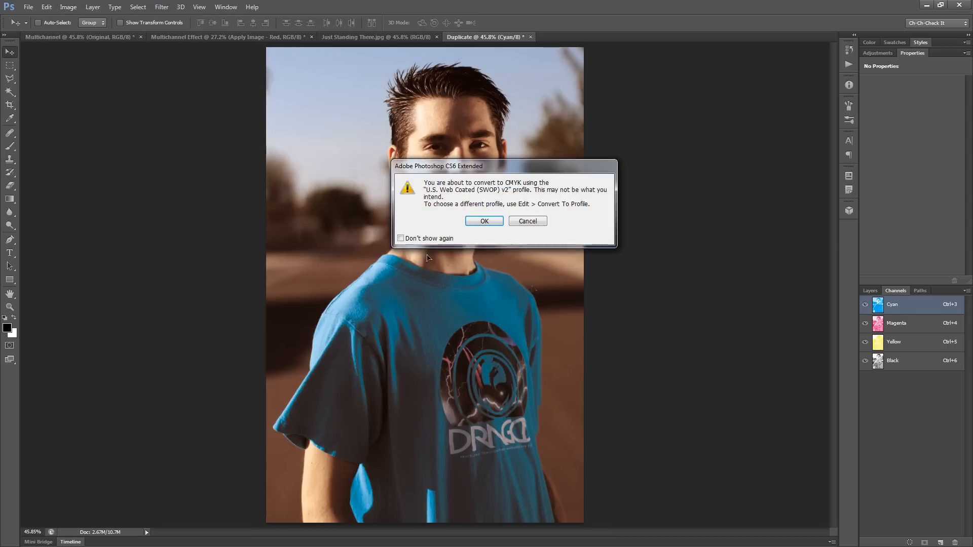
{"action": "mouse_move", "coordinate": [435, 202]}
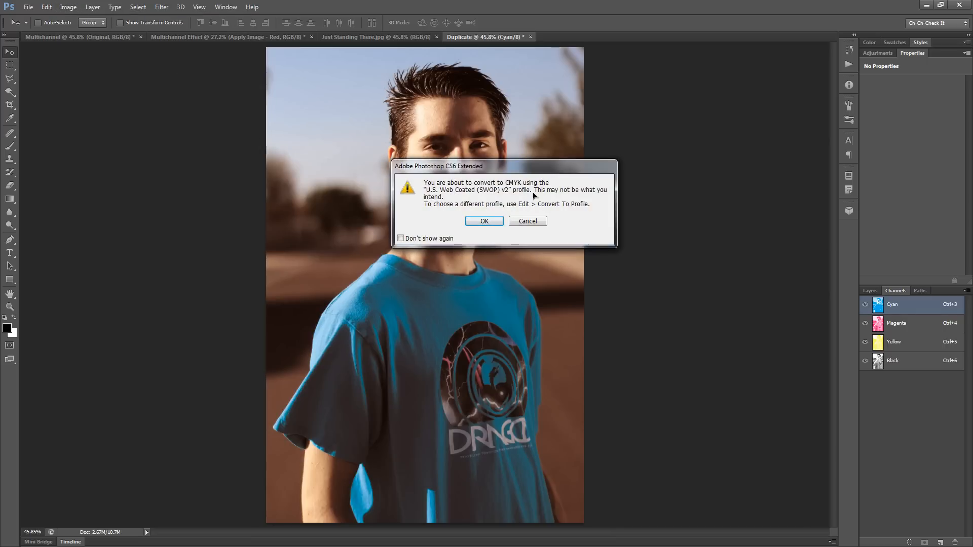
{"action": "mouse_move", "coordinate": [508, 196]}
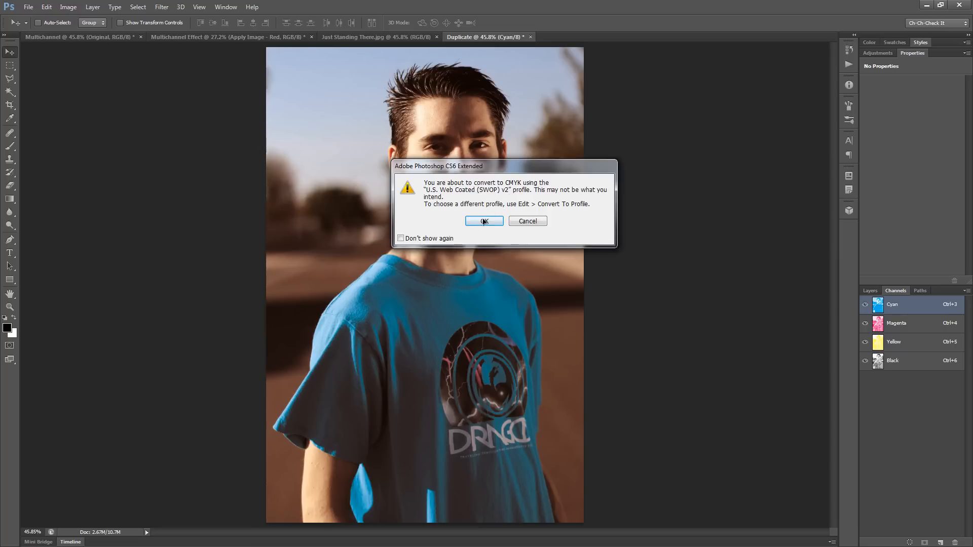
{"action": "left_click", "coordinate": [483, 221]}
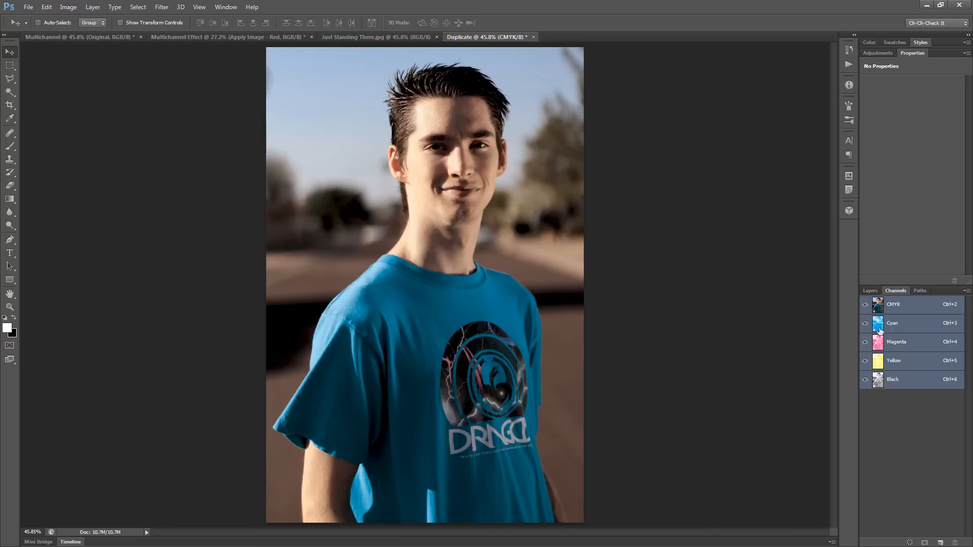
{"action": "mouse_move", "coordinate": [467, 344]}
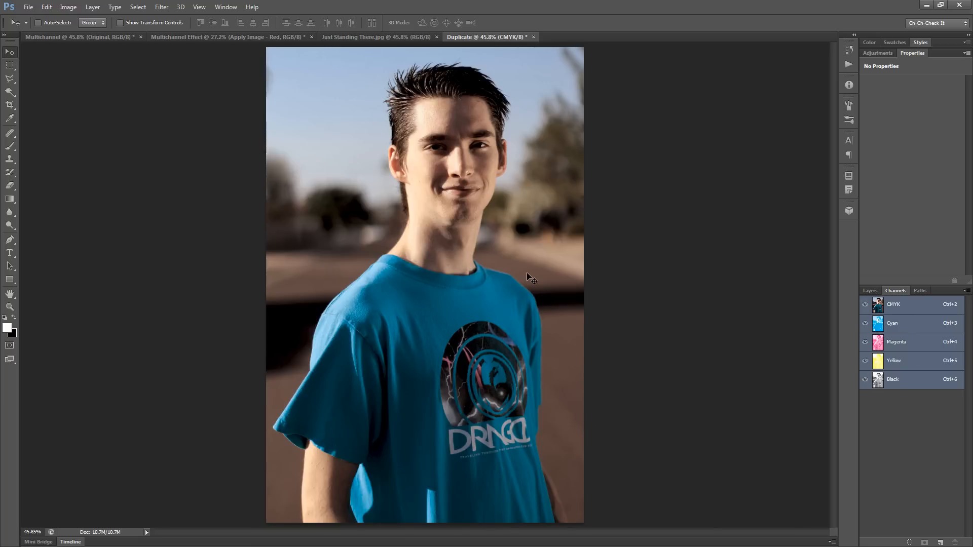
{"action": "mouse_move", "coordinate": [520, 290]}
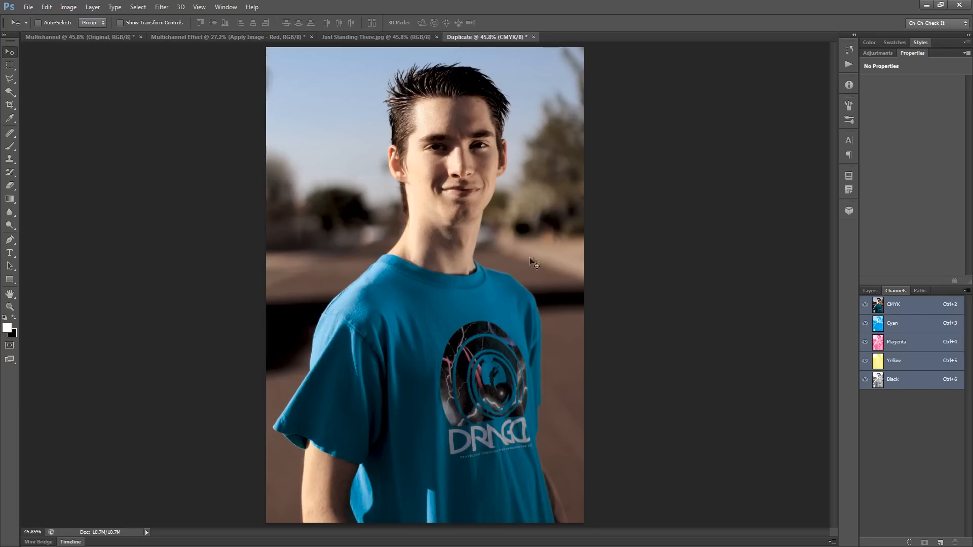
{"action": "mouse_move", "coordinate": [527, 263]}
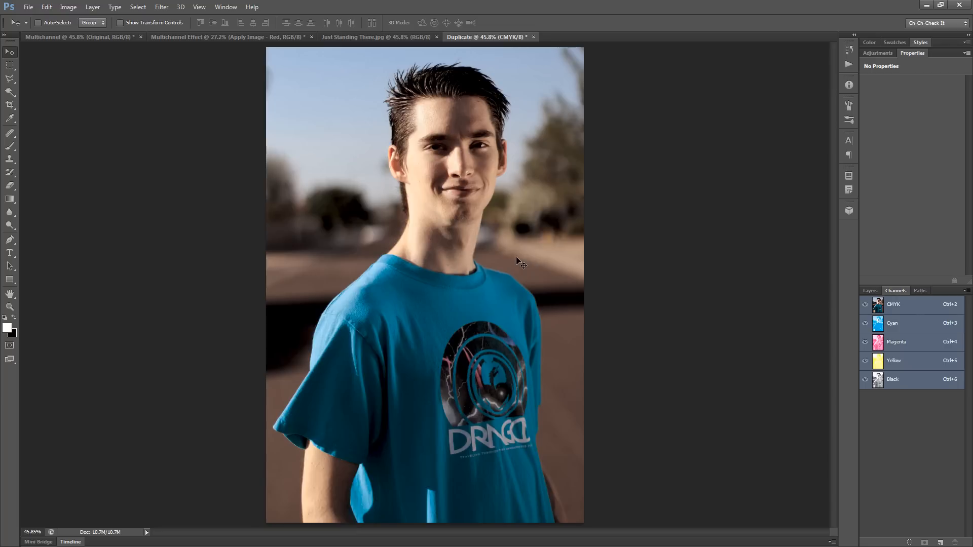
Convert the duplicate portrait to Lab Color mode
{"action": "left_click", "coordinate": [68, 8]}
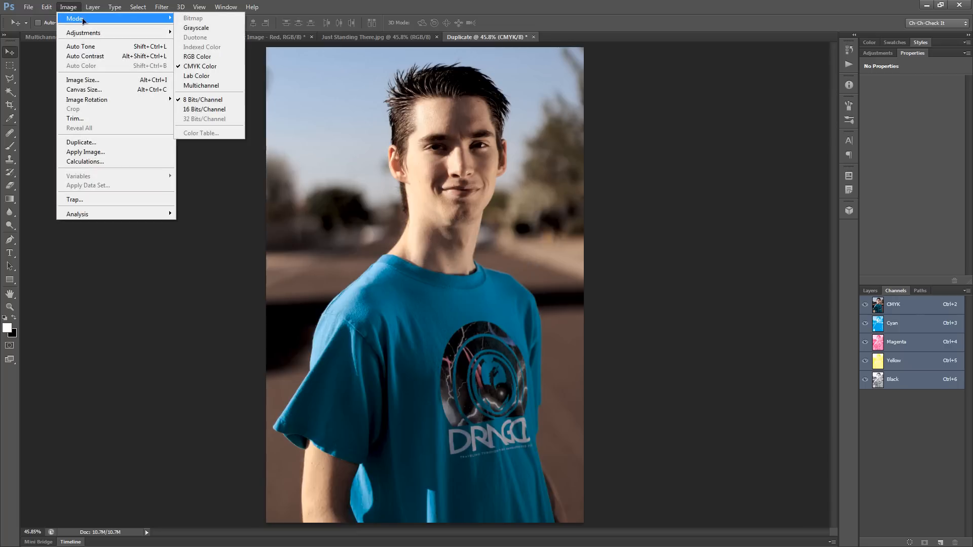
{"action": "left_click", "coordinate": [195, 76]}
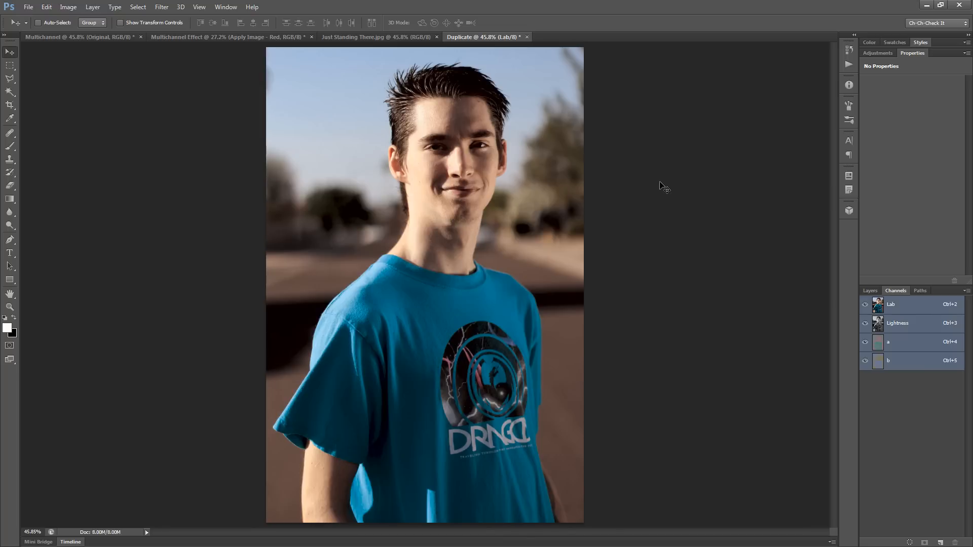
{"action": "mouse_move", "coordinate": [919, 348]}
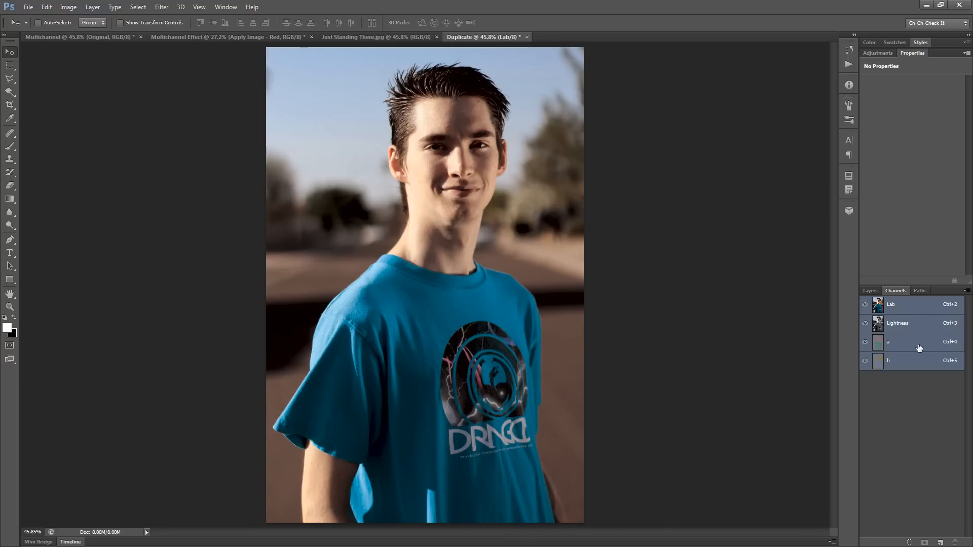
Inspect the a, b and Lightness channels individually, then return to the Lab composite
{"action": "left_click", "coordinate": [889, 342]}
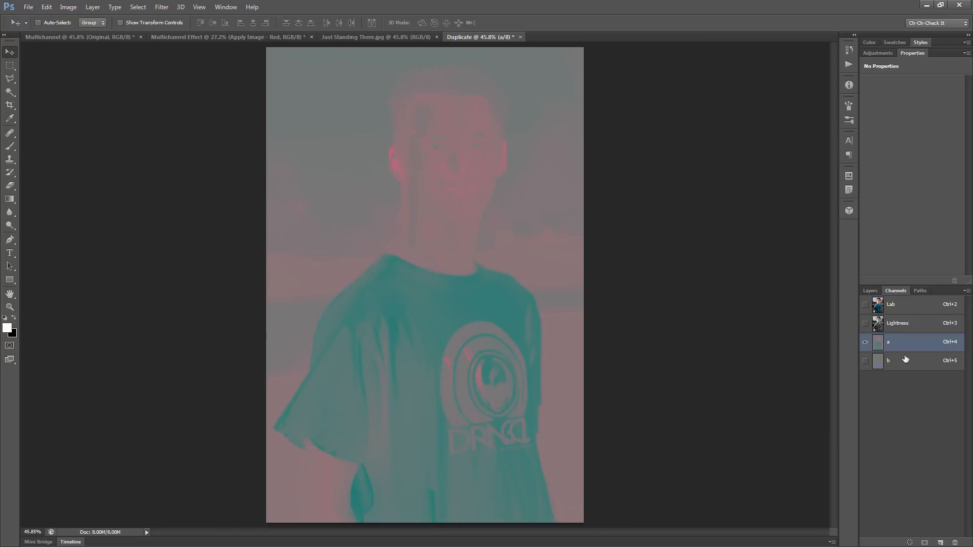
{"action": "left_click", "coordinate": [889, 361]}
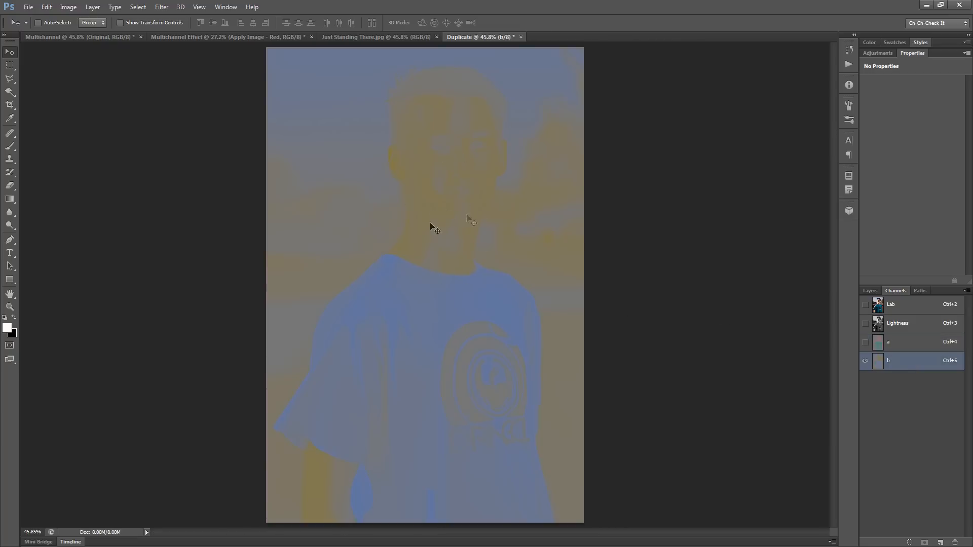
{"action": "mouse_move", "coordinate": [465, 173]}
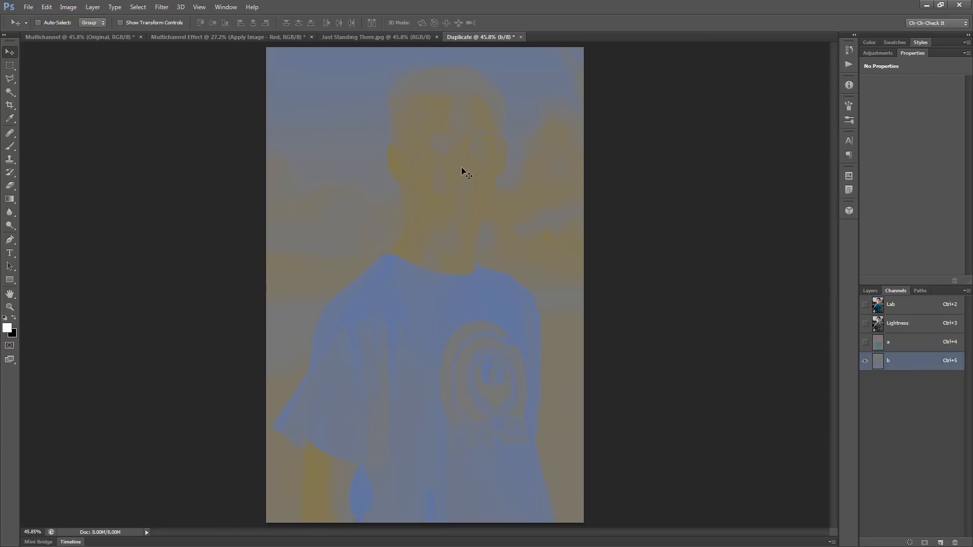
{"action": "mouse_move", "coordinate": [497, 189]}
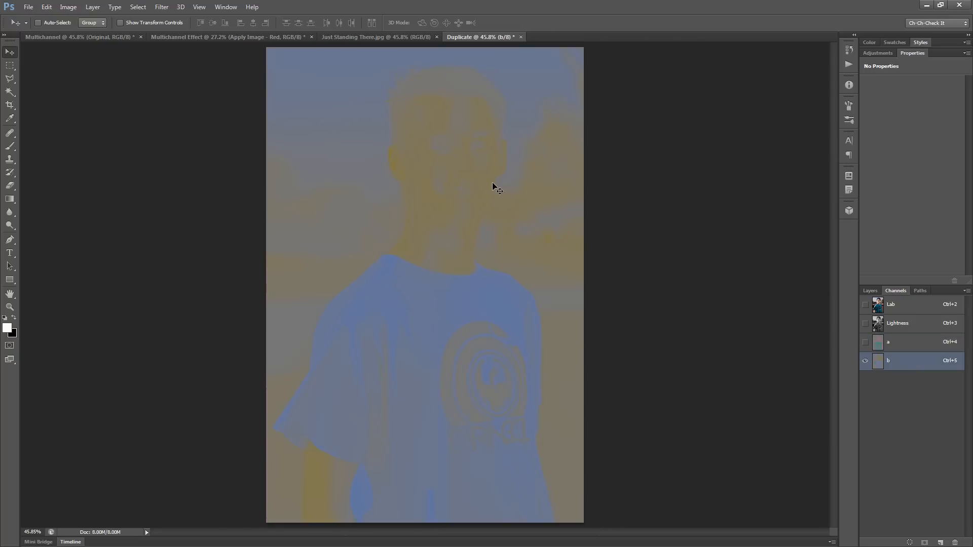
{"action": "mouse_move", "coordinate": [543, 237]}
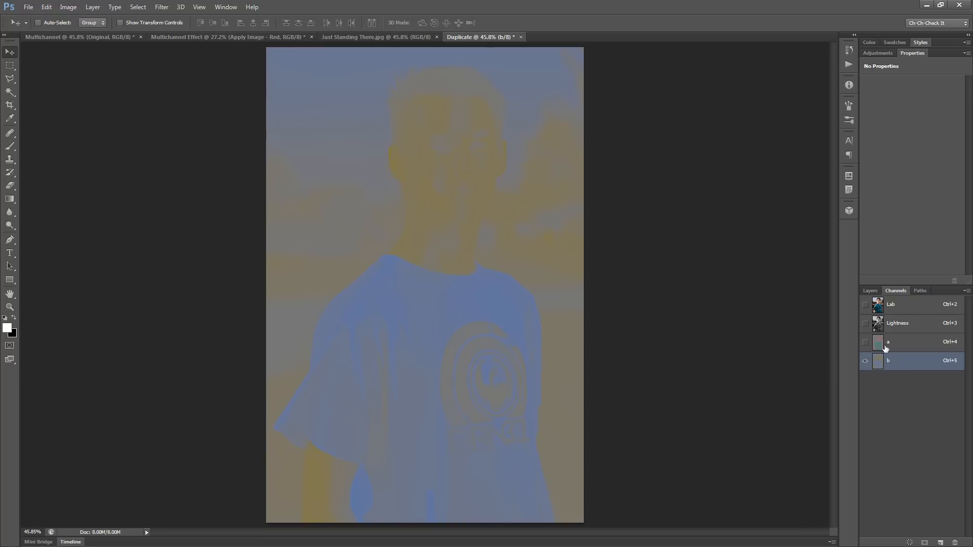
{"action": "left_click", "coordinate": [896, 323]}
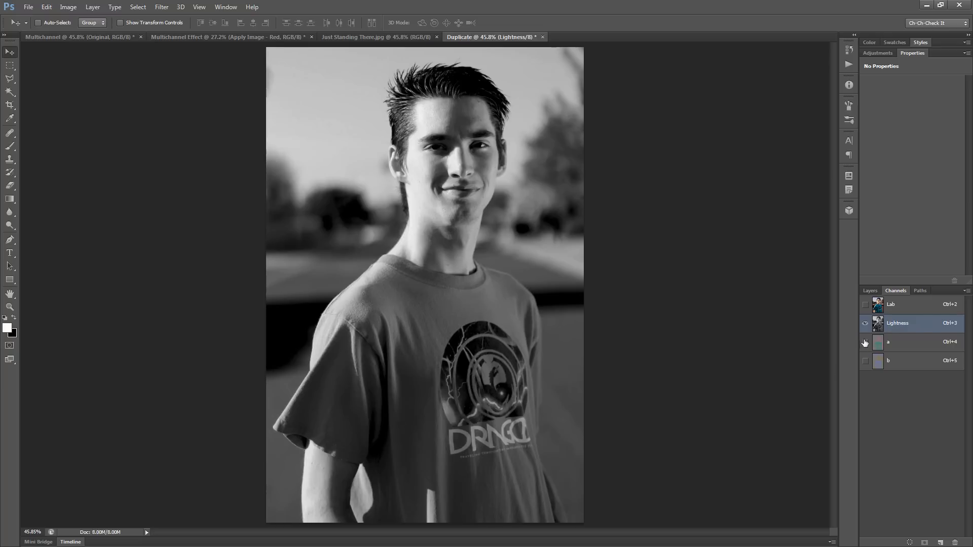
{"action": "left_click", "coordinate": [864, 304]}
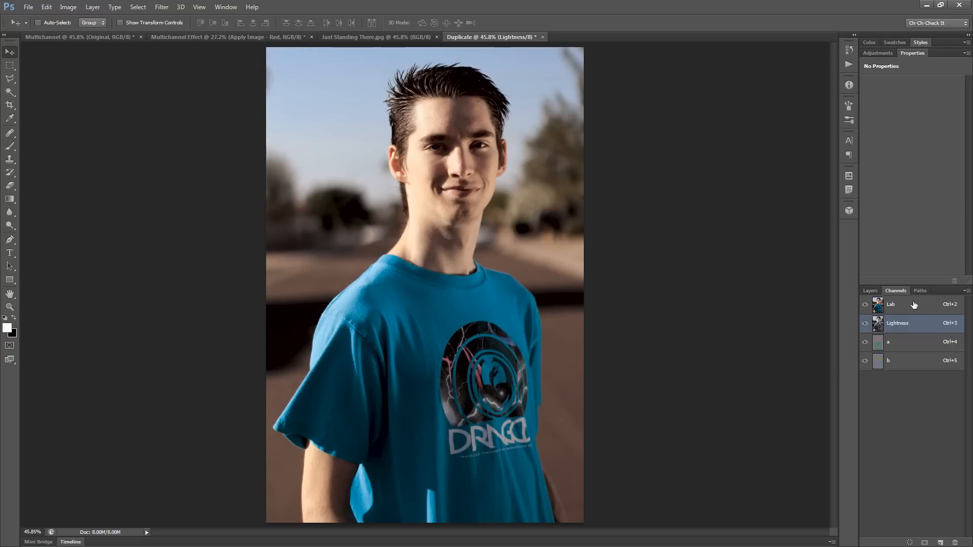
{"action": "left_click", "coordinate": [891, 304]}
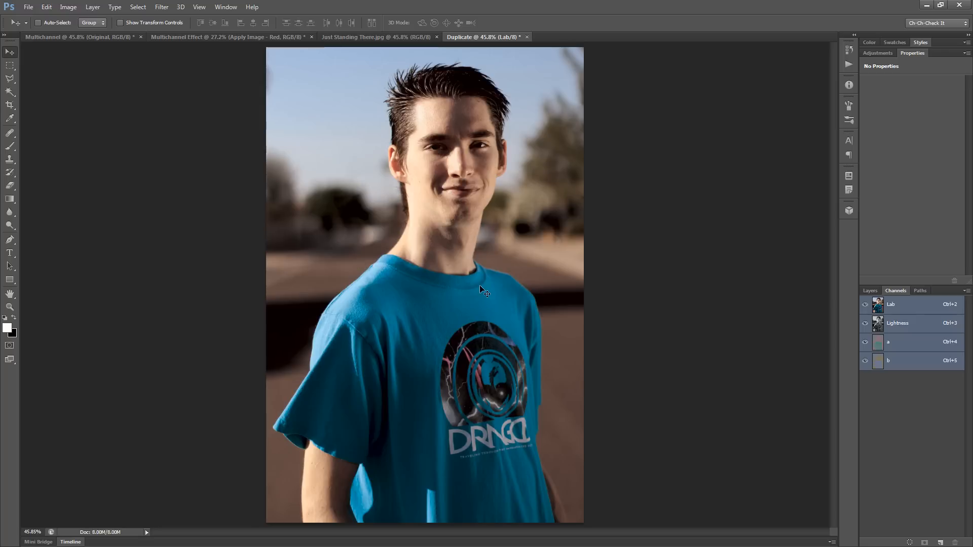
{"action": "mouse_move", "coordinate": [604, 172]}
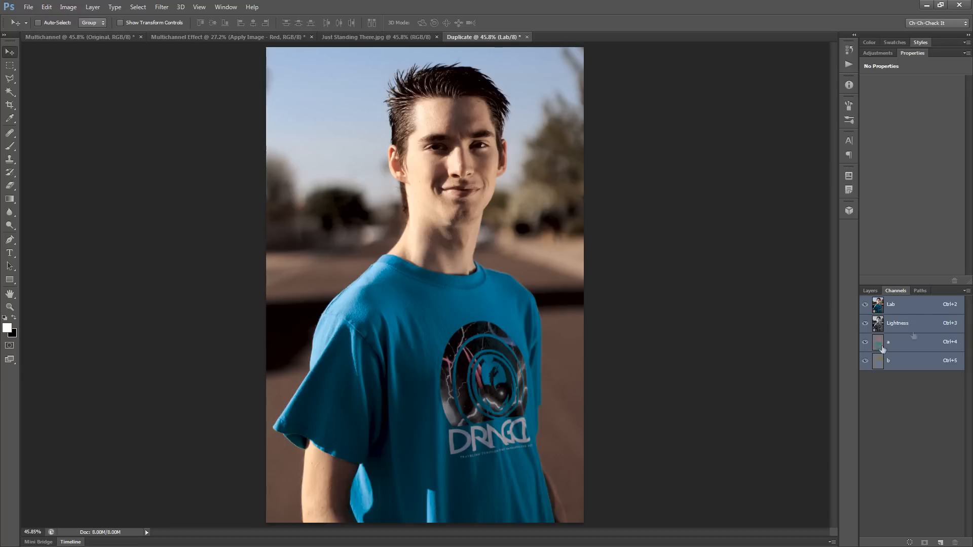
Add a Levels adjustment layer targeting the a channel and raise its black input to 50
{"action": "left_click", "coordinate": [869, 291]}
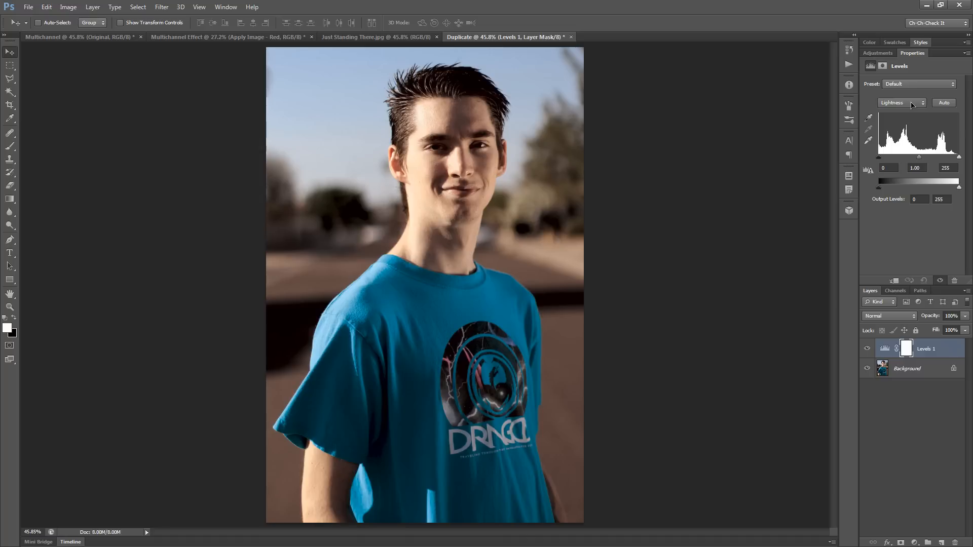
{"action": "left_click", "coordinate": [921, 102]}
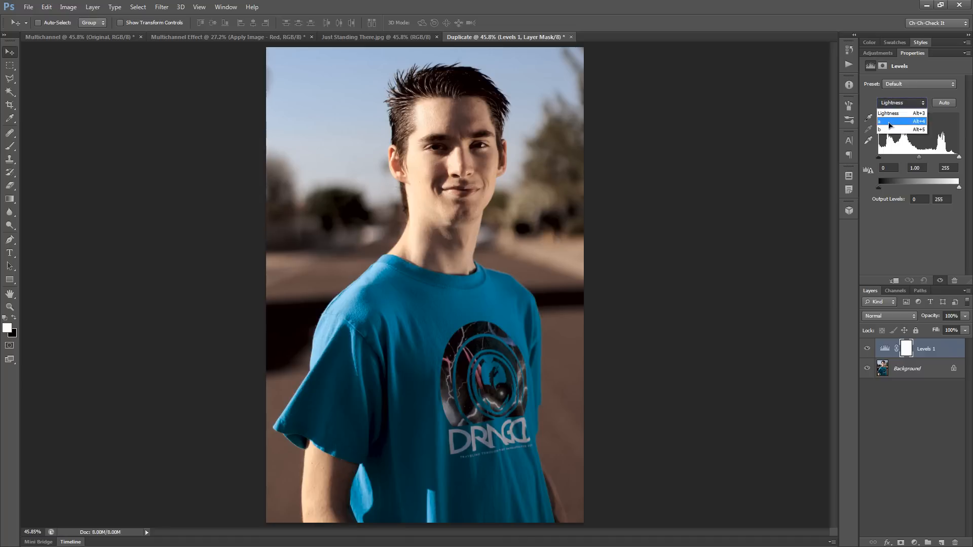
{"action": "left_click", "coordinate": [888, 120]}
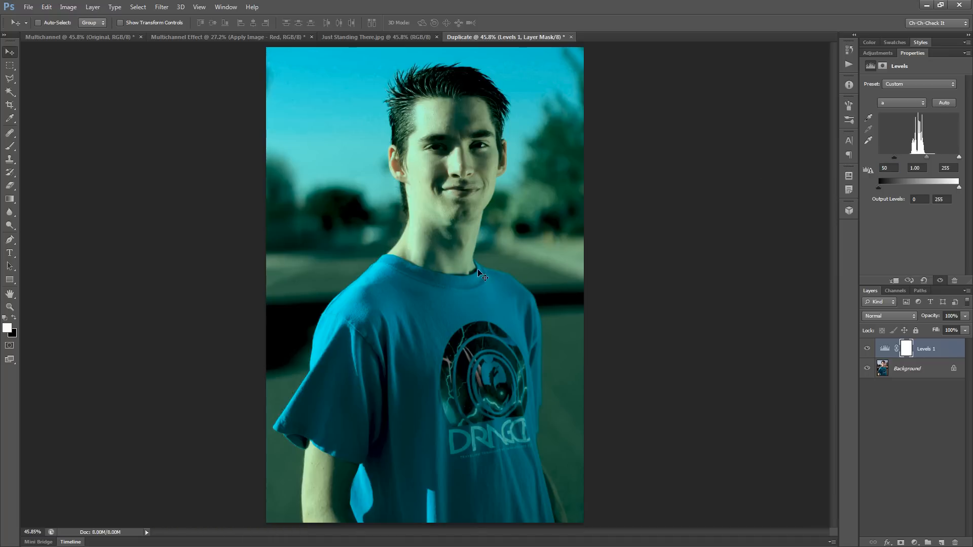
{"action": "mouse_move", "coordinate": [494, 358]}
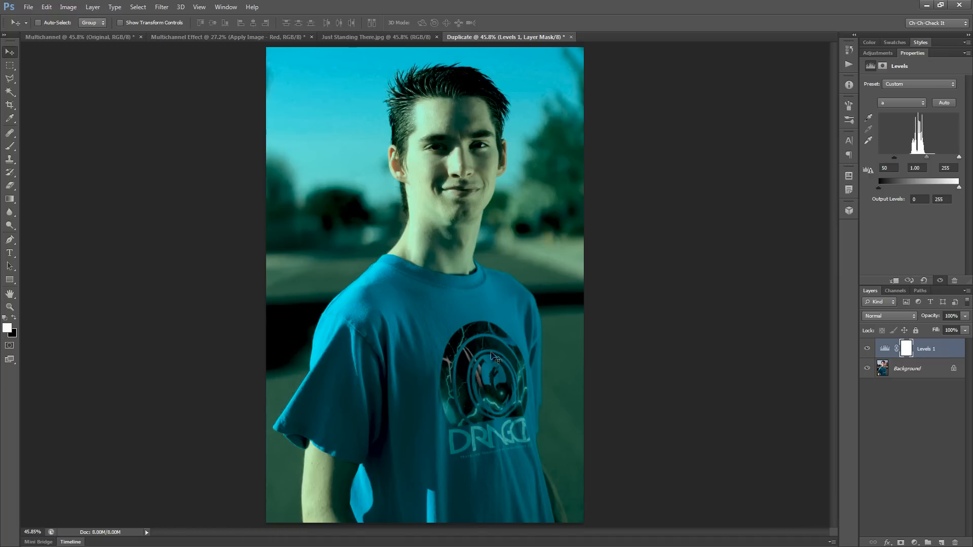
{"action": "mouse_move", "coordinate": [438, 151]}
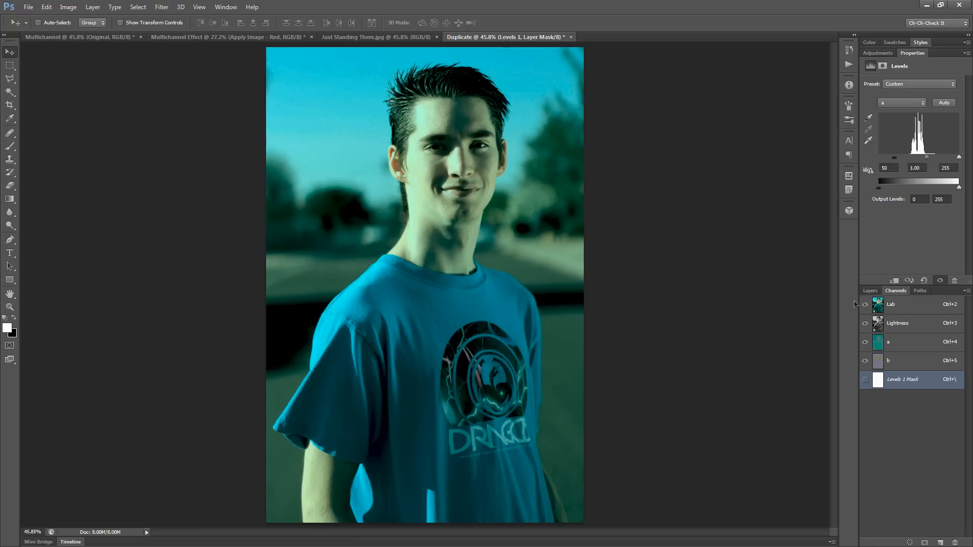
{"action": "left_click", "coordinate": [870, 291]}
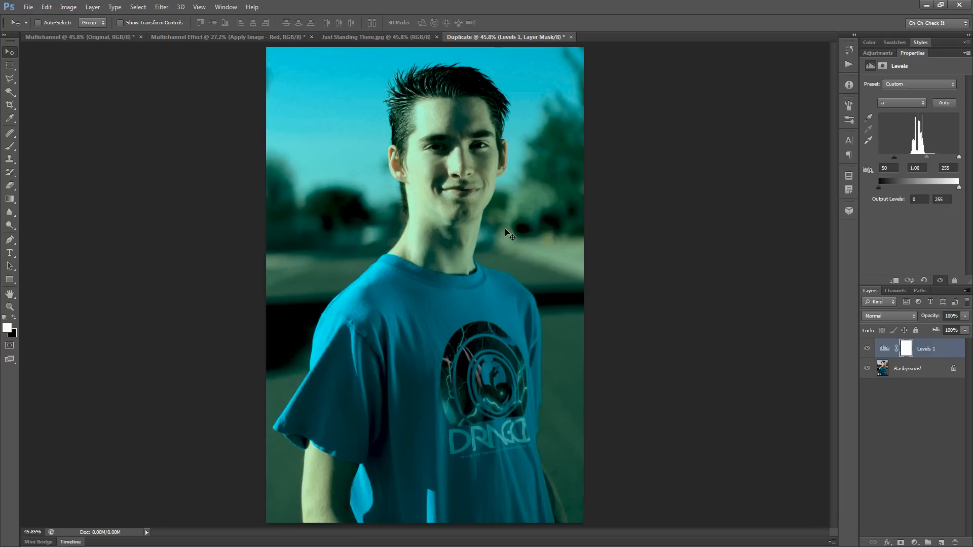
{"action": "left_click", "coordinate": [944, 167]}
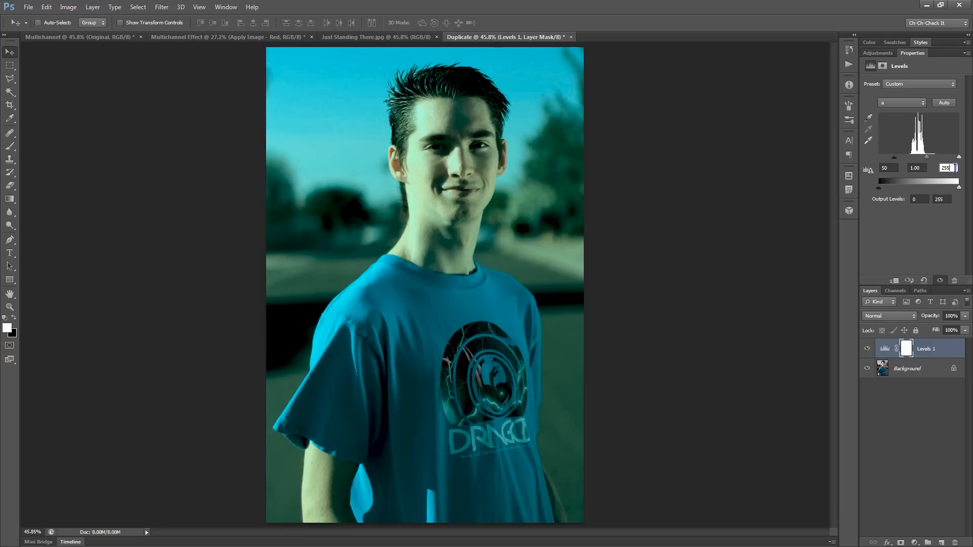
{"action": "mouse_move", "coordinate": [933, 239]}
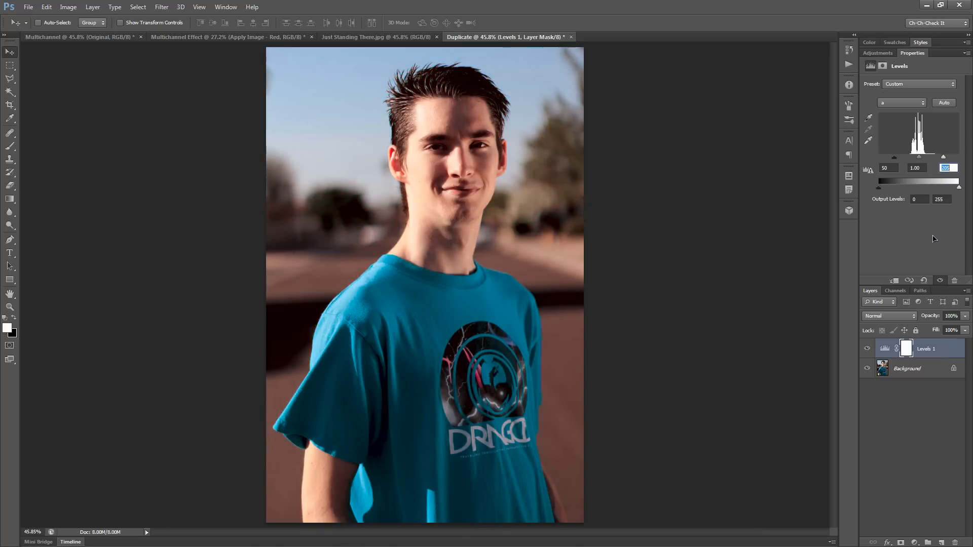
{"action": "mouse_move", "coordinate": [369, 225]}
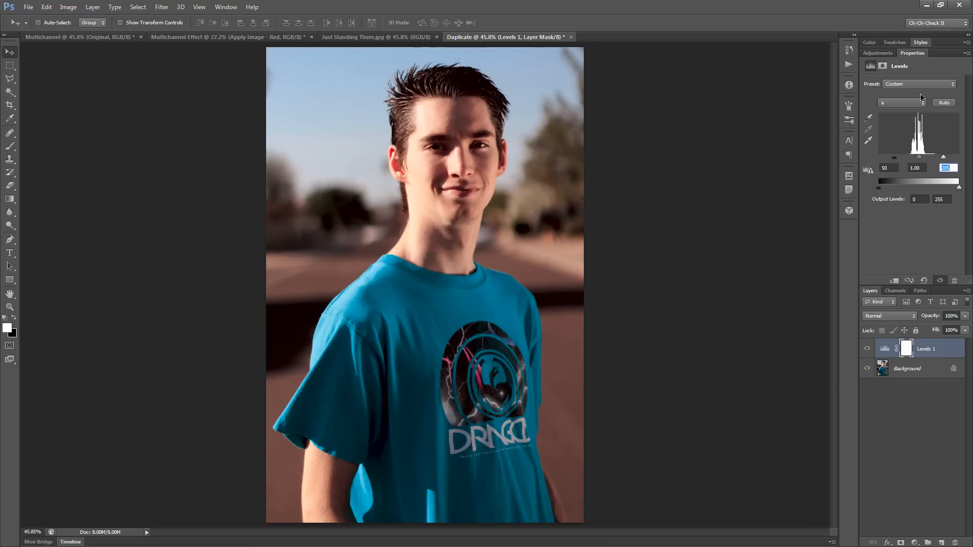
Set the Levels b channel black input to 50 and toggle the layer to compare
{"action": "left_click", "coordinate": [900, 102]}
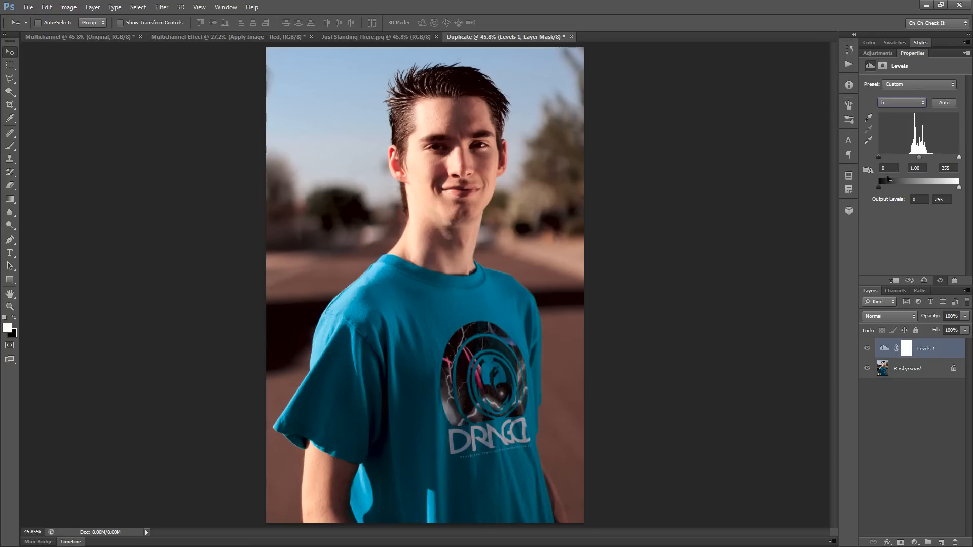
{"action": "left_click", "coordinate": [888, 168]}
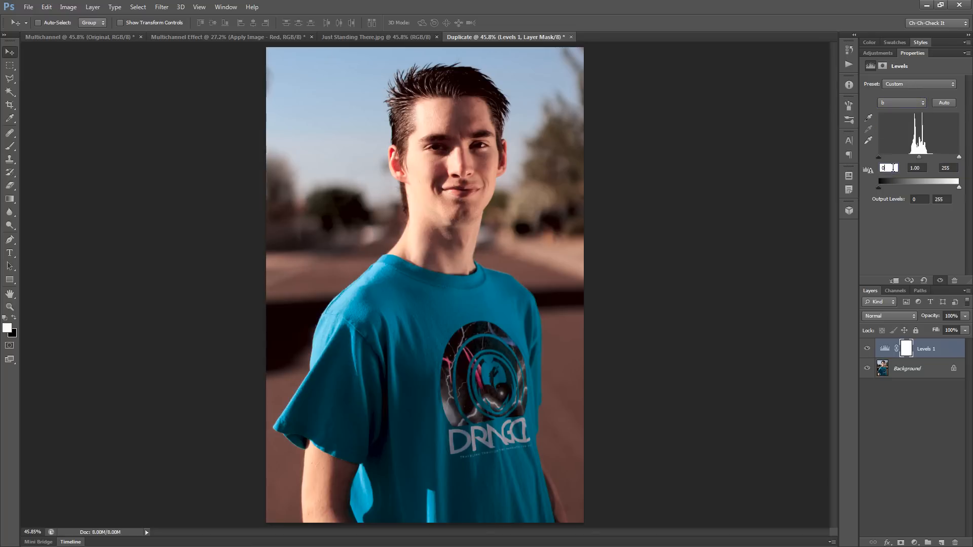
{"action": "type", "text": "50"}
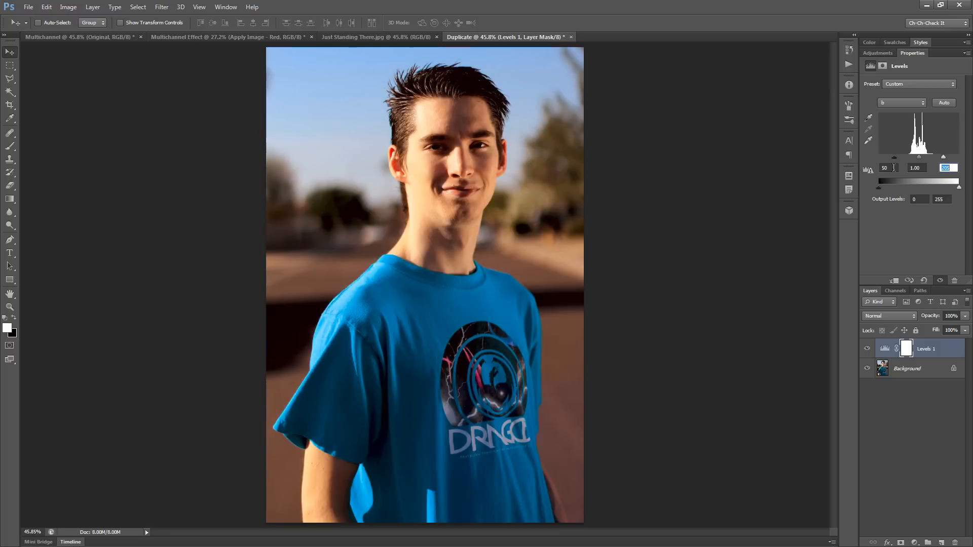
{"action": "left_click", "coordinate": [867, 348]}
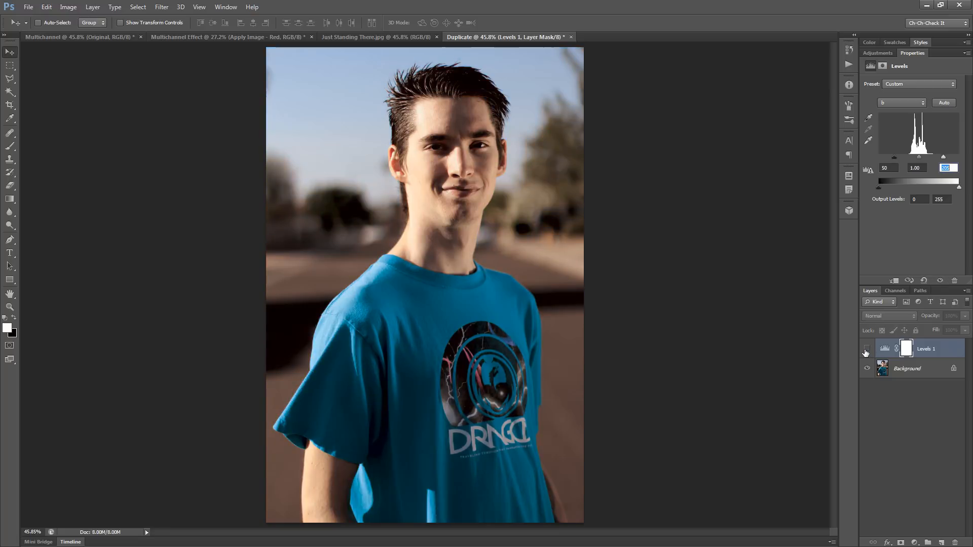
{"action": "left_click", "coordinate": [867, 349]}
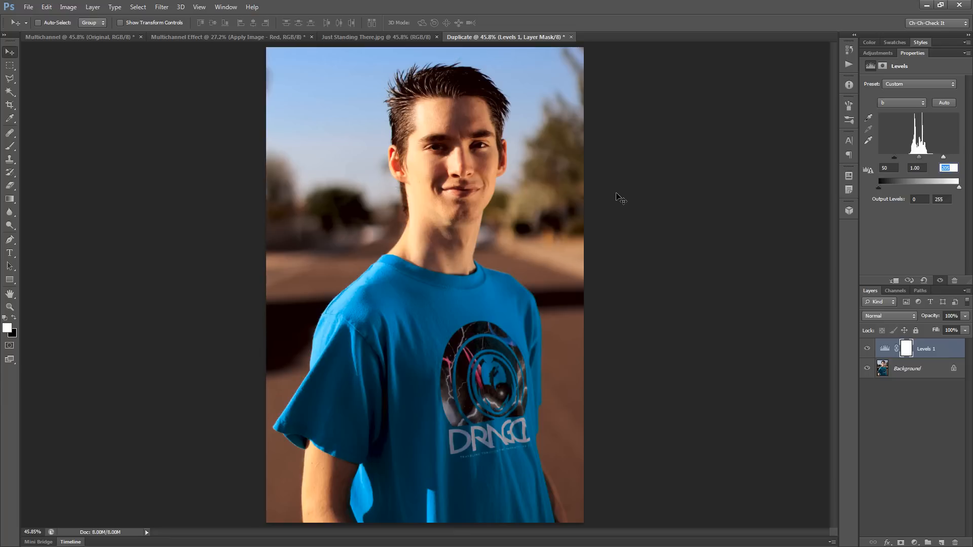
{"action": "mouse_move", "coordinate": [687, 207]}
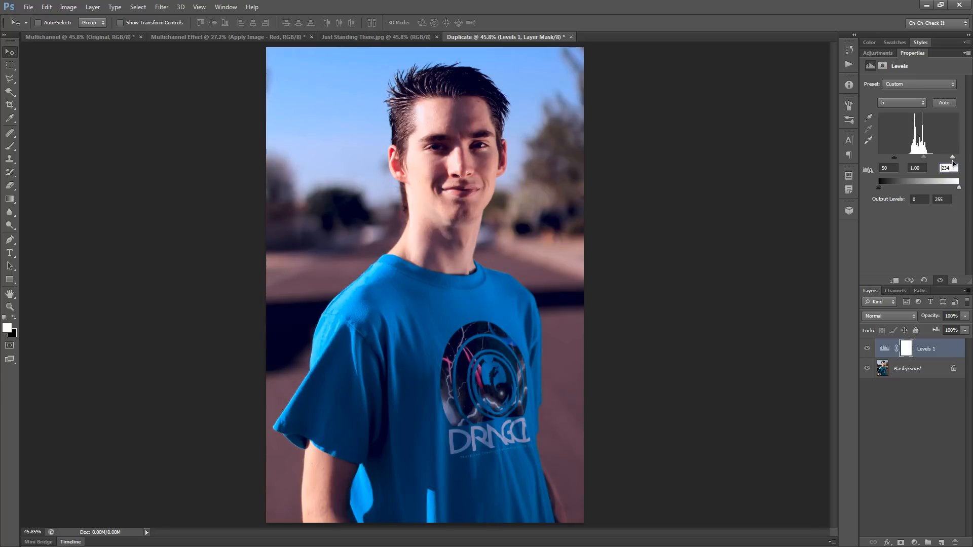
Shift the b channel midtone and white sliders toward warm golden tones
{"action": "left_click_drag", "start_coordinate": [921, 176], "coordinate": [930, 177]}
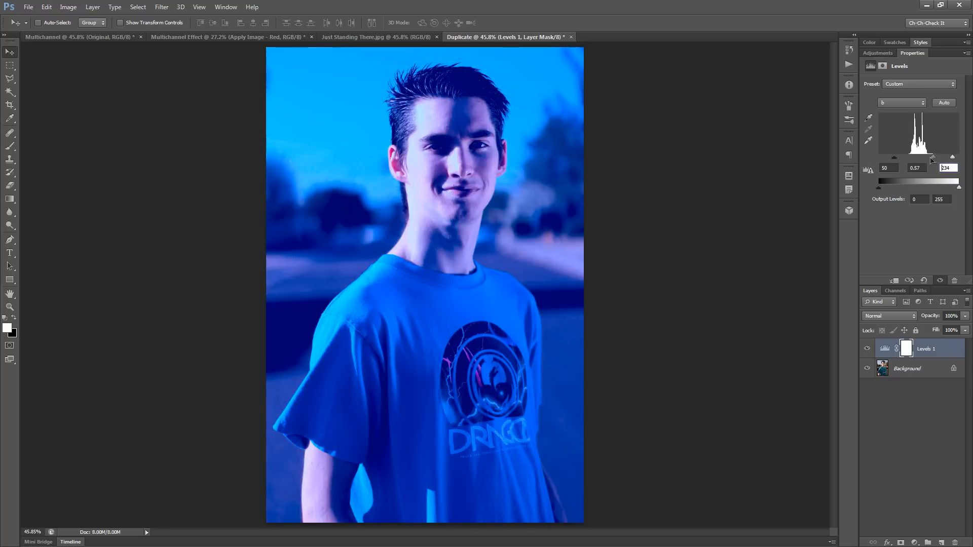
{"action": "left_click_drag", "start_coordinate": [921, 157], "coordinate": [914, 157]}
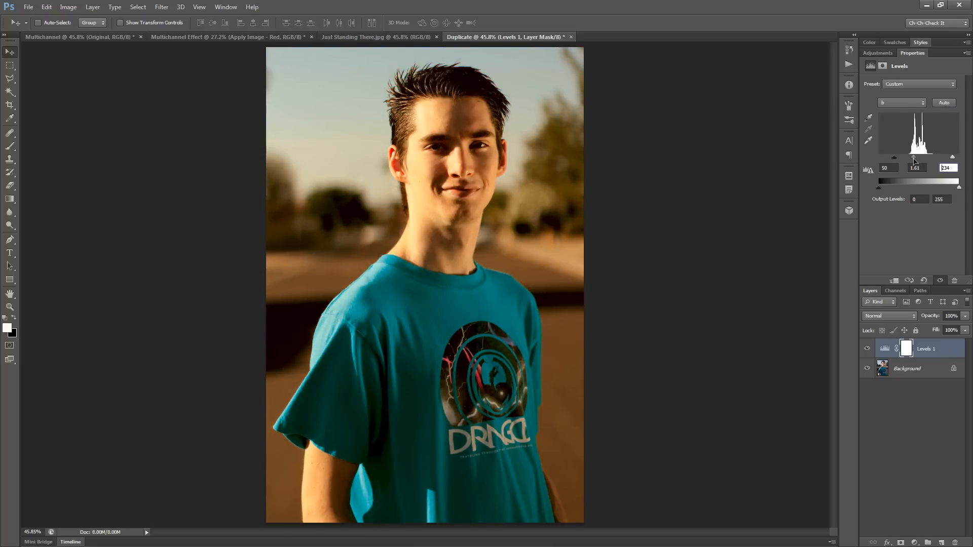
{"action": "mouse_move", "coordinate": [575, 120]}
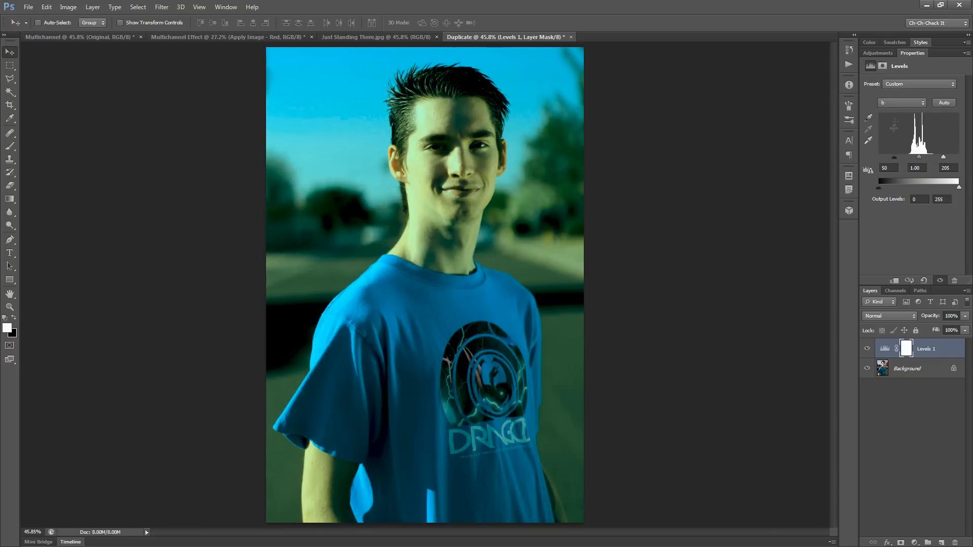
Switch the Levels adjustment back to the a channel with inputs 50, 1.00 and 205
{"action": "left_click", "coordinate": [900, 102]}
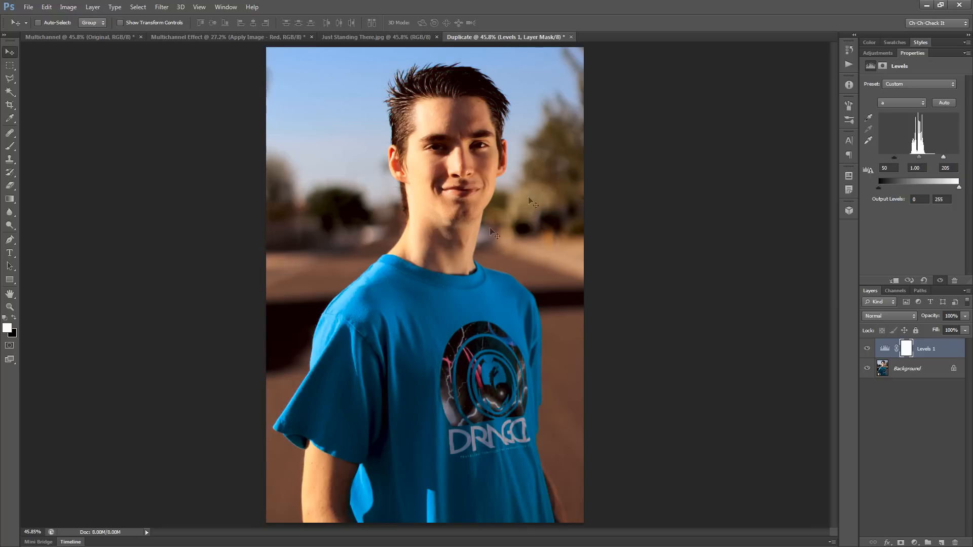
{"action": "mouse_move", "coordinate": [552, 189]}
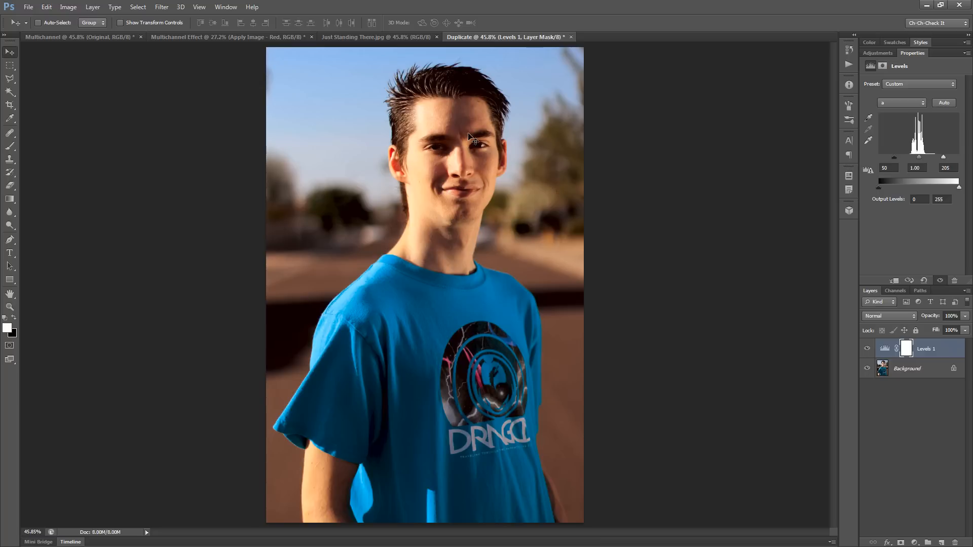
{"action": "mouse_move", "coordinate": [68, 7]}
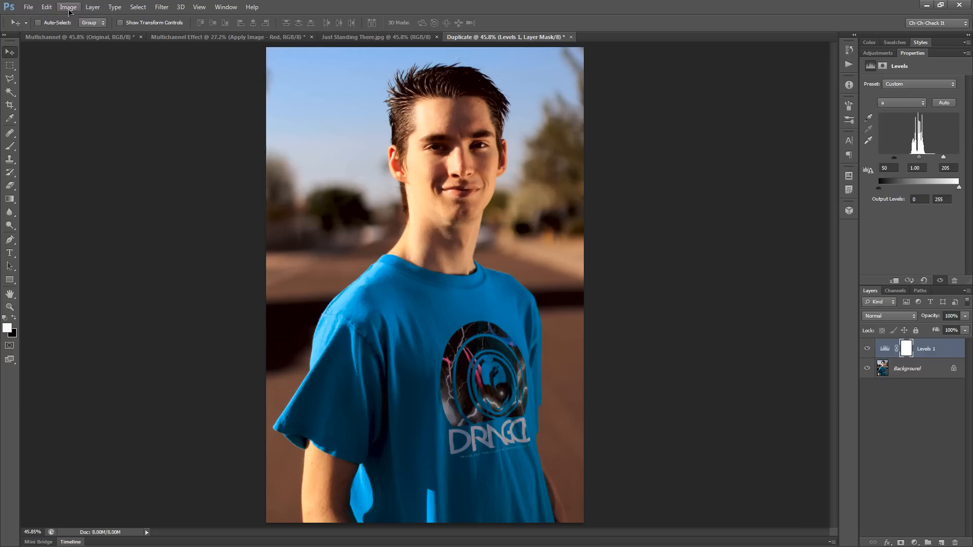
Convert the portrait back to RGB Color, flattening the Levels adjustment into the Background
{"action": "left_click", "coordinate": [68, 7]}
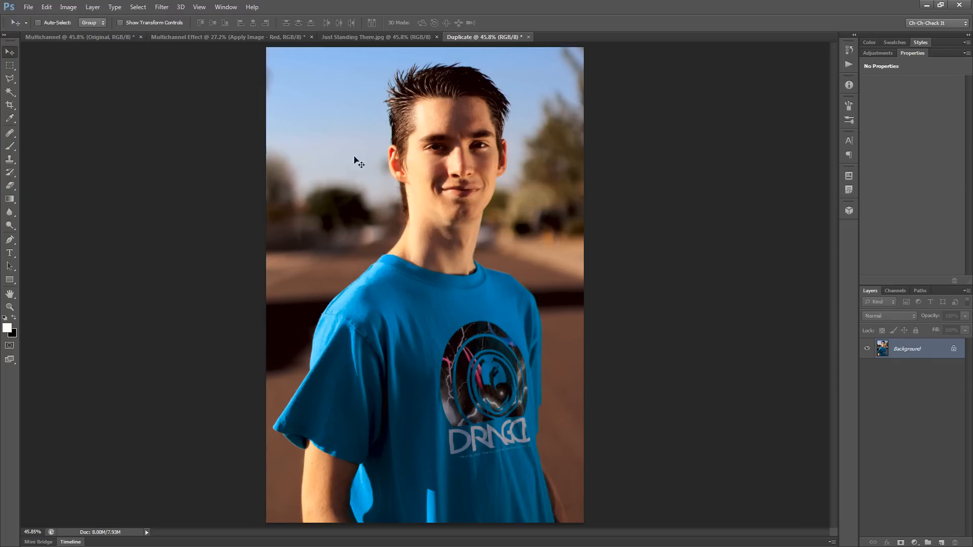
{"action": "mouse_move", "coordinate": [555, 296]}
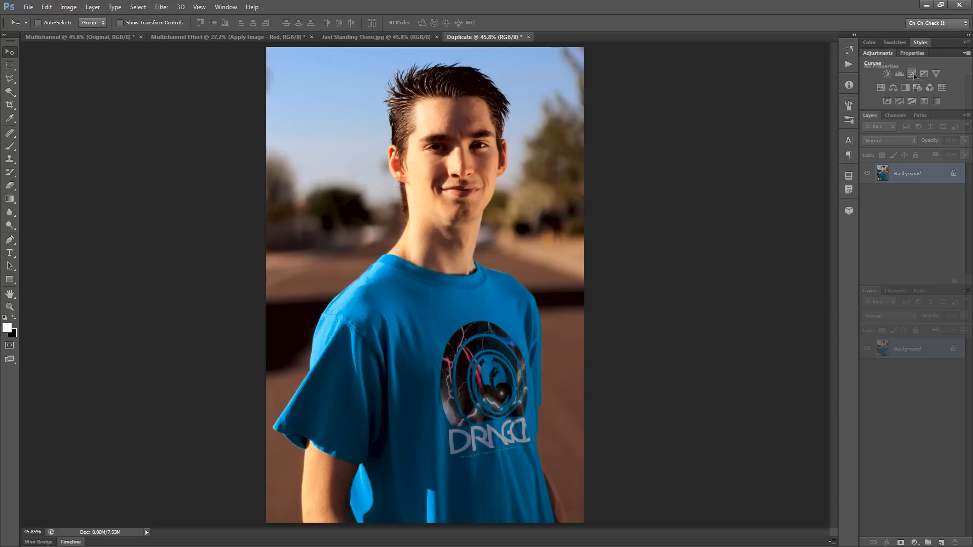
Add a Curves adjustment and lift the curve midpoint to brighten the midtones
{"action": "left_click", "coordinate": [912, 74]}
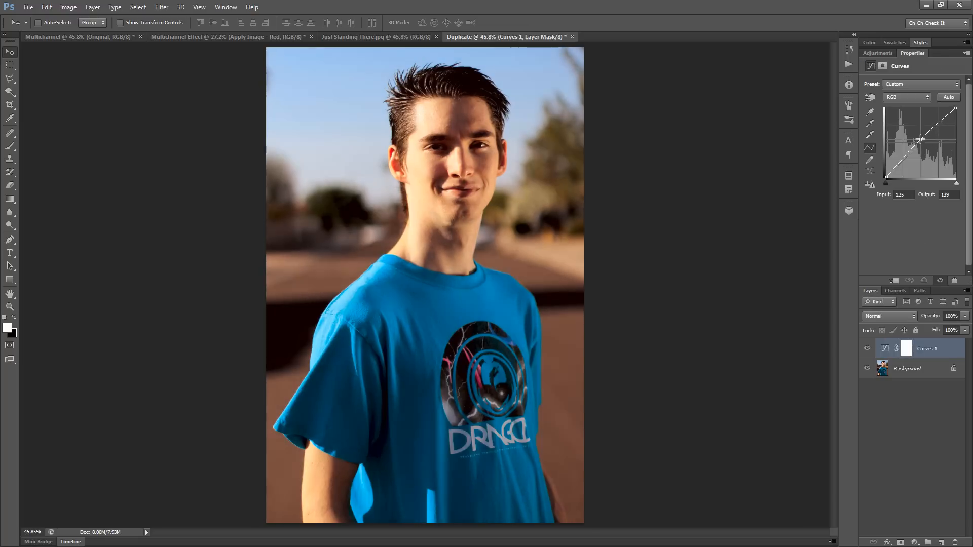
{"action": "left_click_drag", "start_coordinate": [921, 140], "coordinate": [917, 136]}
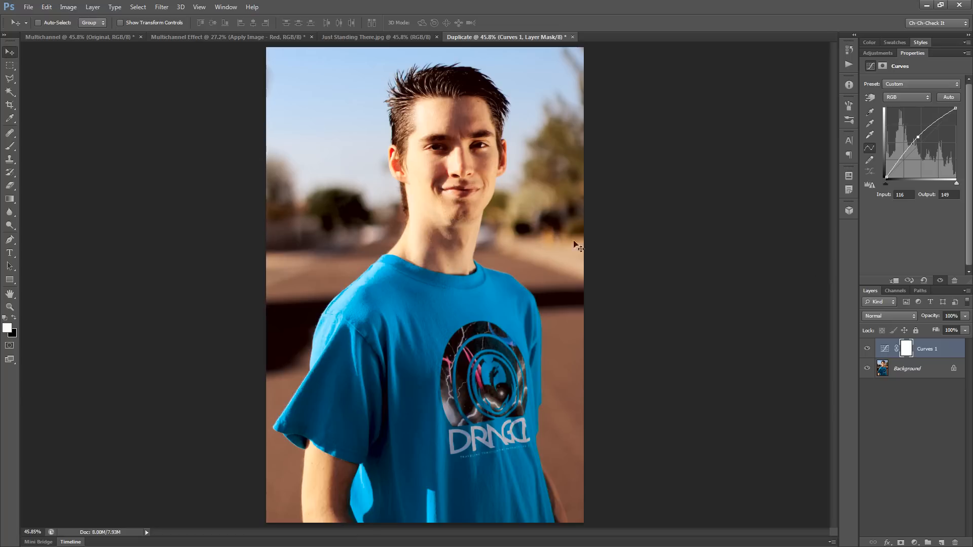
{"action": "mouse_move", "coordinate": [568, 162]}
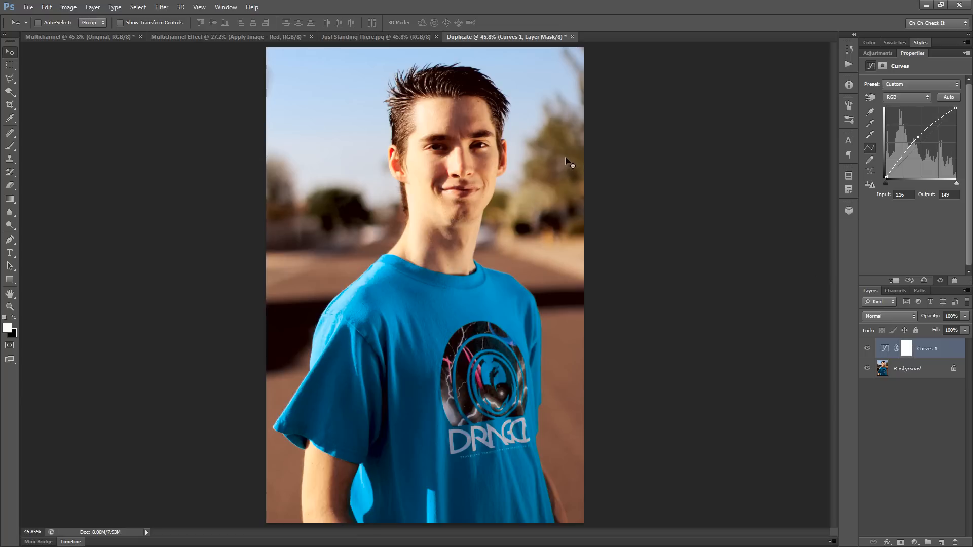
{"action": "mouse_move", "coordinate": [567, 167]}
{"action": "type", "text": "Original"}
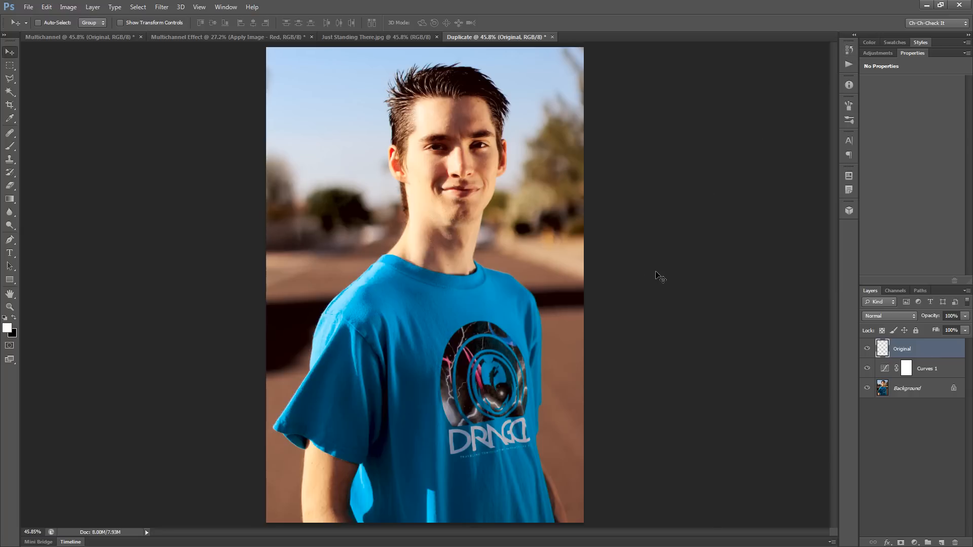
{"action": "mouse_move", "coordinate": [623, 230]}
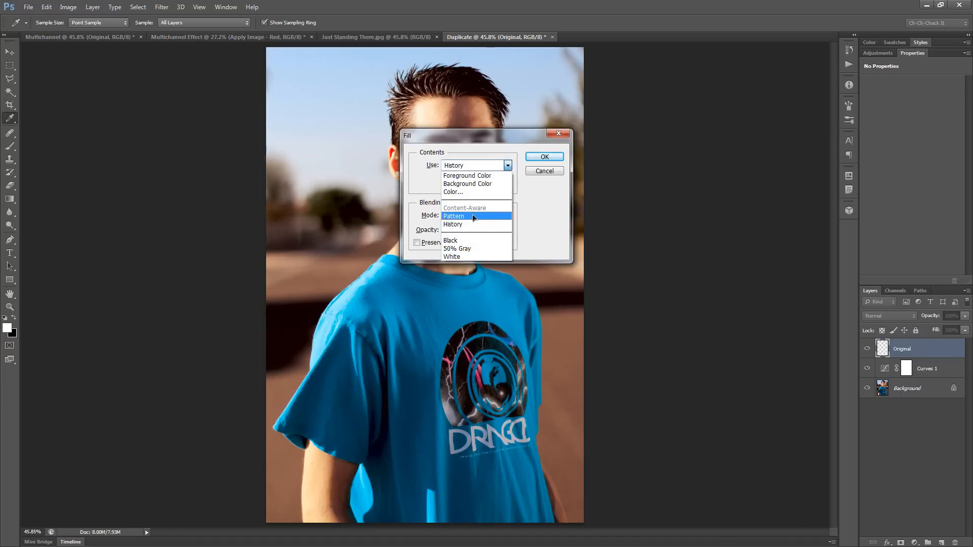
Fill the Original layer from History at Normal 100%
{"action": "left_click", "coordinate": [453, 224]}
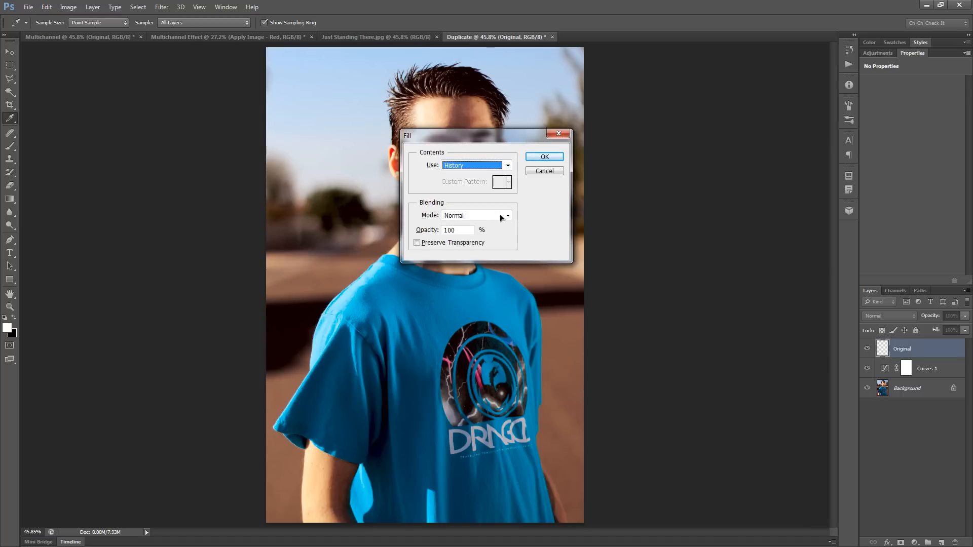
{"action": "mouse_move", "coordinate": [426, 212]}
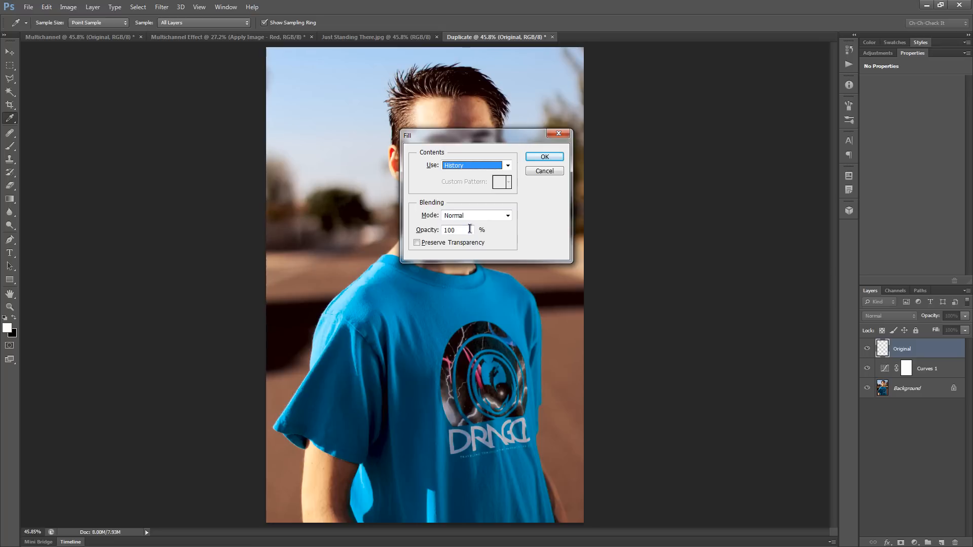
{"action": "left_click", "coordinate": [544, 156]}
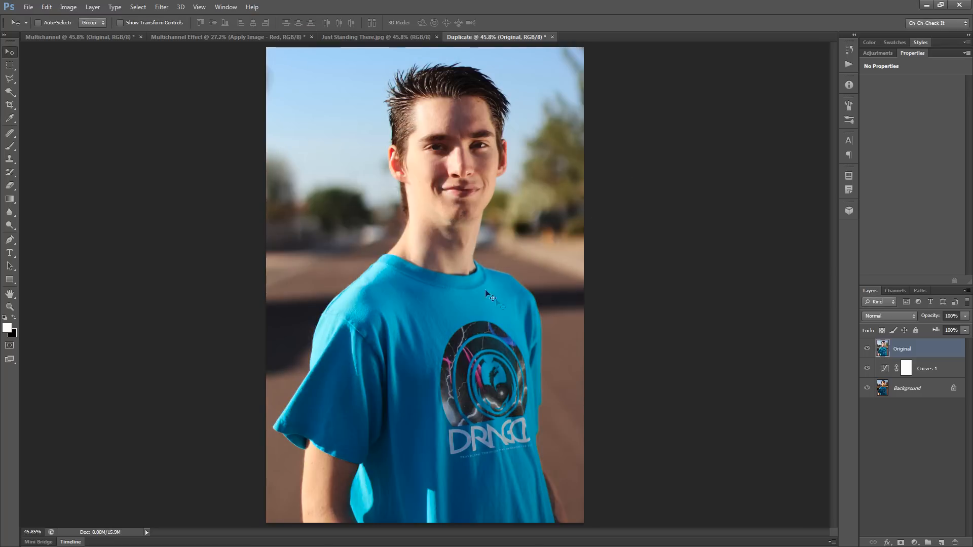
{"action": "mouse_move", "coordinate": [551, 184]}
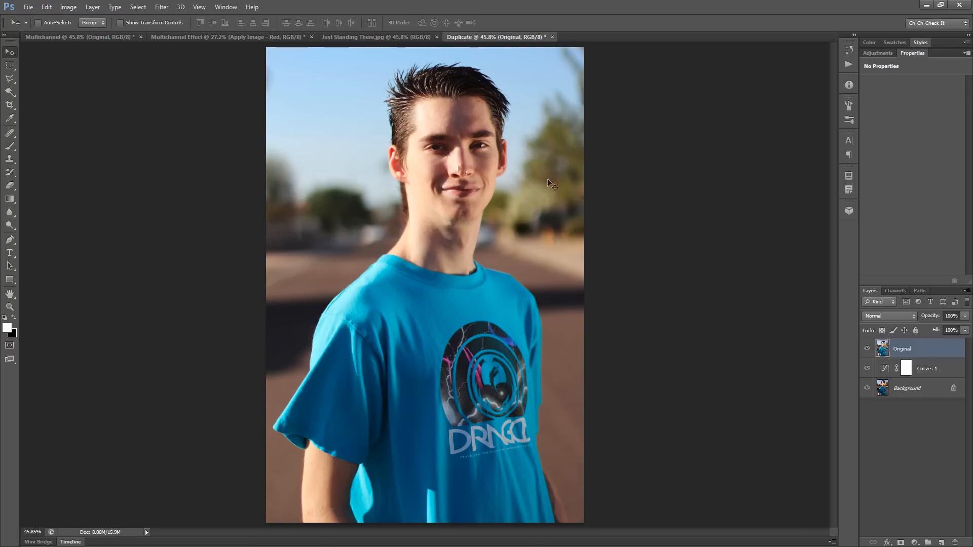
{"action": "mouse_move", "coordinate": [911, 425]}
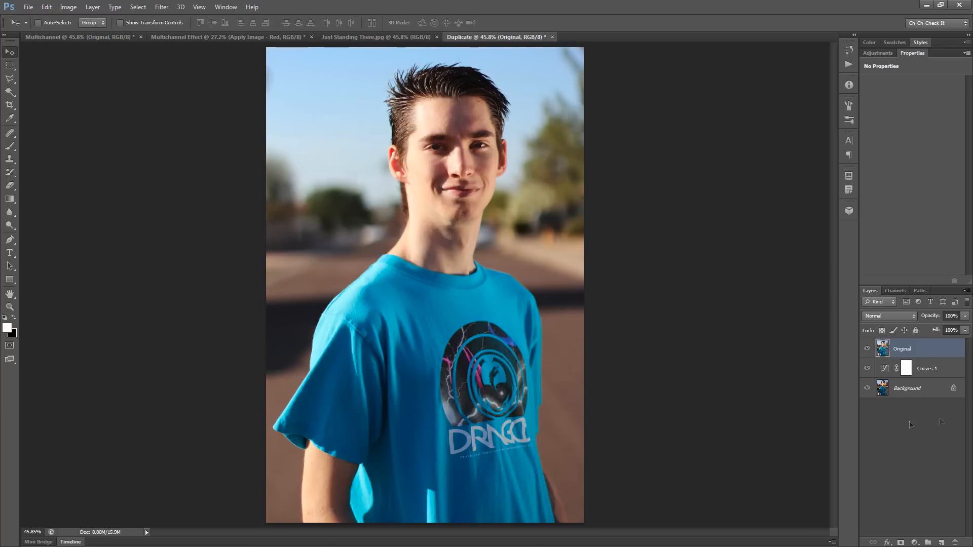
Set the Original layer's blend mode to Saturation and toggle it to compare
{"action": "left_click", "coordinate": [887, 316]}
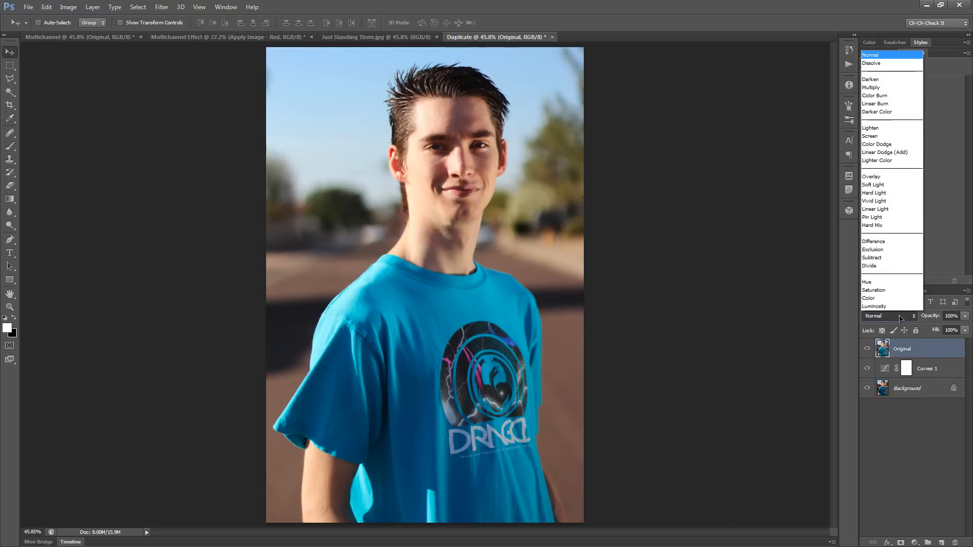
{"action": "mouse_move", "coordinate": [873, 291]}
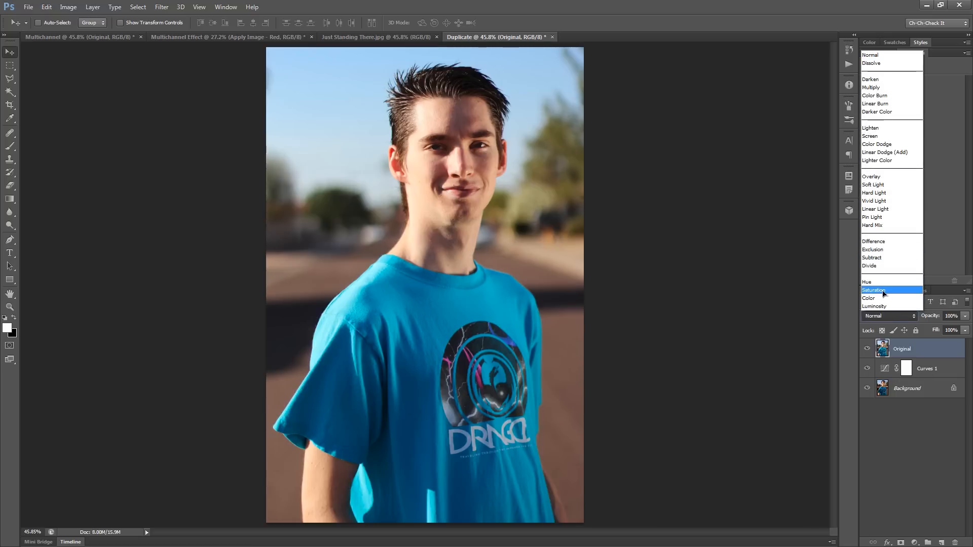
{"action": "left_click", "coordinate": [873, 291]}
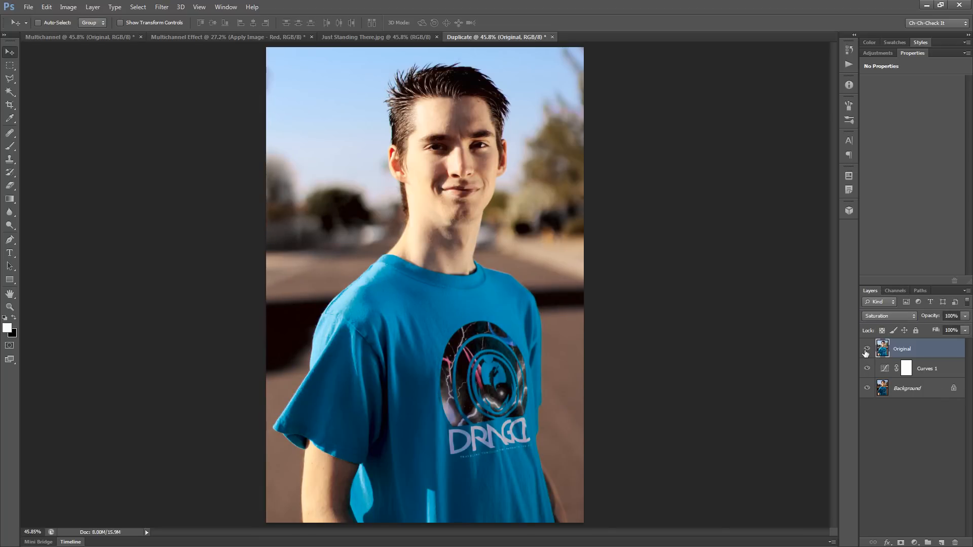
{"action": "left_click", "coordinate": [867, 349]}
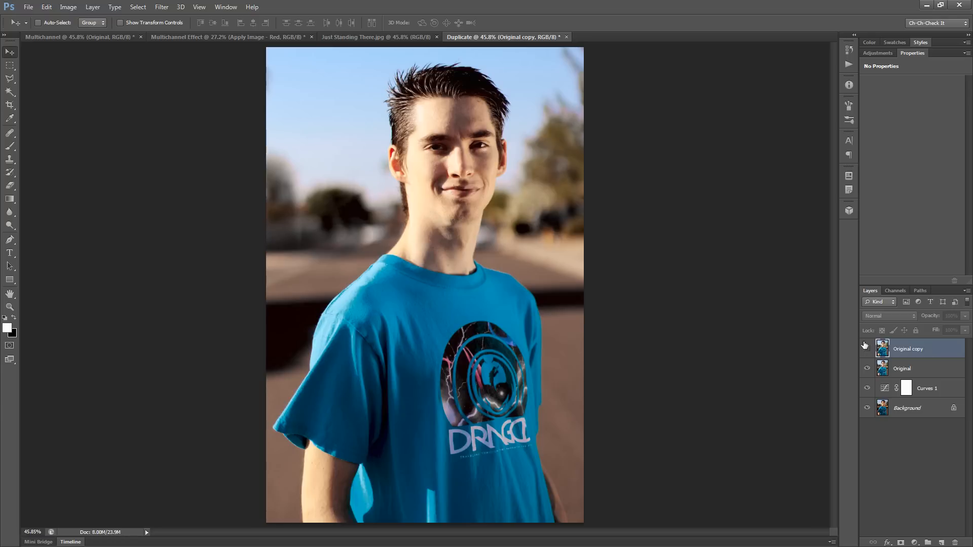
Hide the Original copy layer and switch to the Multichannel Effect document
{"action": "left_click", "coordinate": [866, 349]}
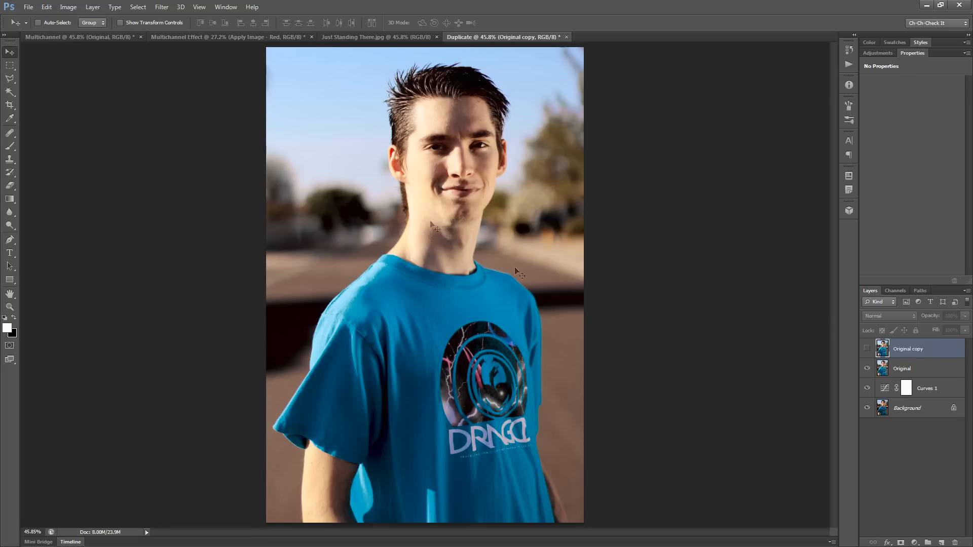
{"action": "left_click", "coordinate": [230, 37]}
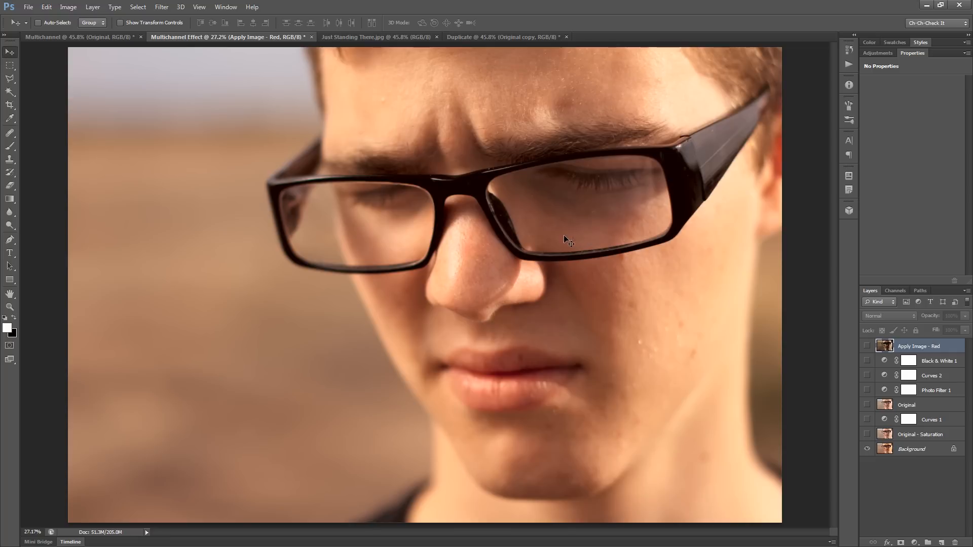
{"action": "mouse_move", "coordinate": [748, 367]}
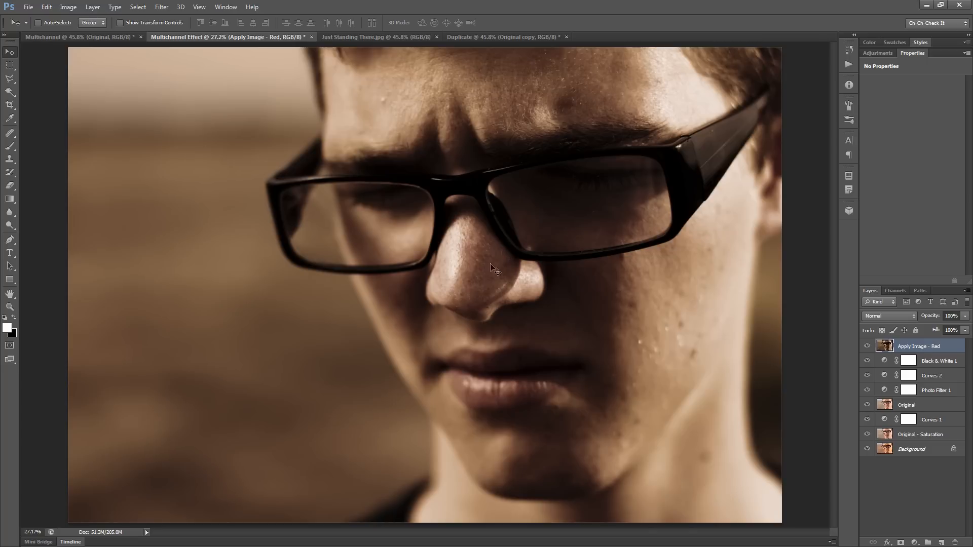
{"action": "mouse_move", "coordinate": [520, 242]}
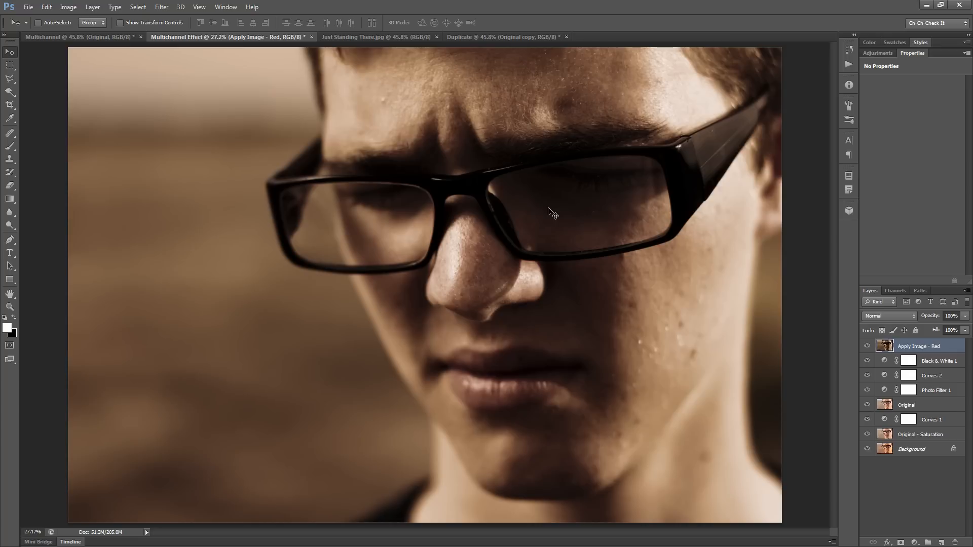
{"action": "mouse_move", "coordinate": [572, 264]}
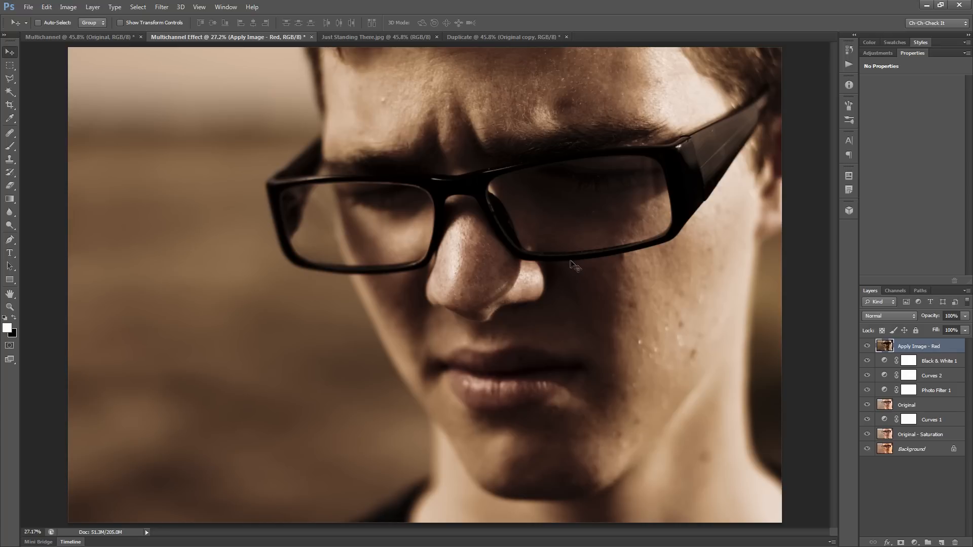
Toggle the Apply Image - Red layer off and back on to compare its sepia effect
{"action": "left_click", "coordinate": [867, 347]}
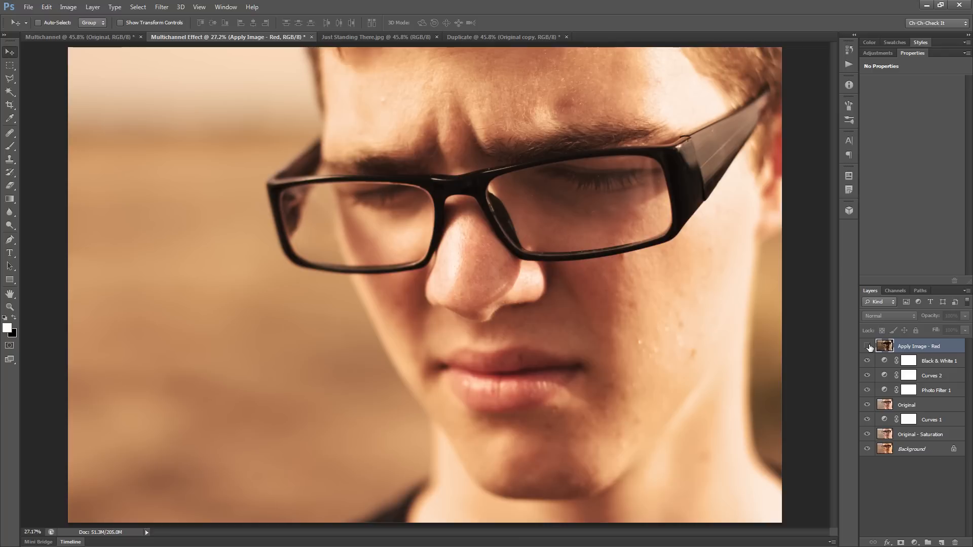
{"action": "left_click", "coordinate": [868, 346]}
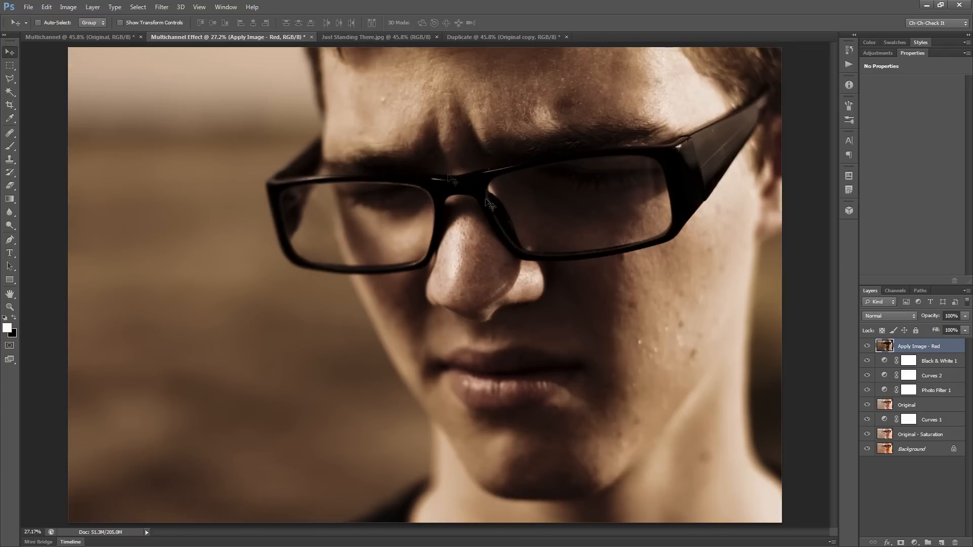
{"action": "mouse_move", "coordinate": [593, 315]}
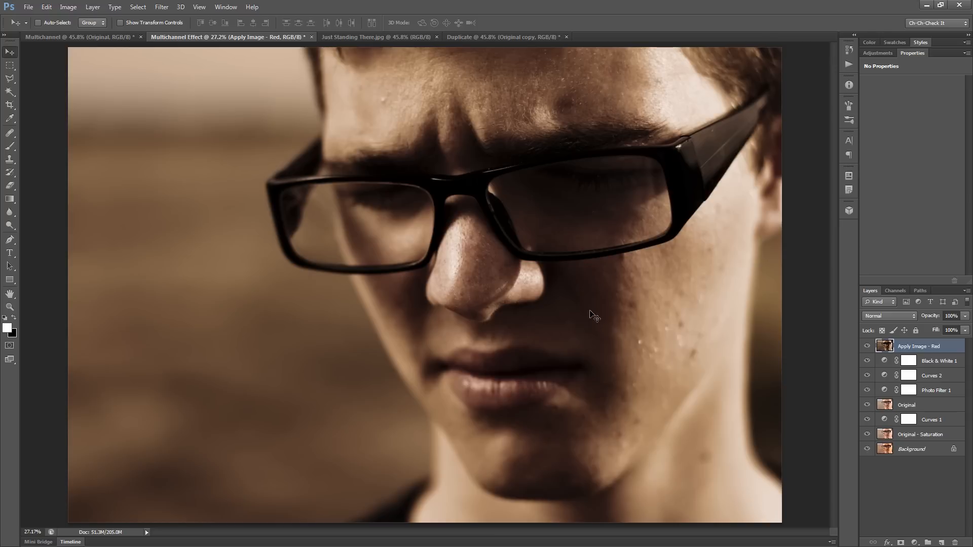